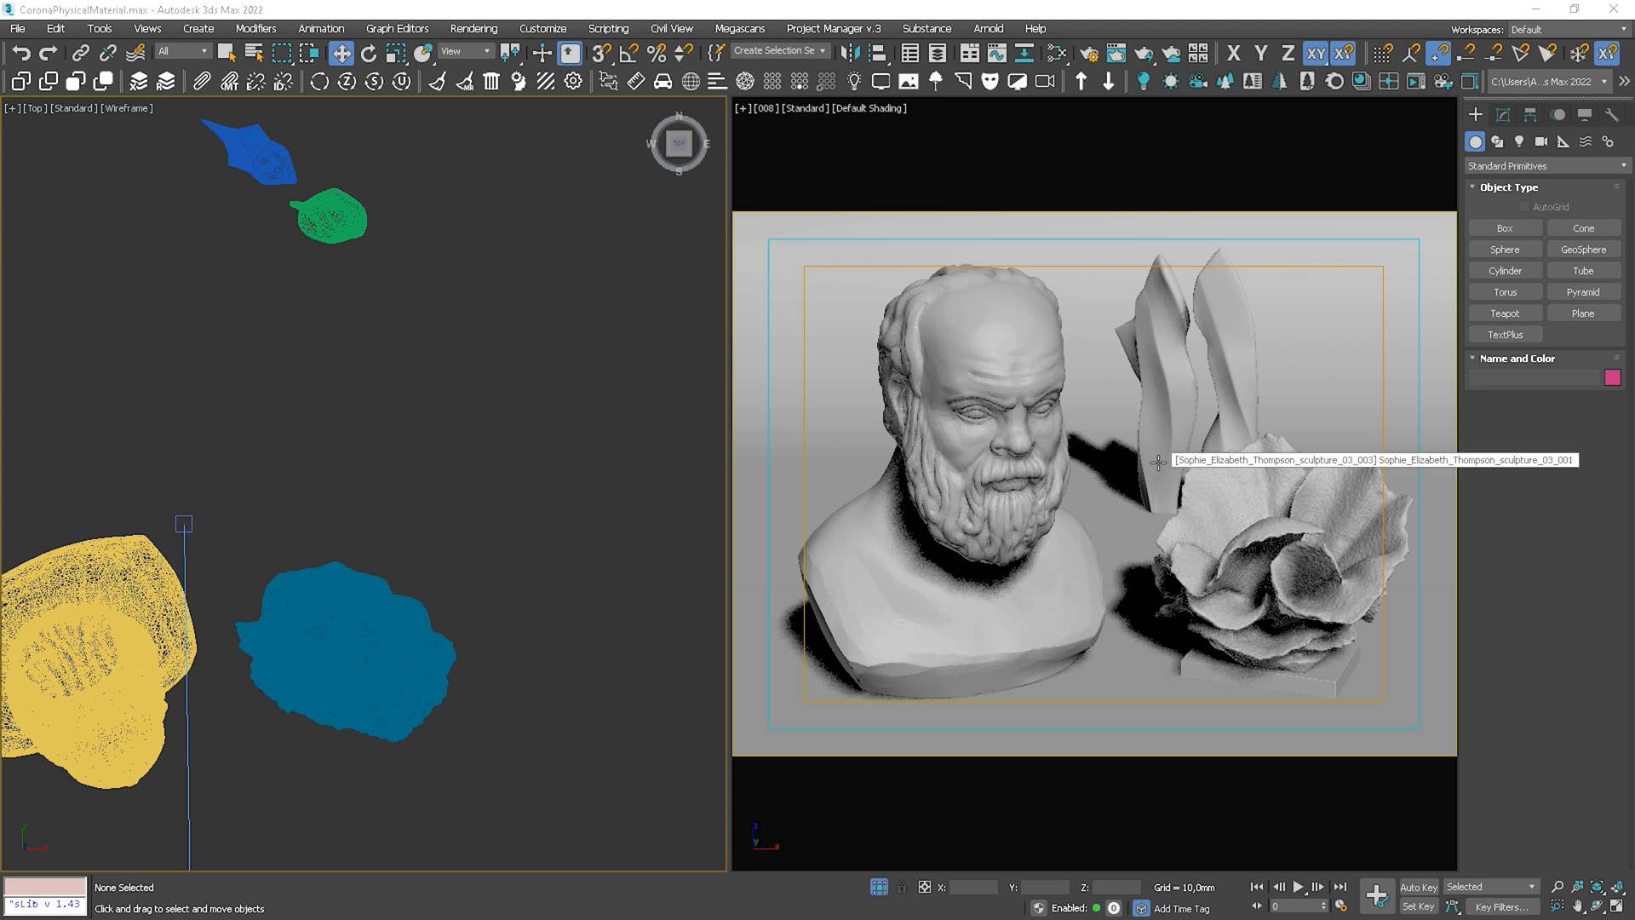
{"action": "mouse_move", "coordinate": [1104, 521]}
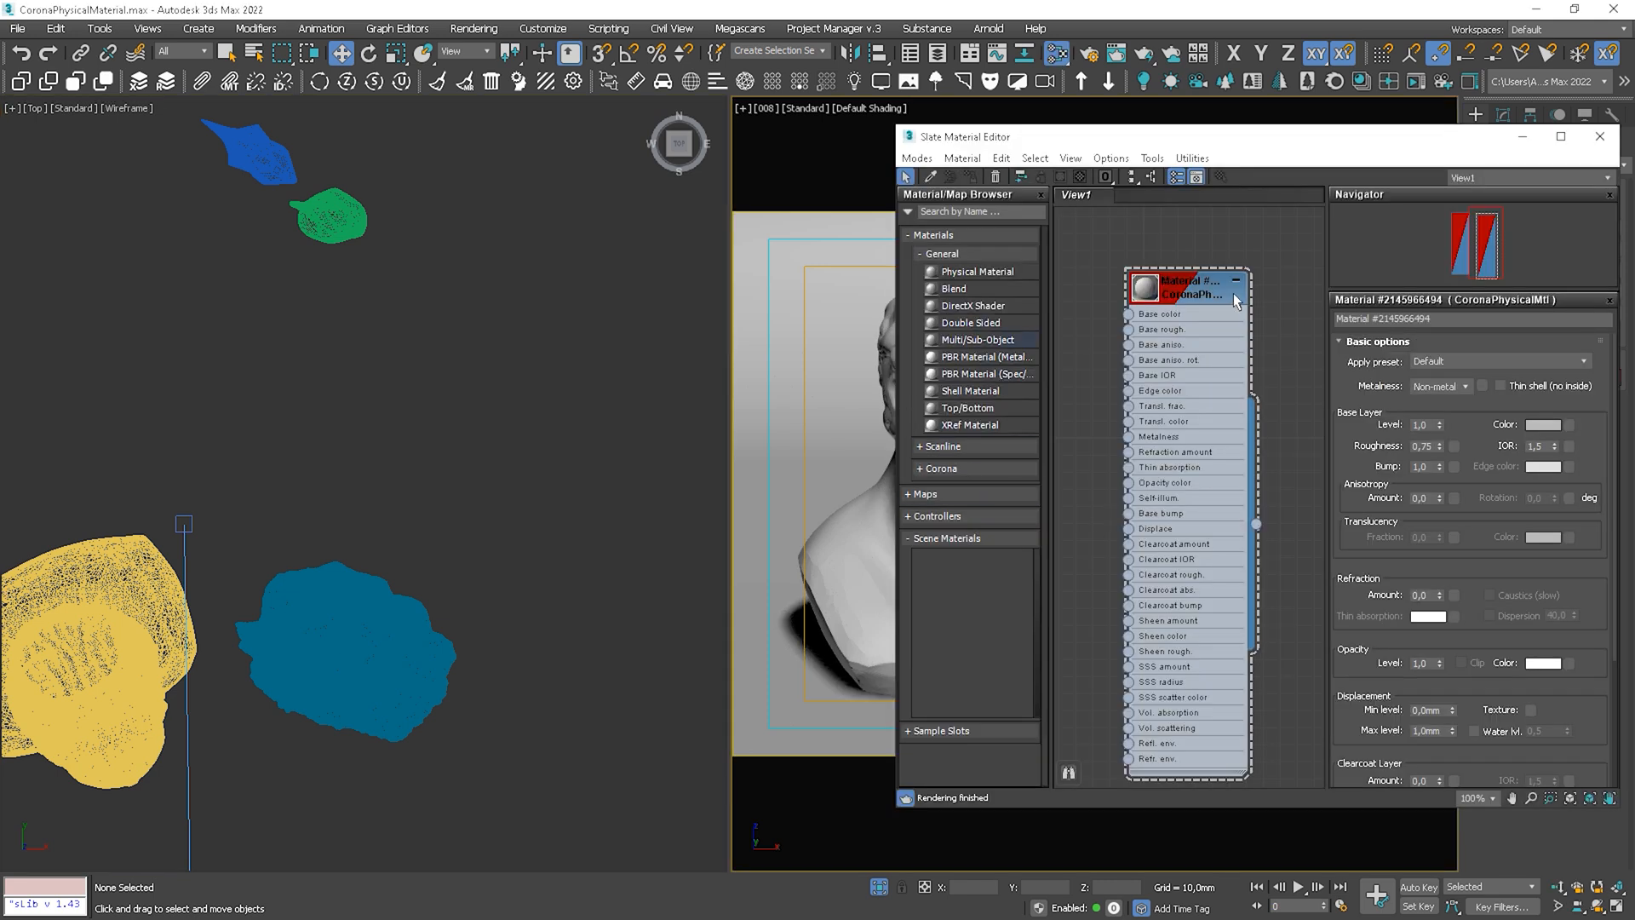
{"action": "mouse_move", "coordinate": [829, 555]}
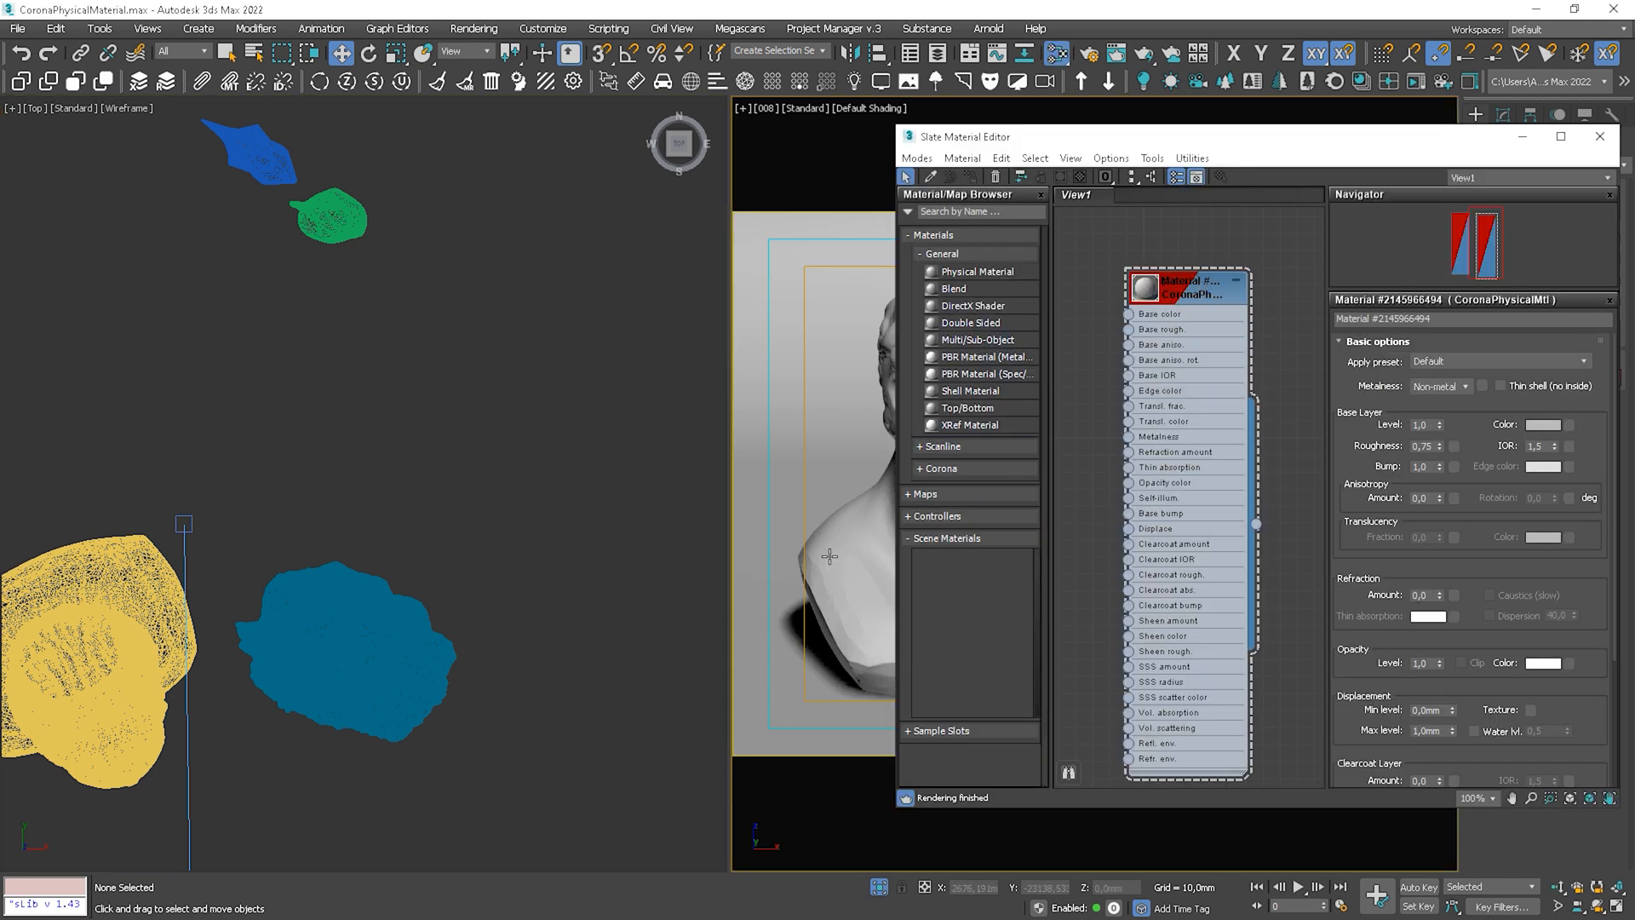
Bring up the context menu in the Slate Material Editor for the CoronaPhysicalMtl node.
{"action": "right_click", "coordinate": [829, 555]}
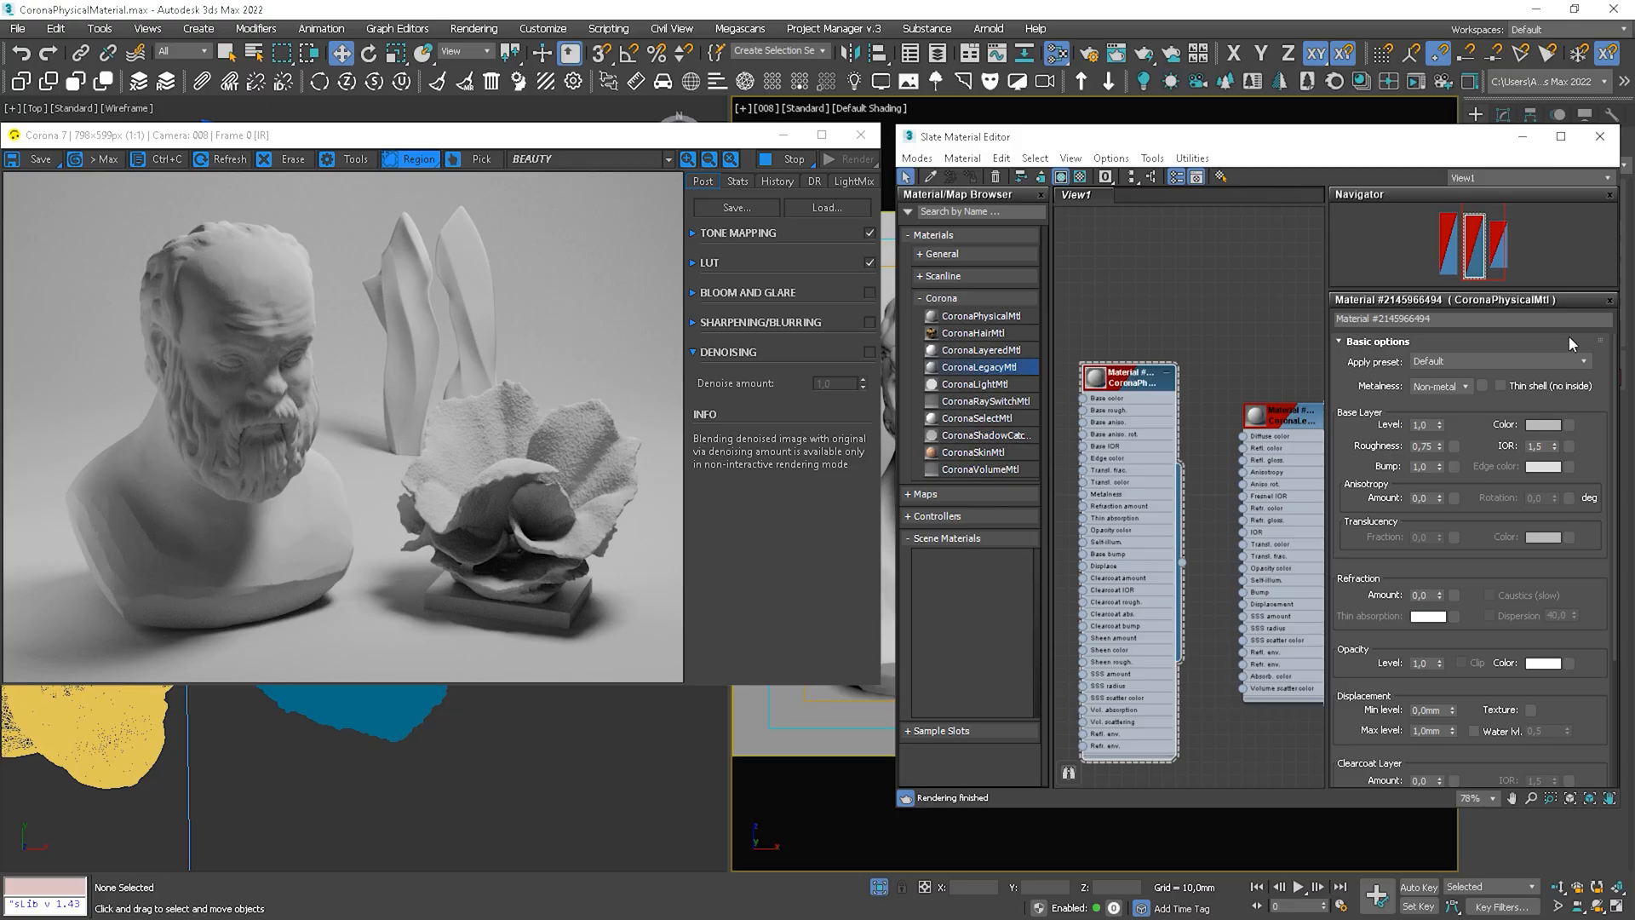
{"action": "mouse_move", "coordinate": [1614, 588]}
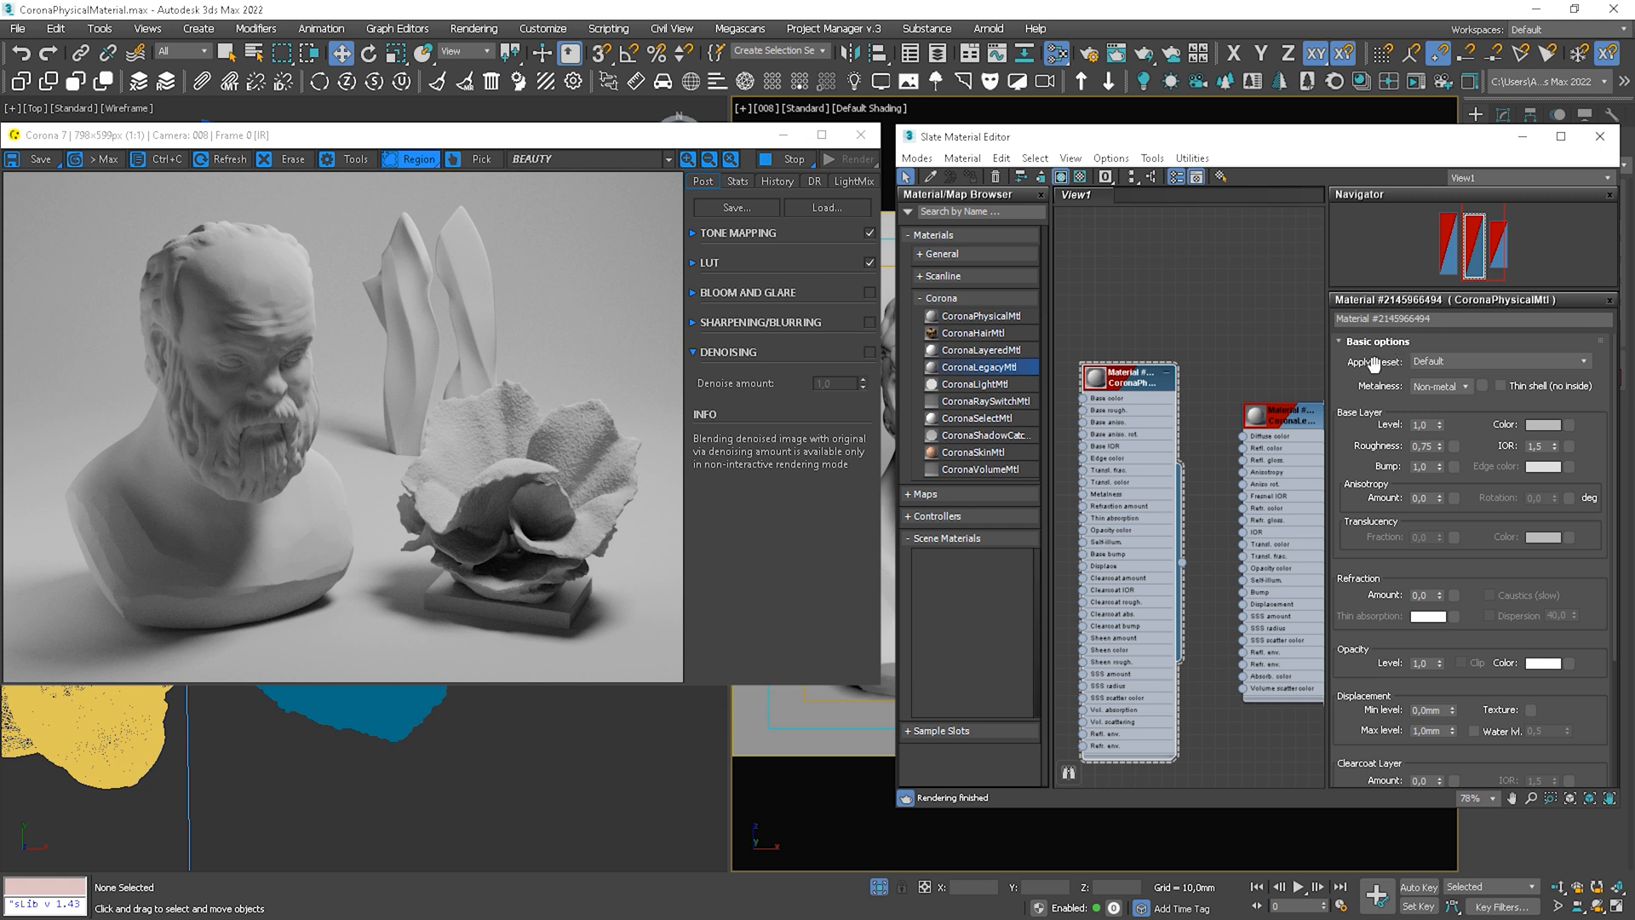
{"action": "mouse_move", "coordinate": [1447, 370]}
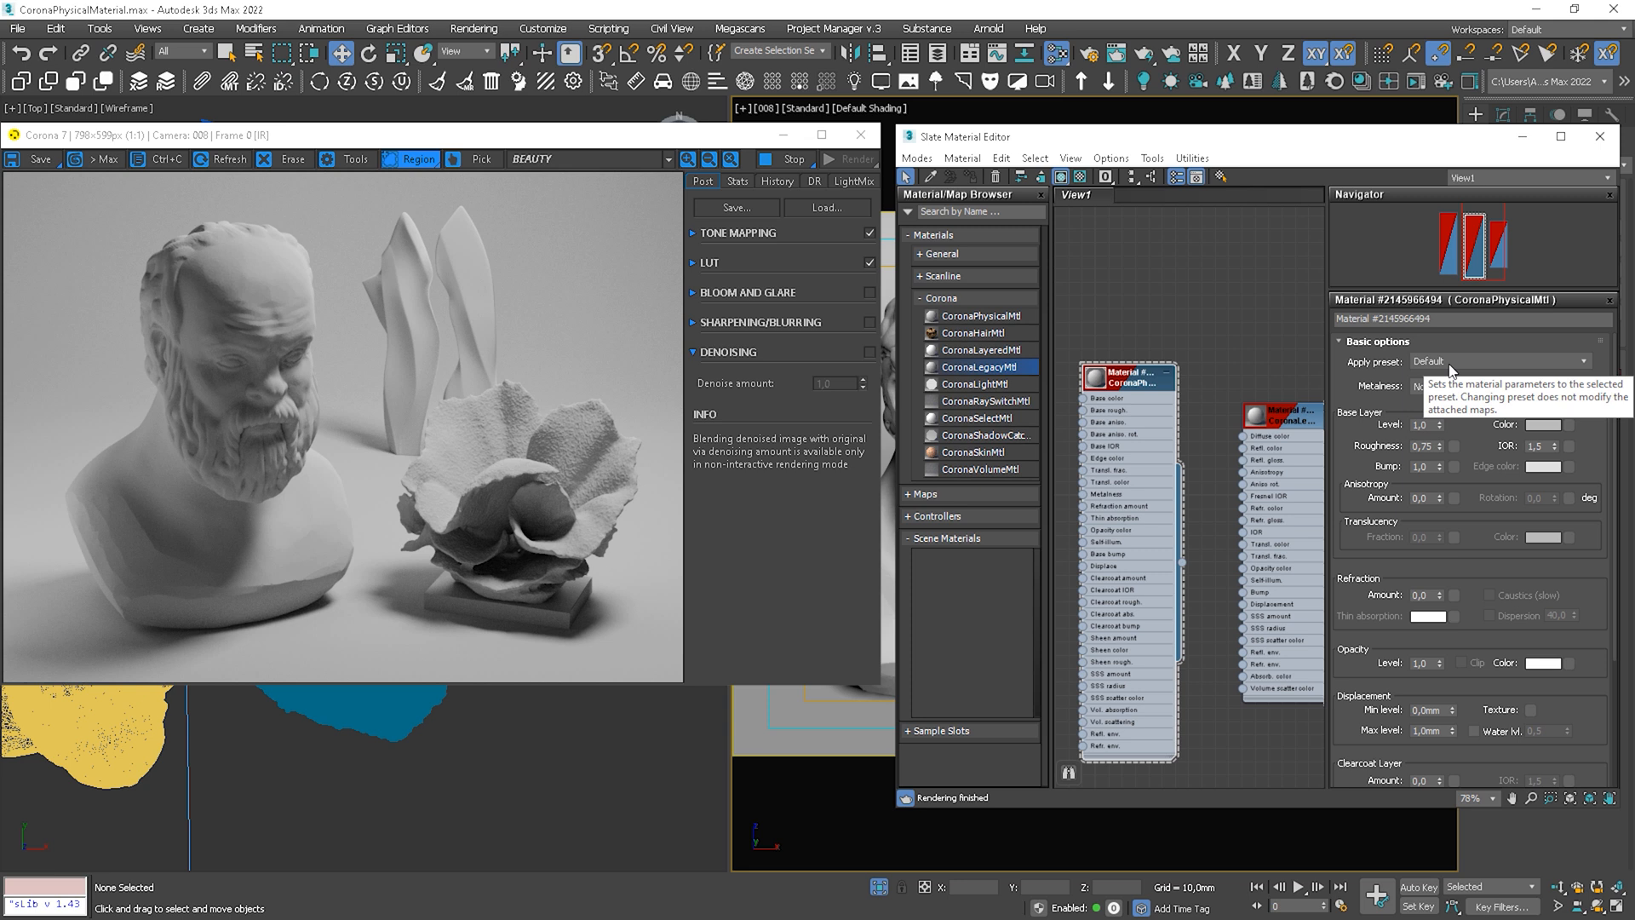
Apply Aluminium brushed, Brass brushed, Copper rough, then an orange non-metal preset from Apply preset.
{"action": "left_click", "coordinate": [1497, 361]}
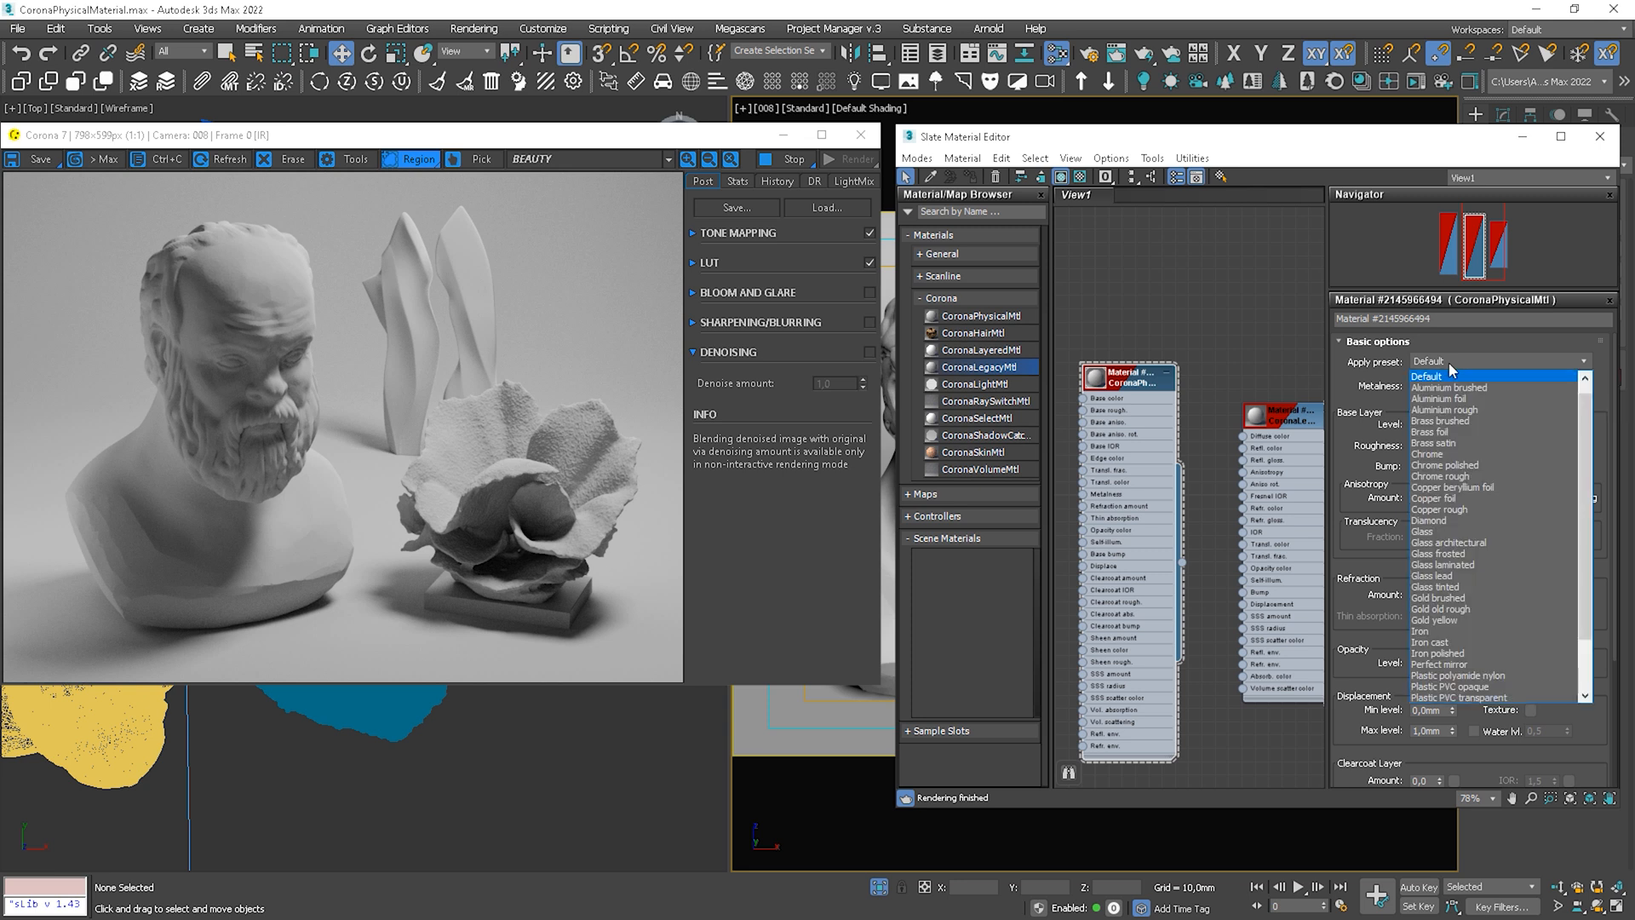
{"action": "left_click", "coordinate": [1449, 387]}
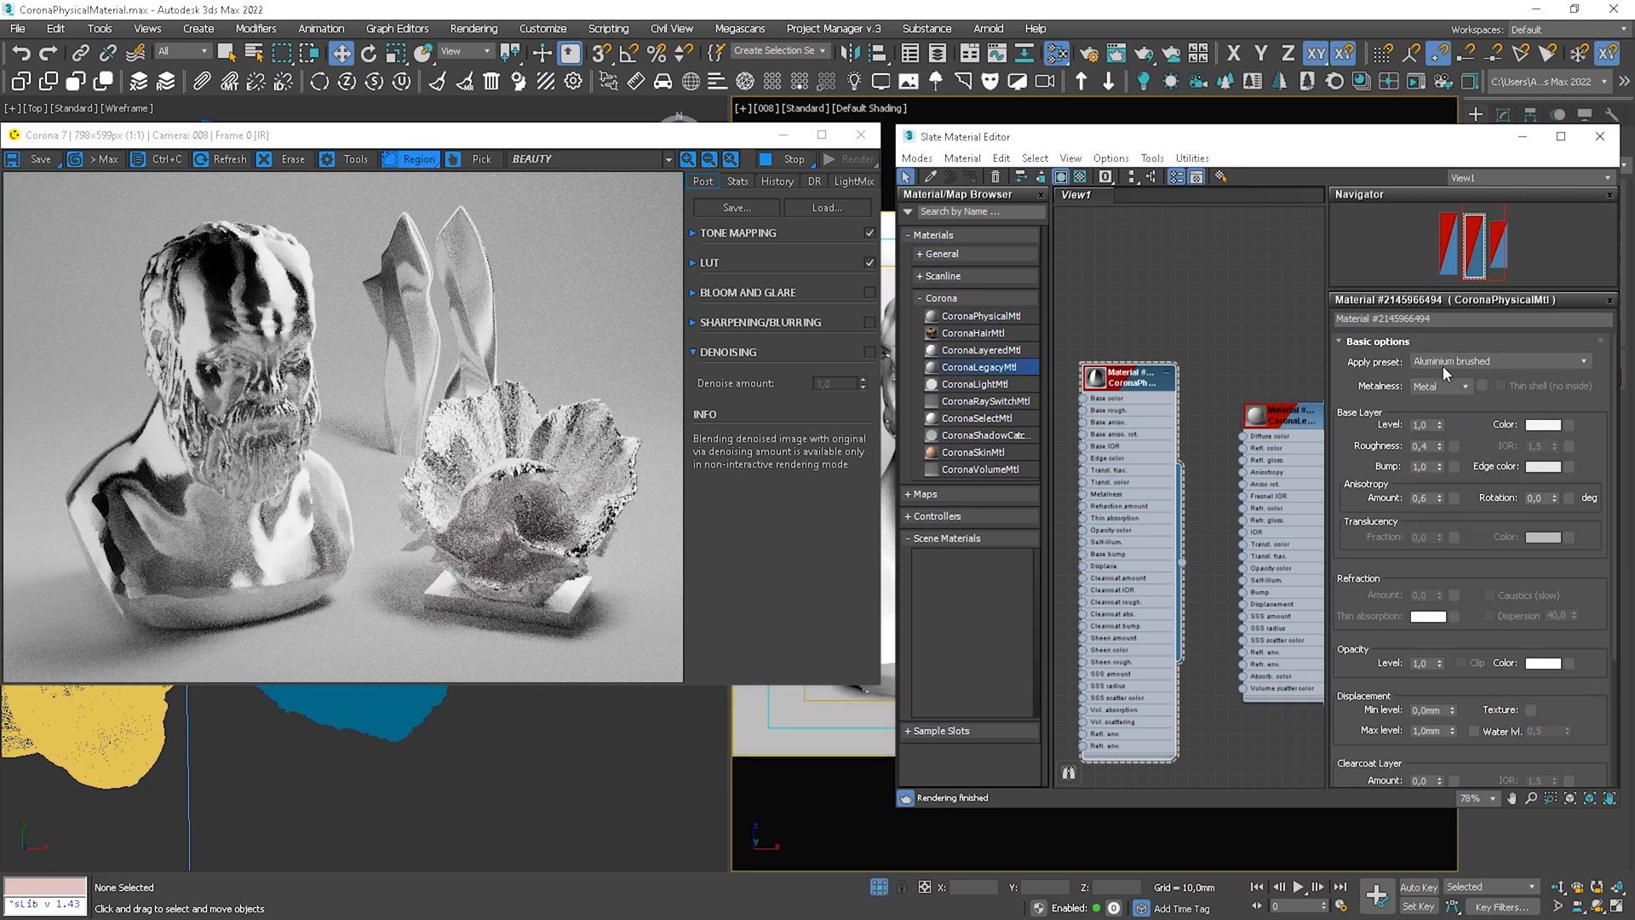
{"action": "left_click", "coordinate": [1499, 361]}
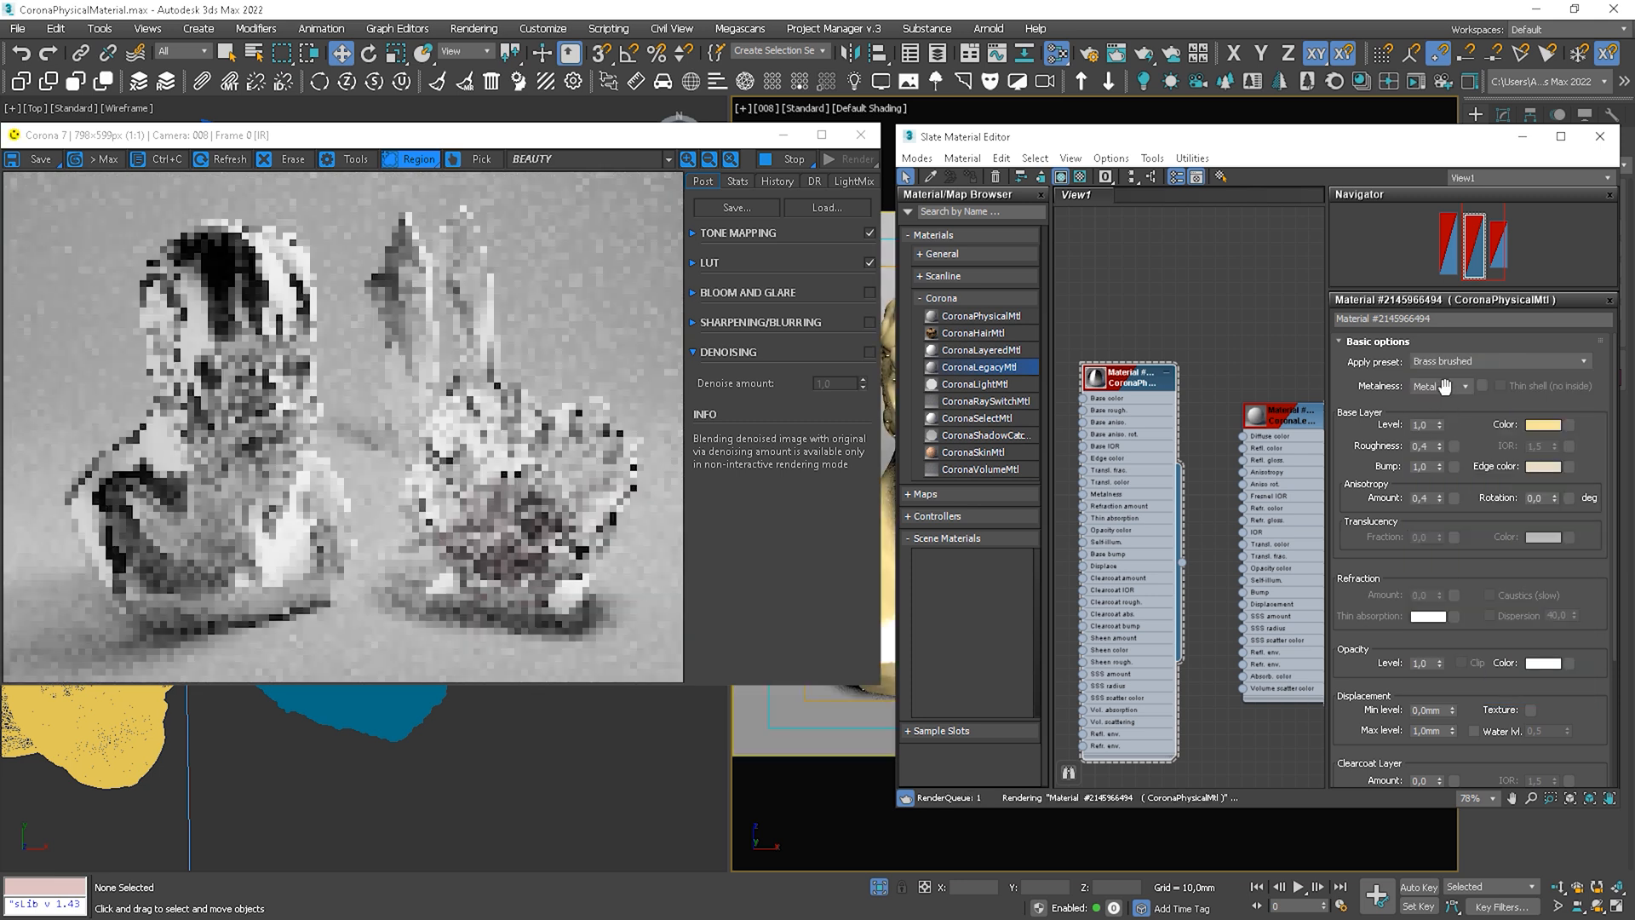
{"action": "left_click", "coordinate": [1499, 361]}
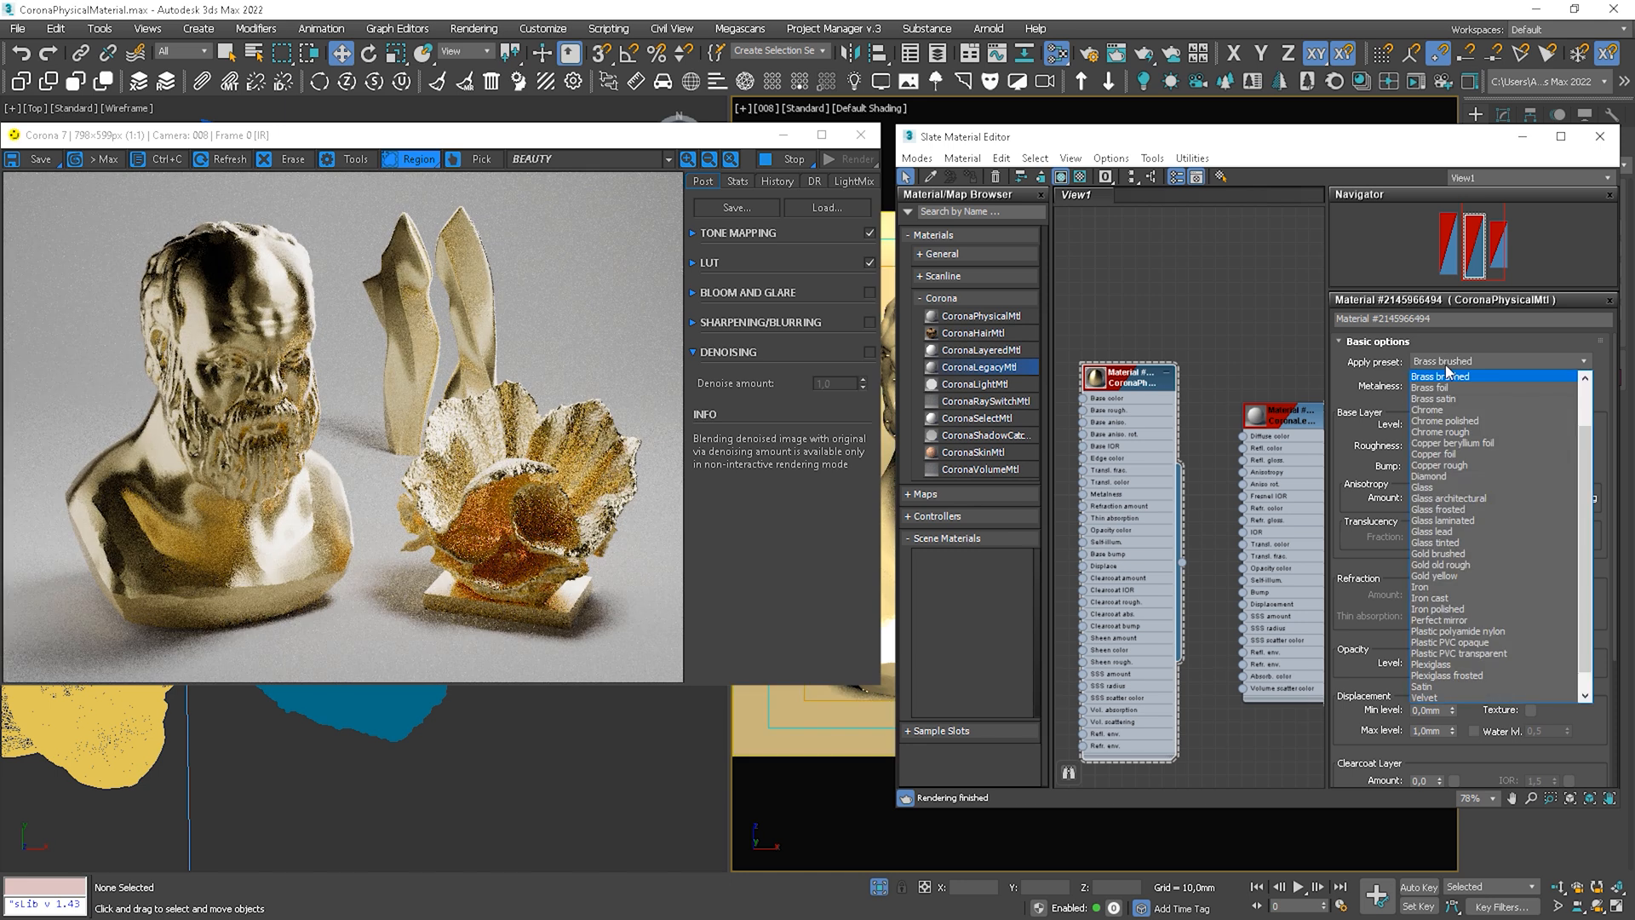
{"action": "left_click", "coordinate": [1437, 463]}
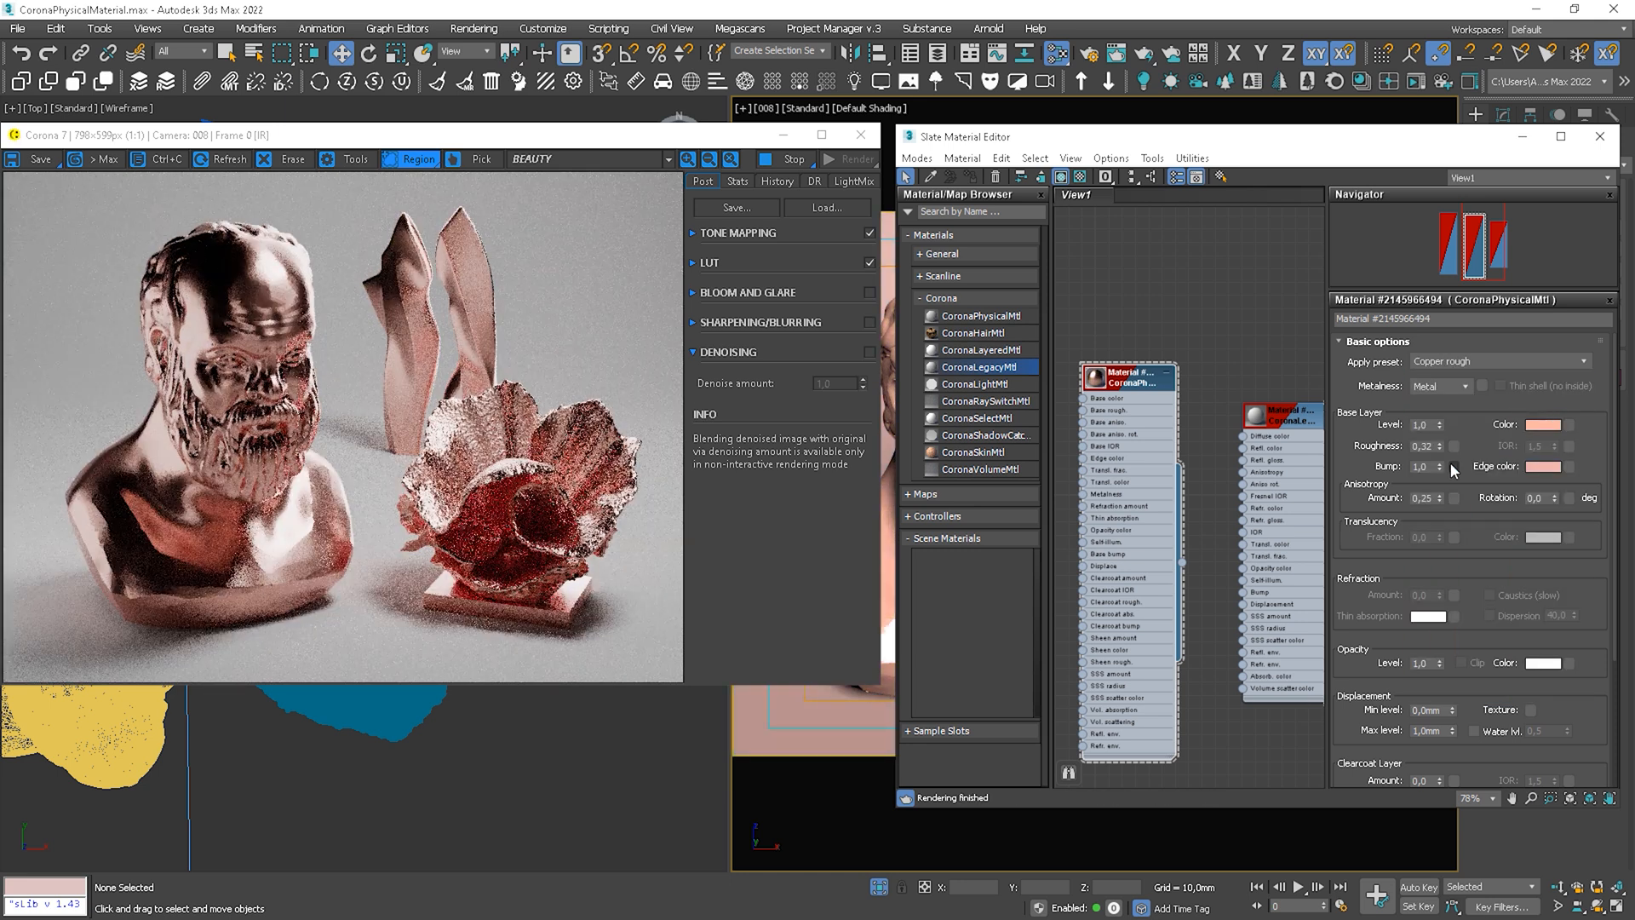
{"action": "left_click", "coordinate": [1499, 359]}
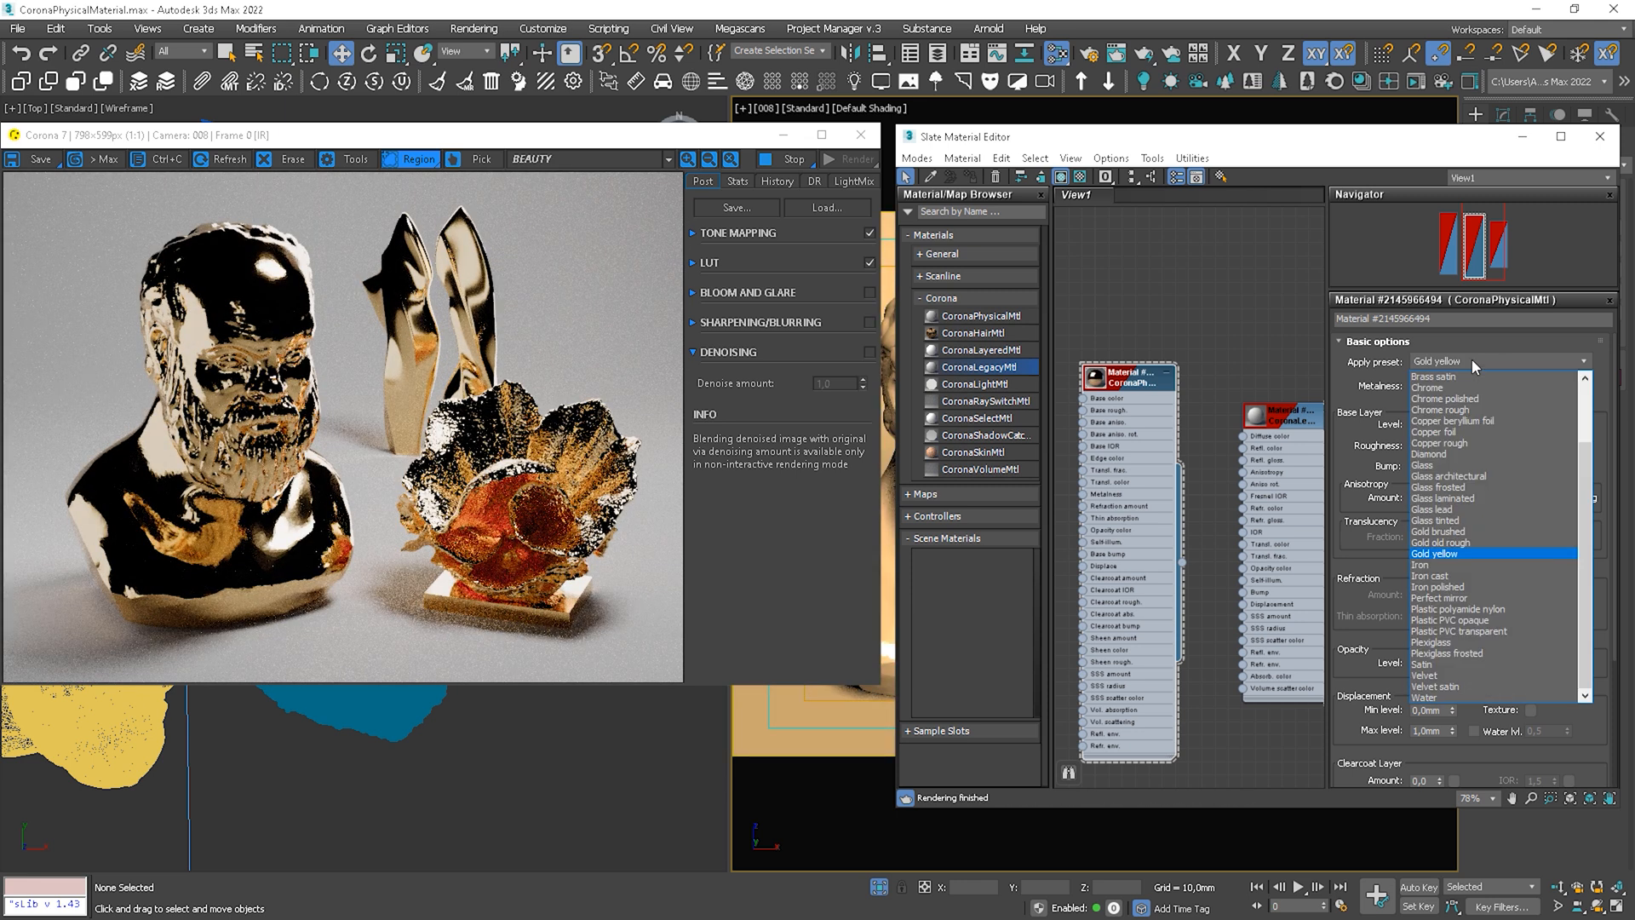
{"action": "left_click", "coordinate": [1460, 619]}
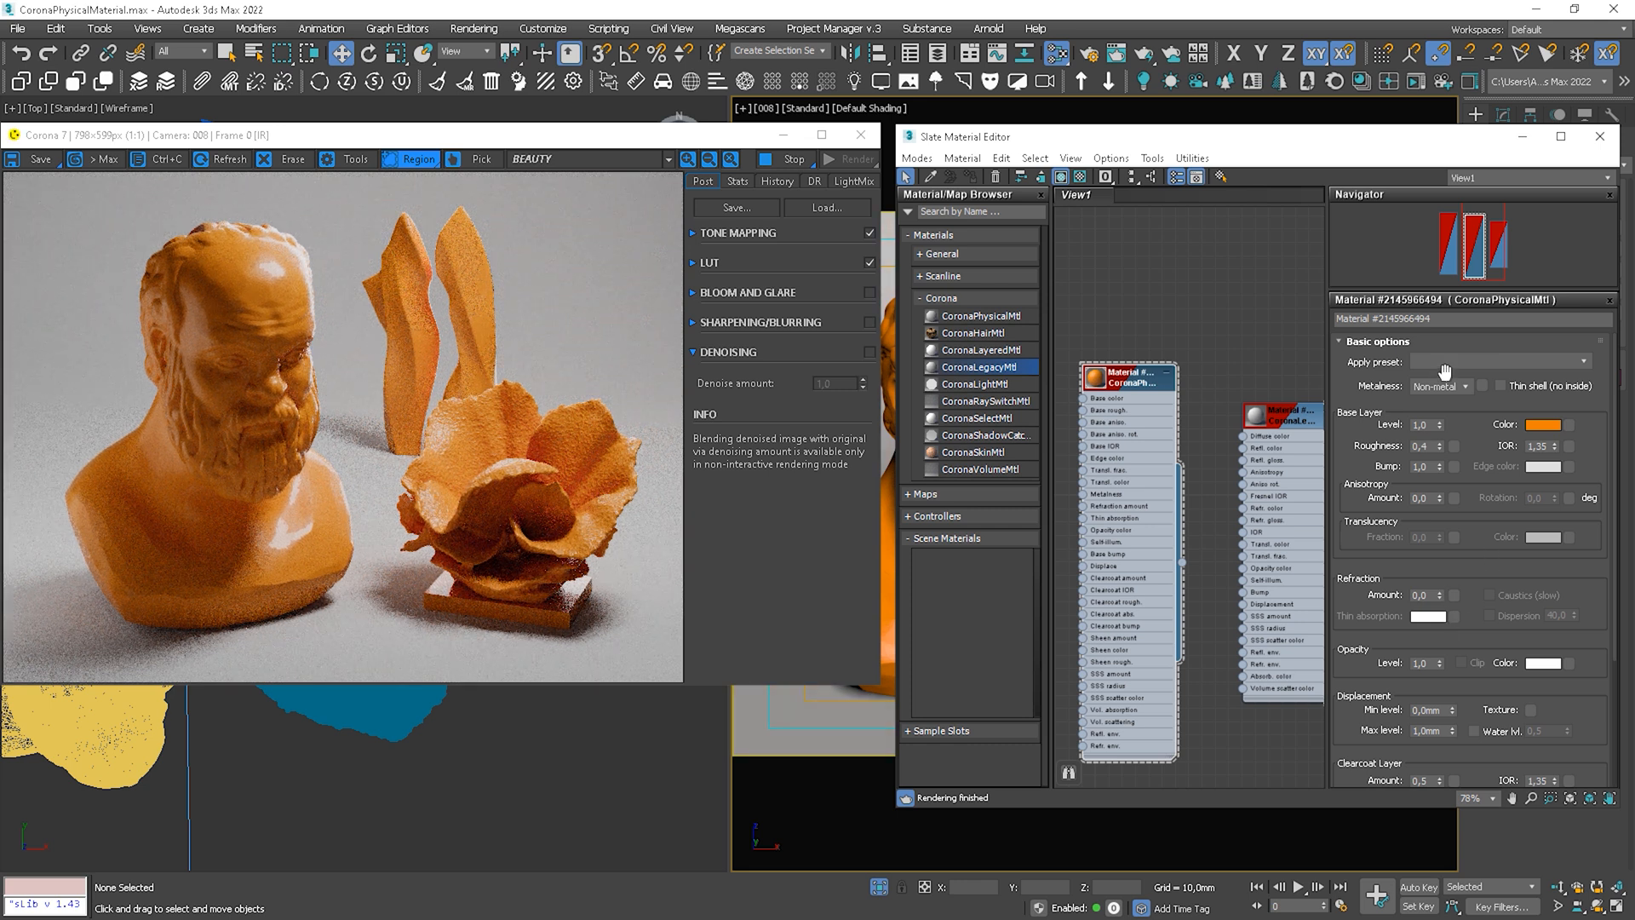
Reset the material to the Default preset, confirm the warning, and set Metalness to Metal.
{"action": "left_click", "coordinate": [1498, 360]}
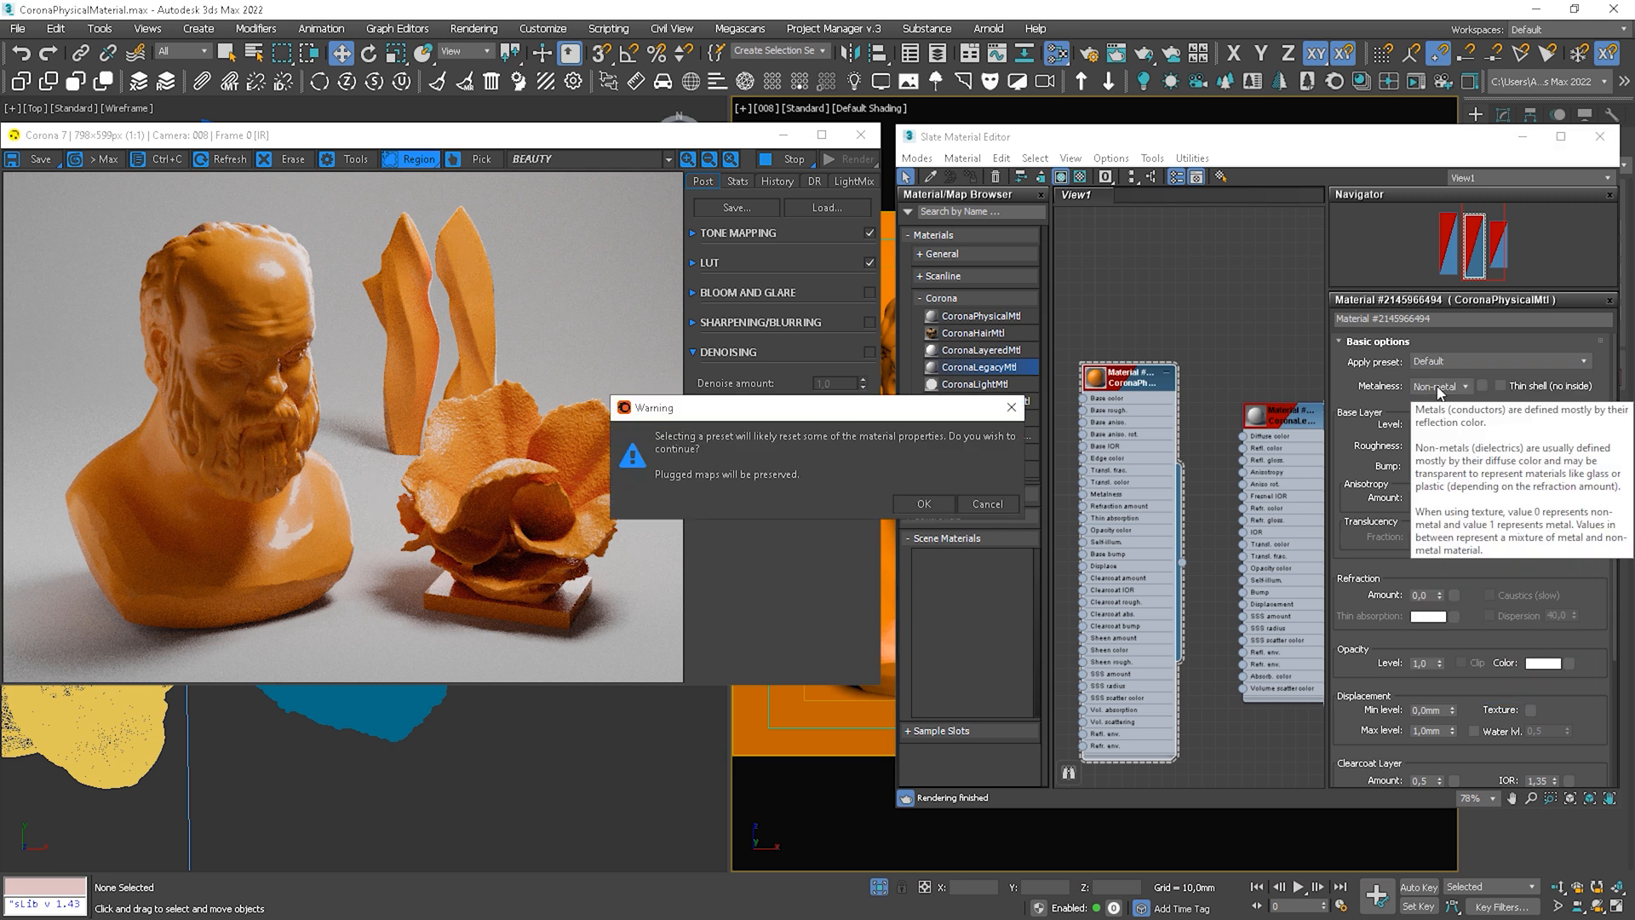
{"action": "left_click", "coordinate": [922, 504]}
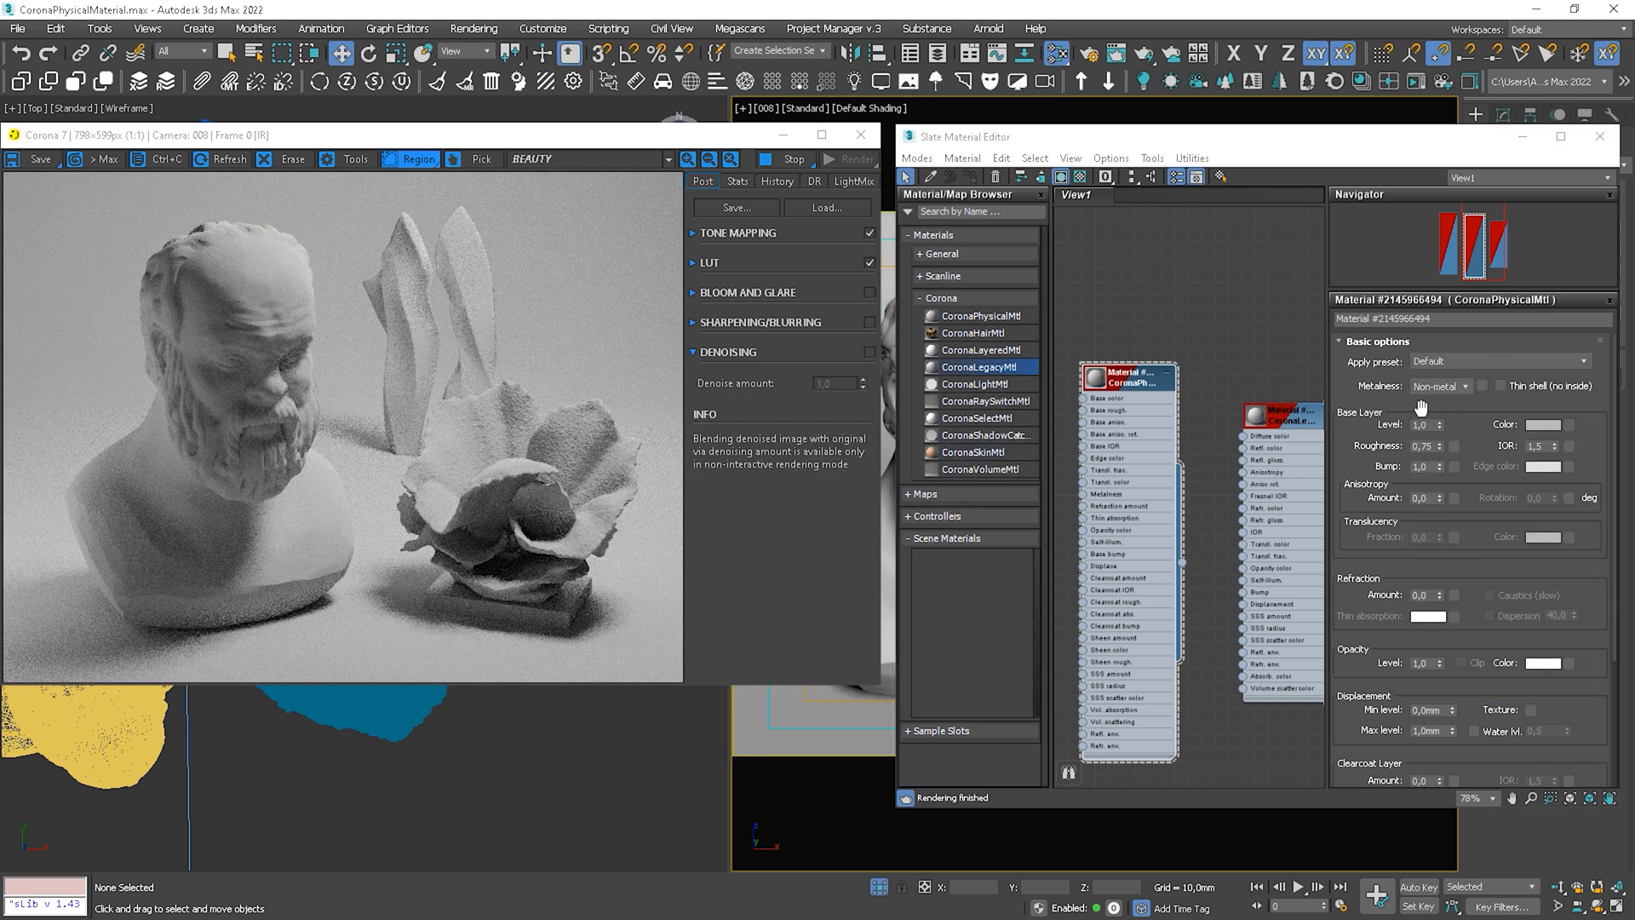
{"action": "mouse_move", "coordinate": [1439, 387]}
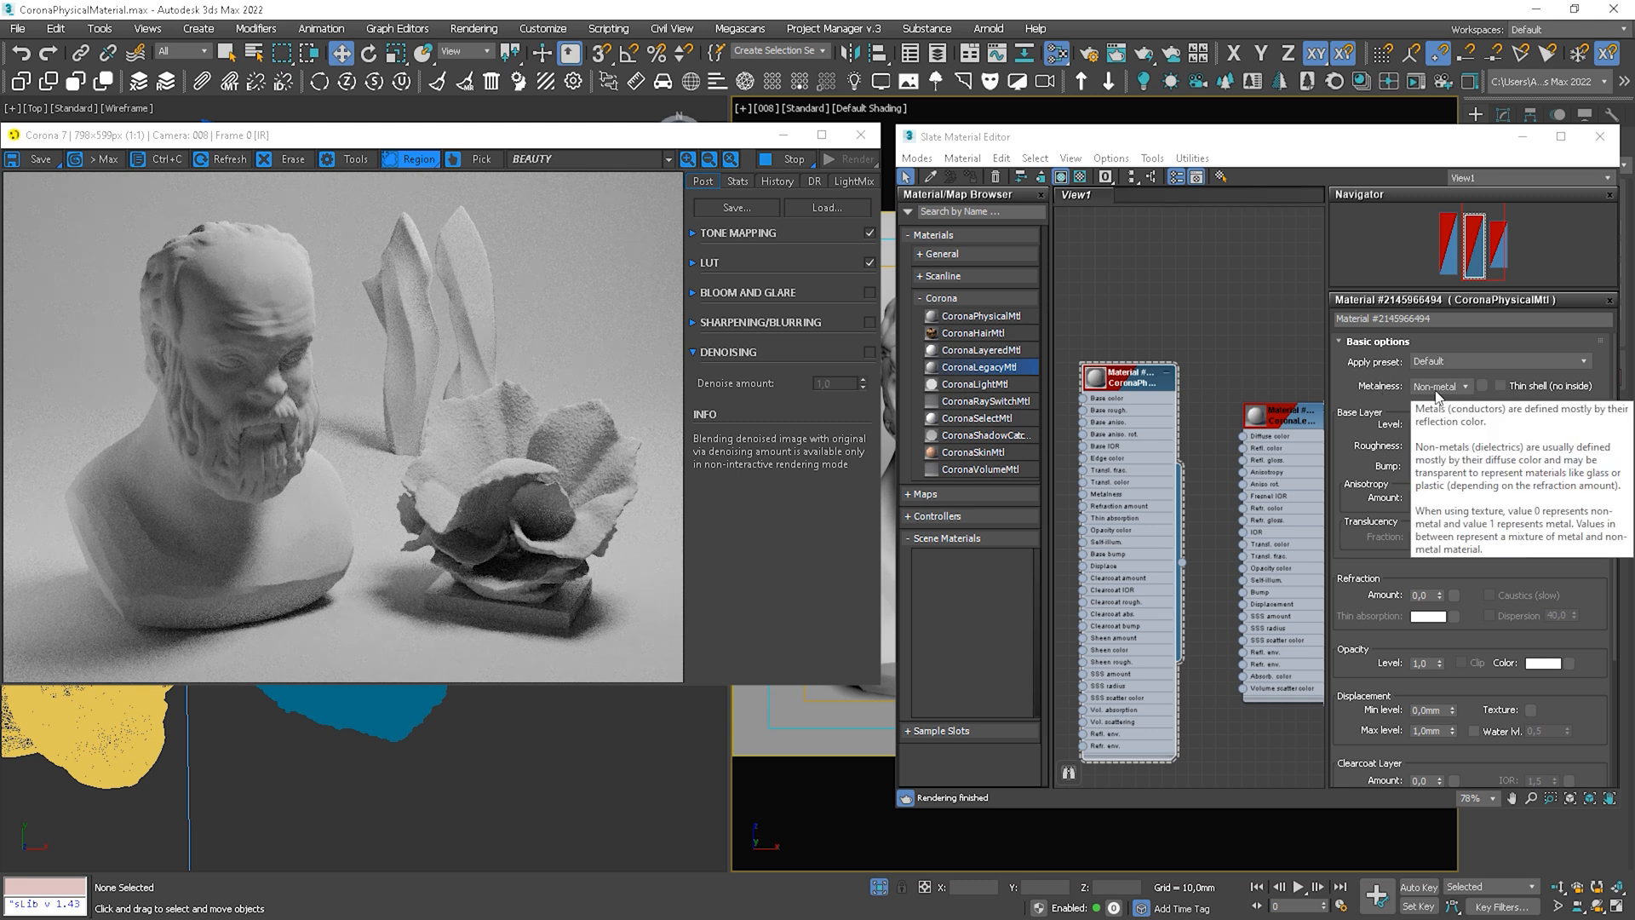
{"action": "left_click", "coordinate": [1461, 387]}
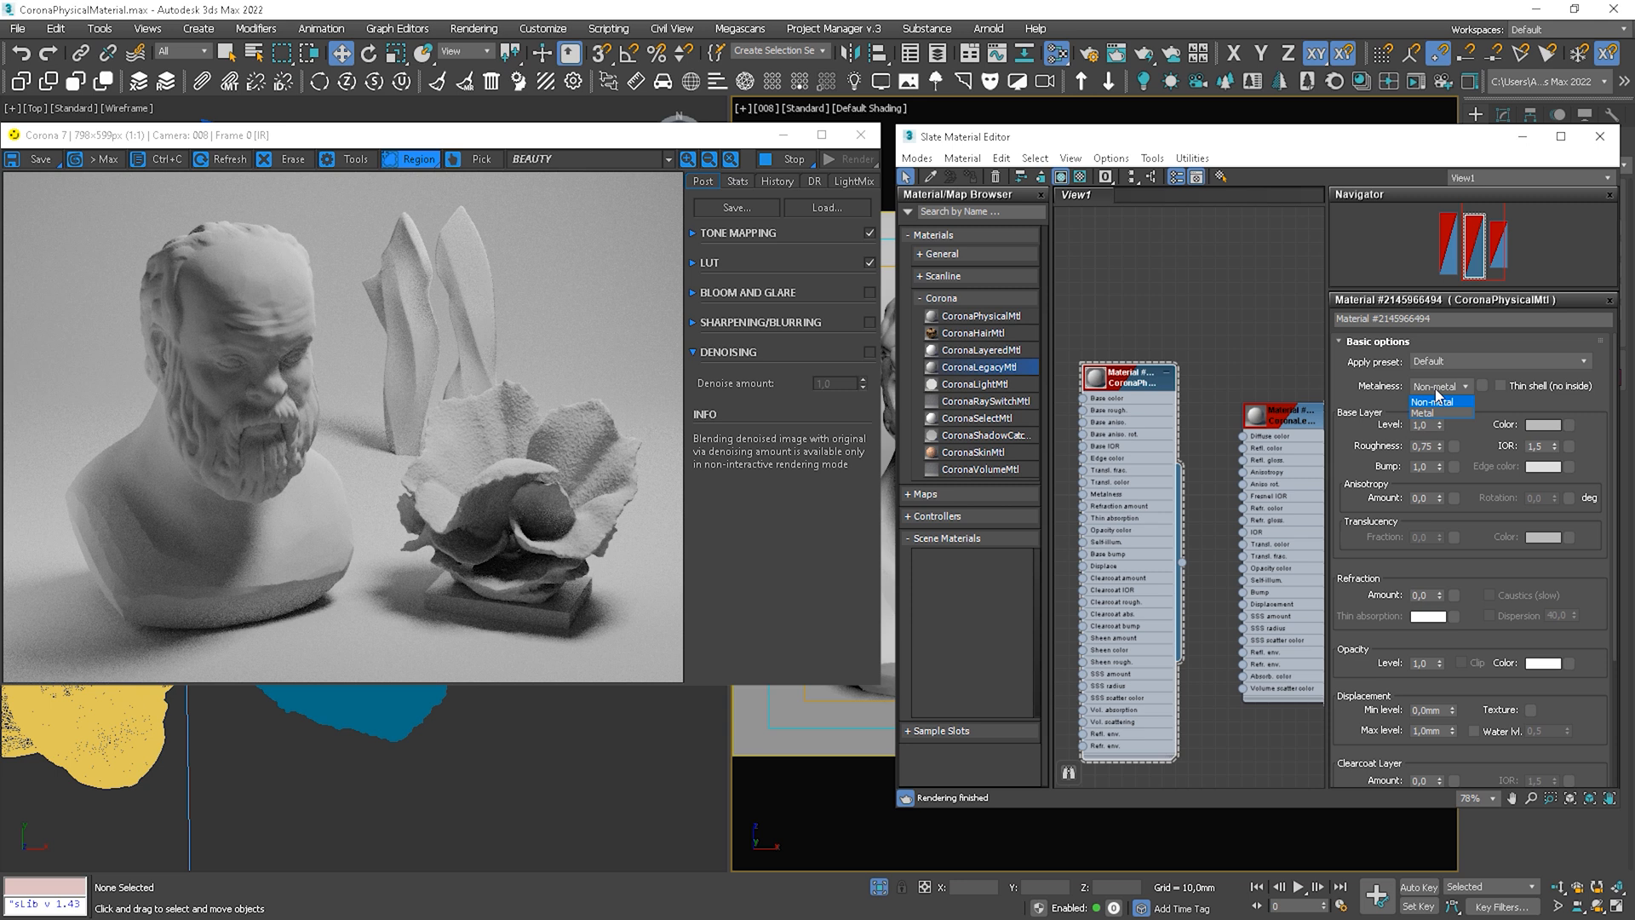
{"action": "left_click", "coordinate": [1439, 412]}
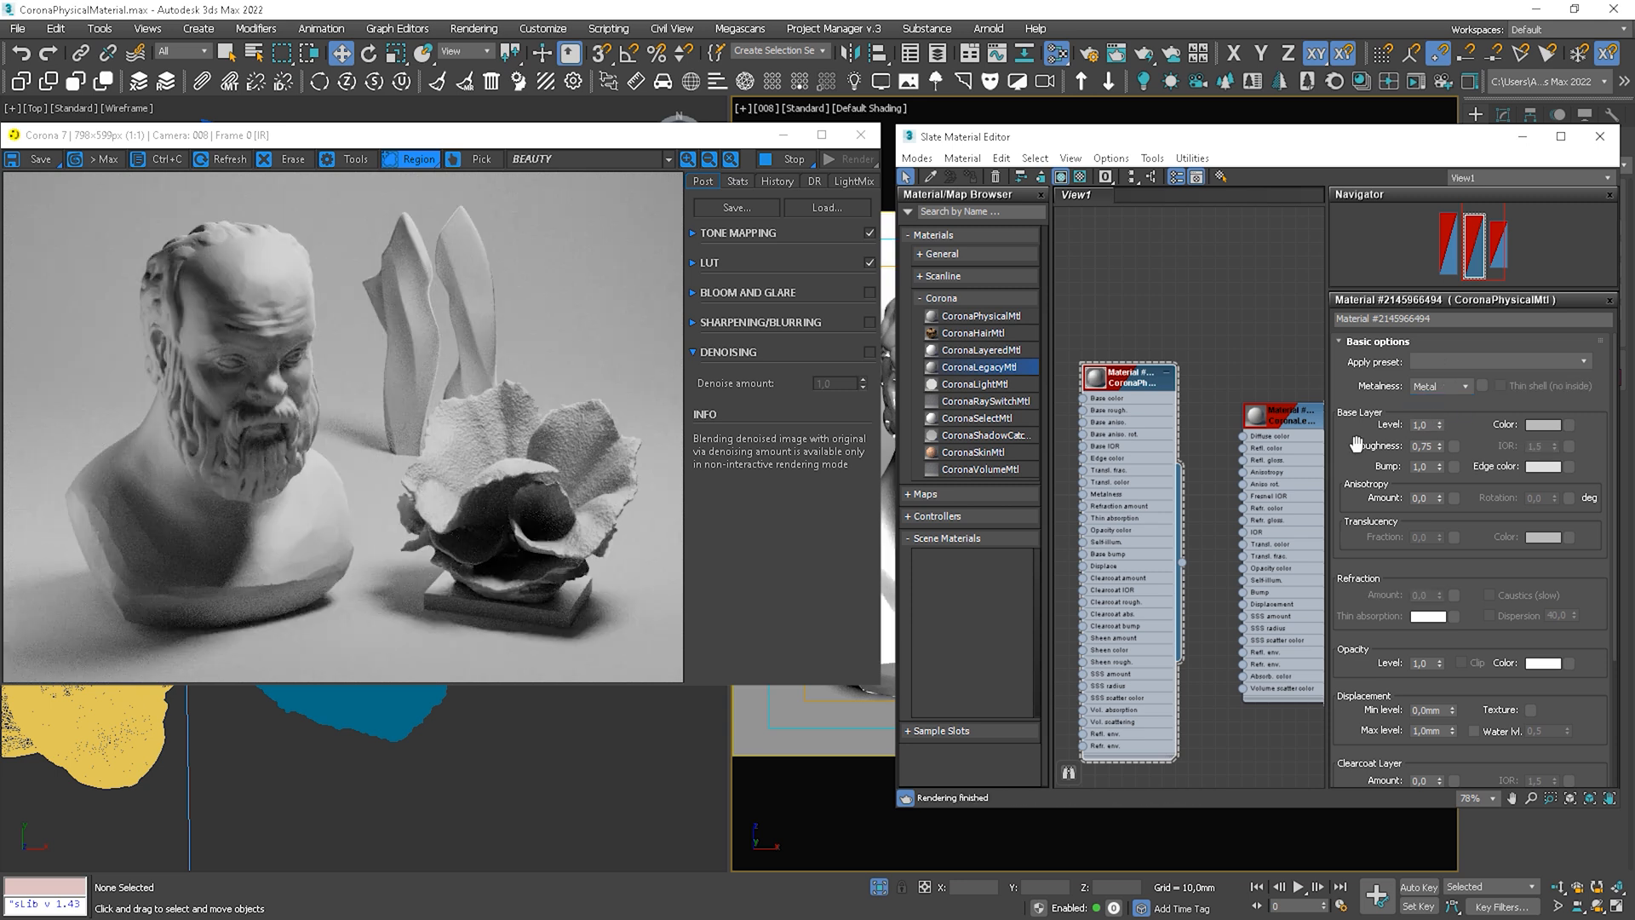
{"action": "mouse_move", "coordinate": [1599, 444]}
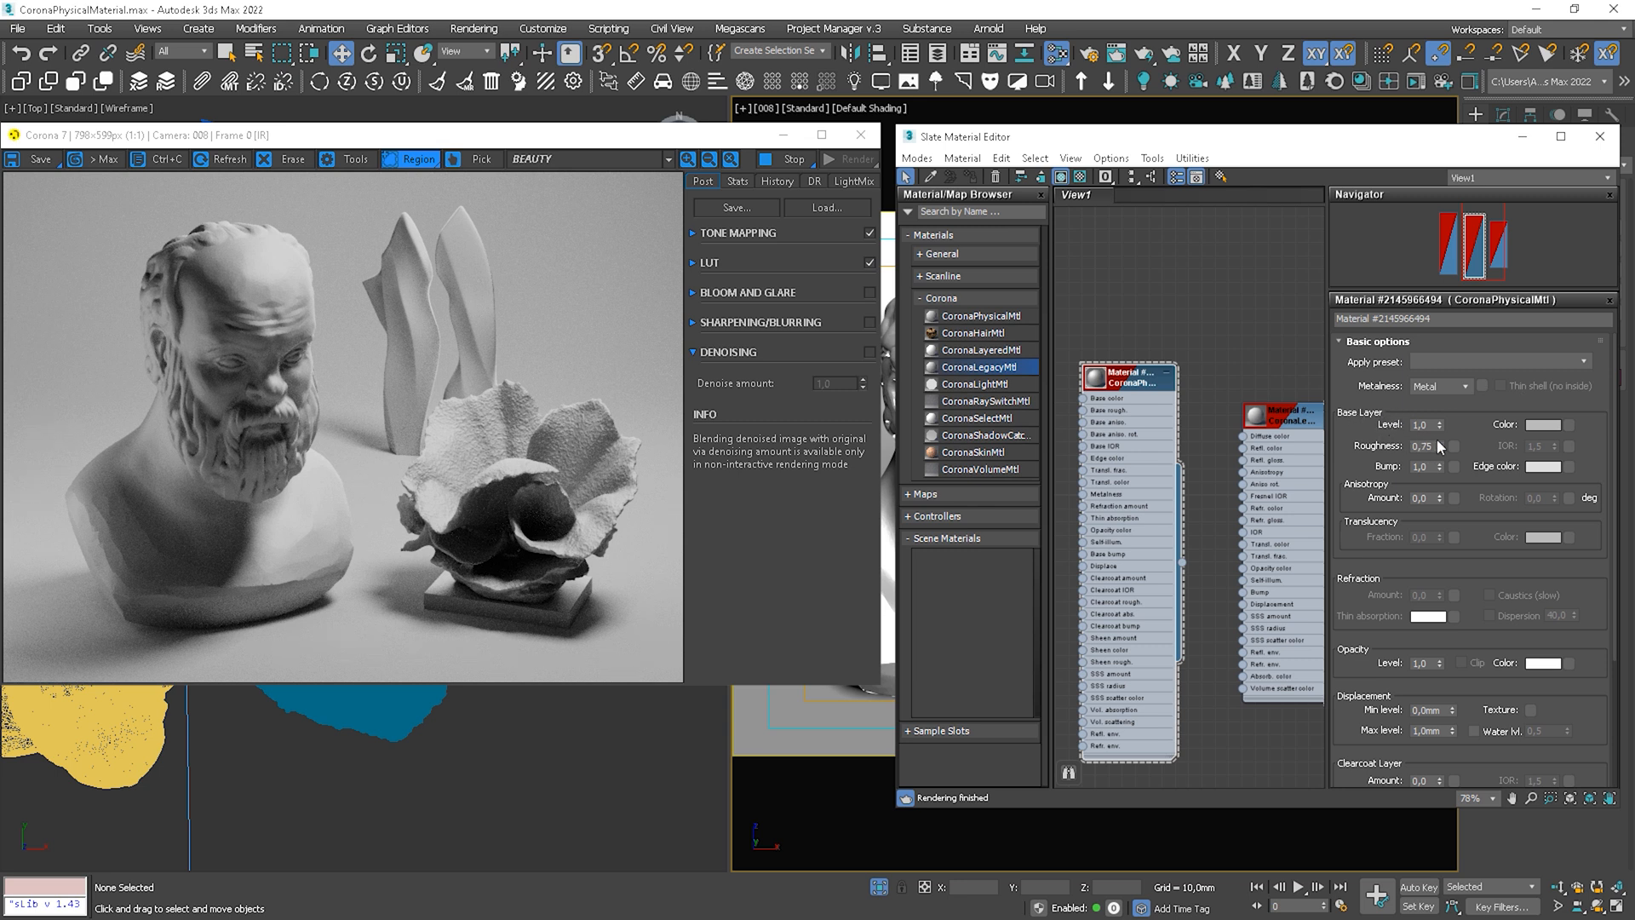
{"action": "mouse_move", "coordinate": [1548, 426]}
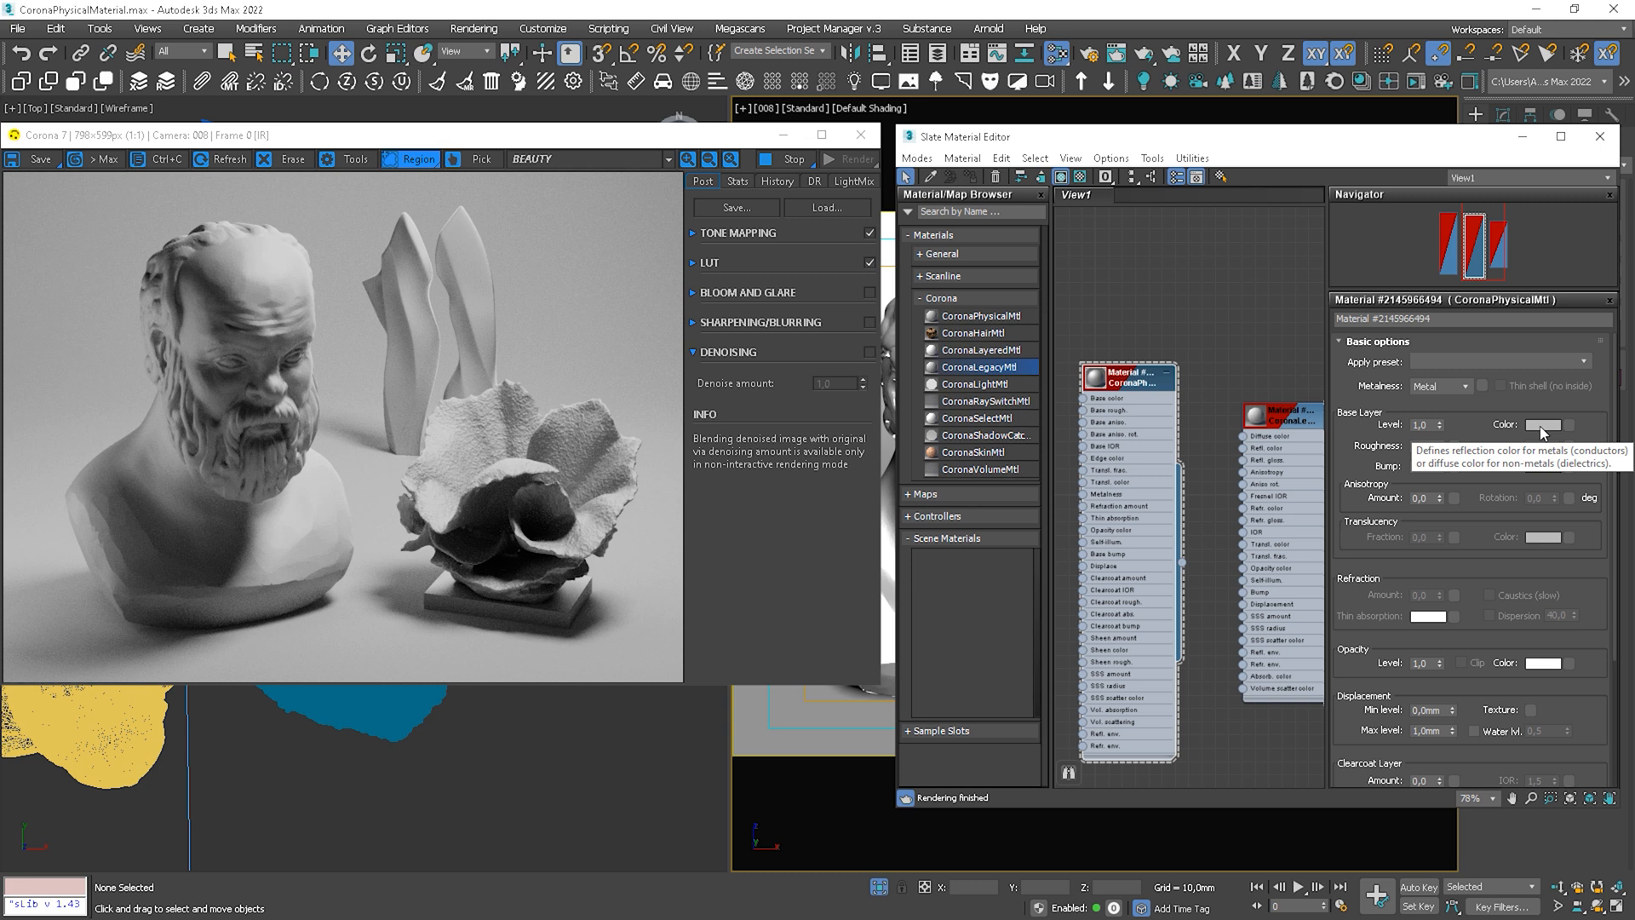
Set a bright base colour, confirm it, then darken the base colour brightness again in the Color Selector.
{"action": "left_click", "coordinate": [1545, 424]}
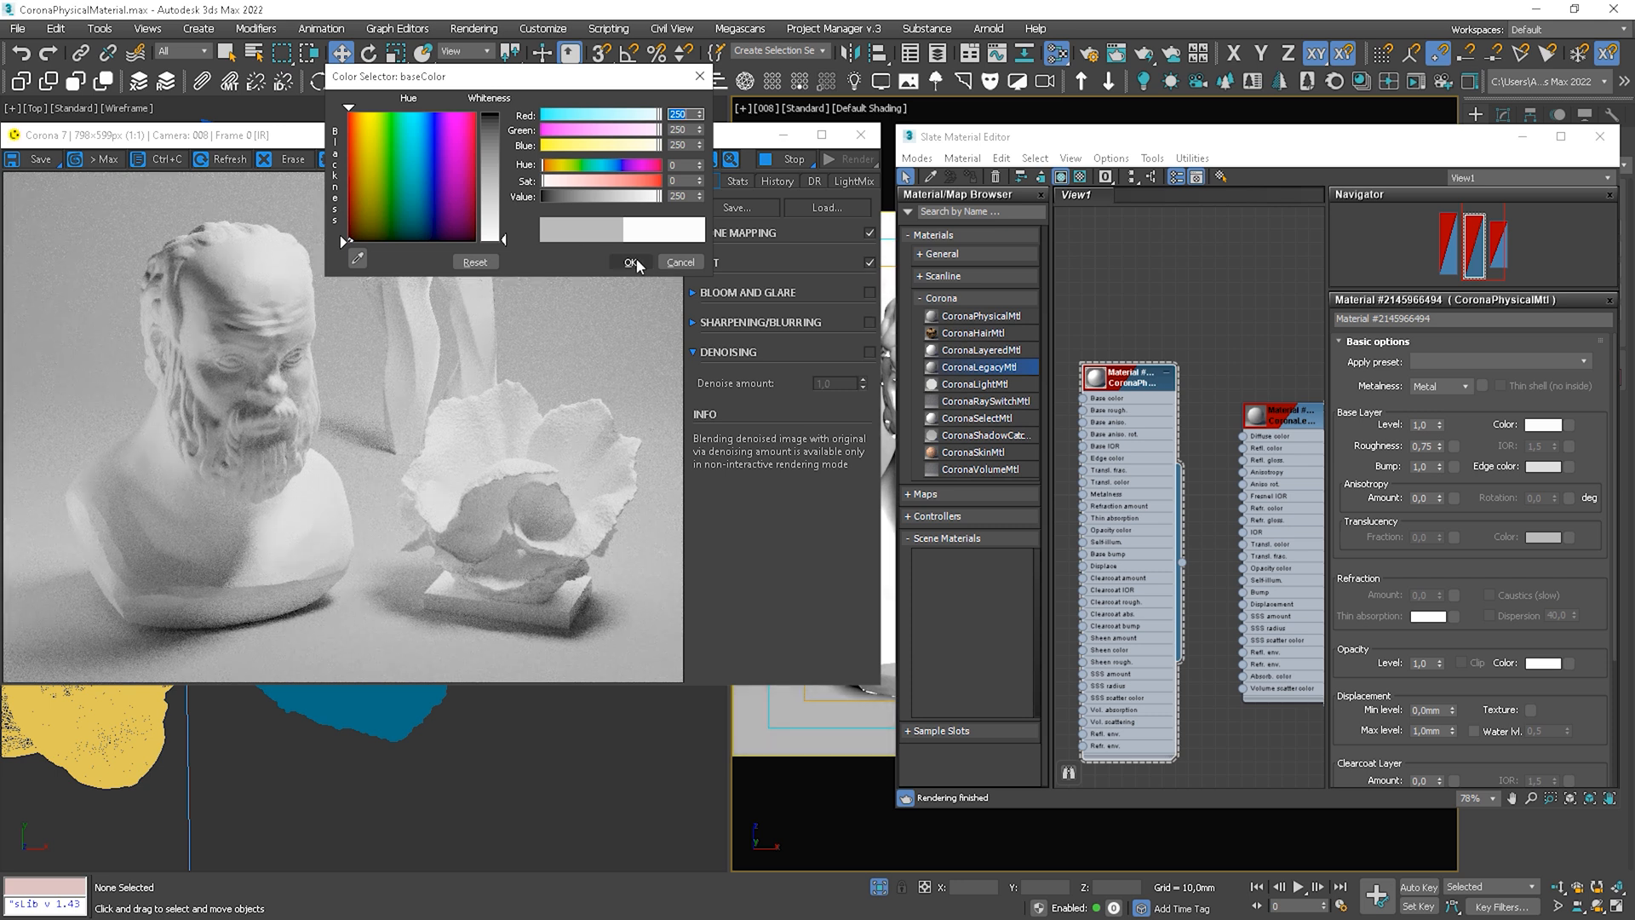
{"action": "left_click", "coordinate": [628, 262]}
{"action": "type", "text": "0"}
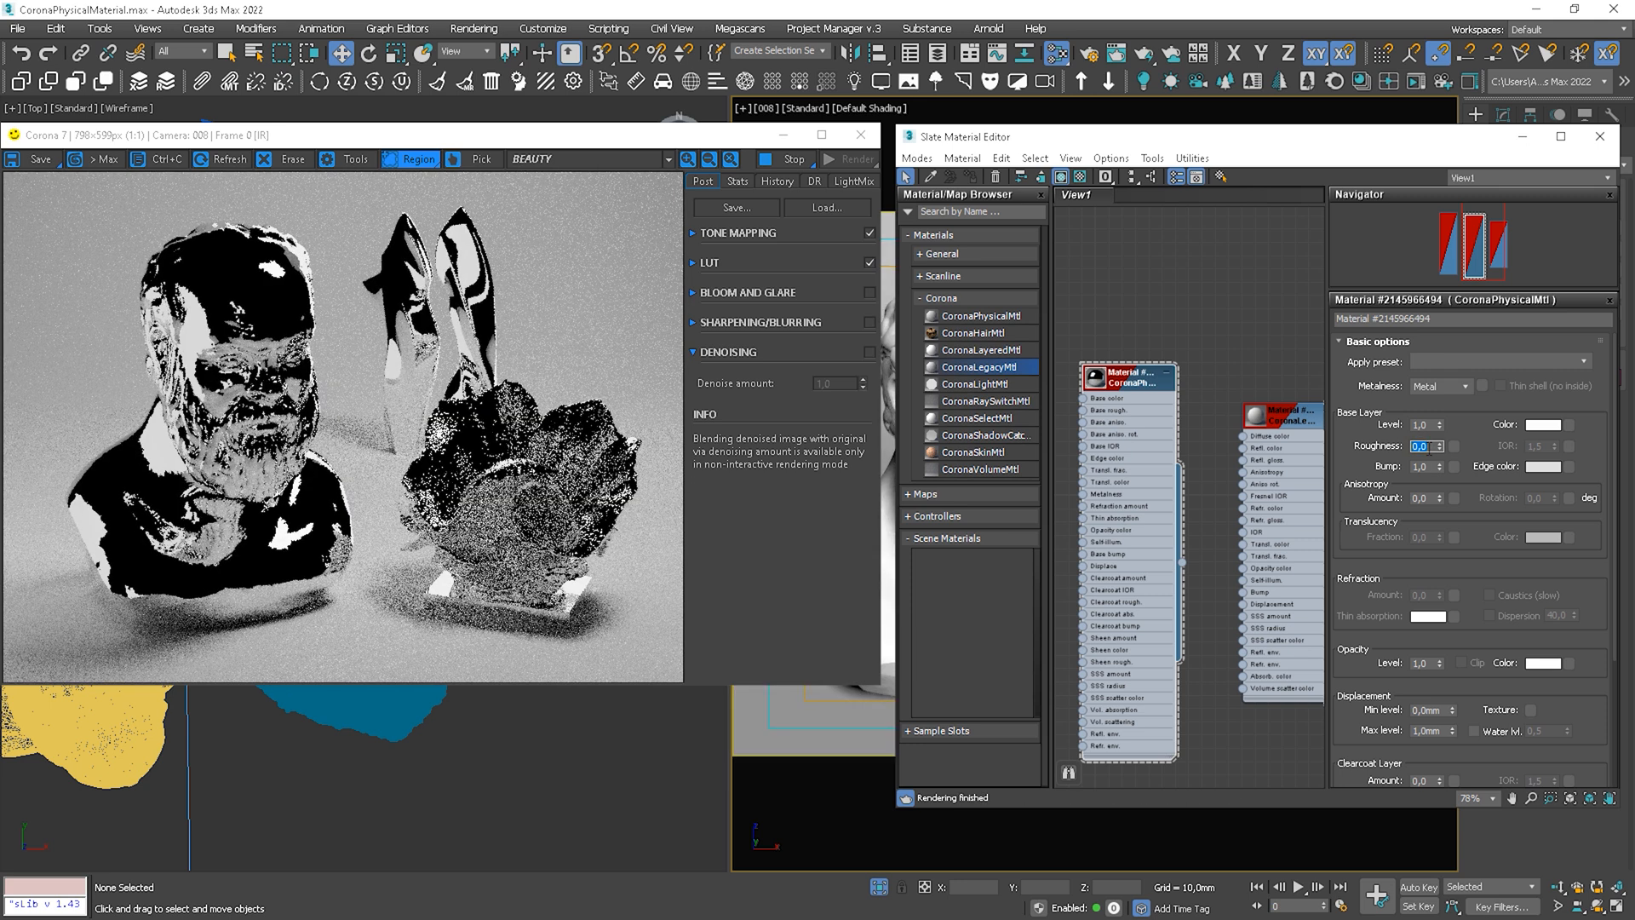
{"action": "mouse_move", "coordinate": [1546, 429]}
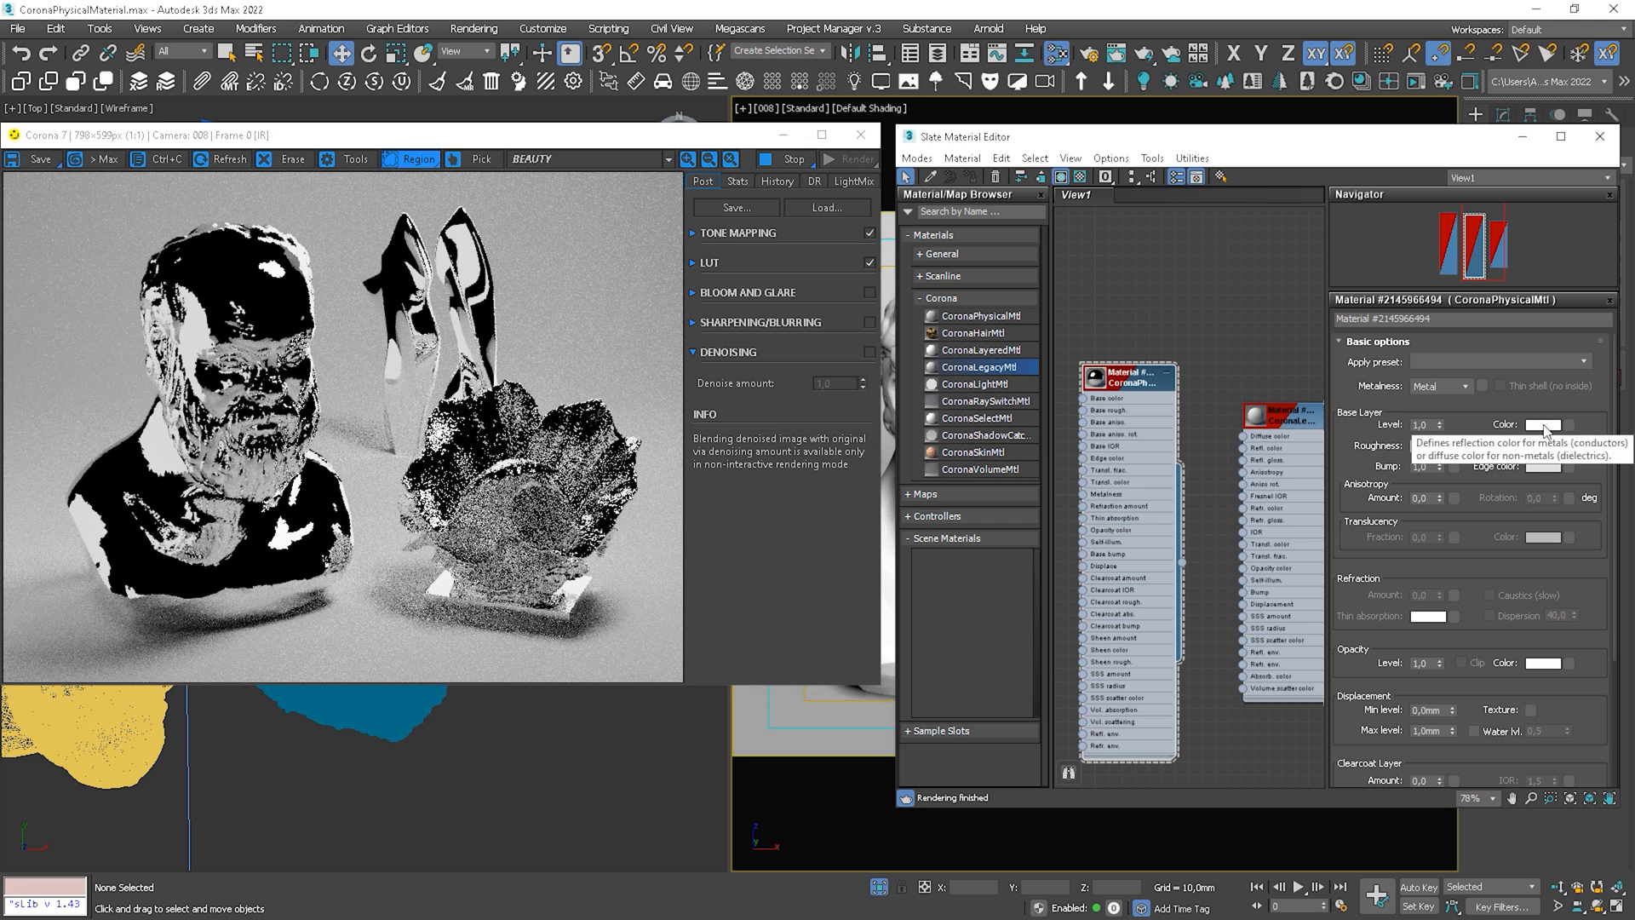
{"action": "left_click", "coordinate": [1544, 424]}
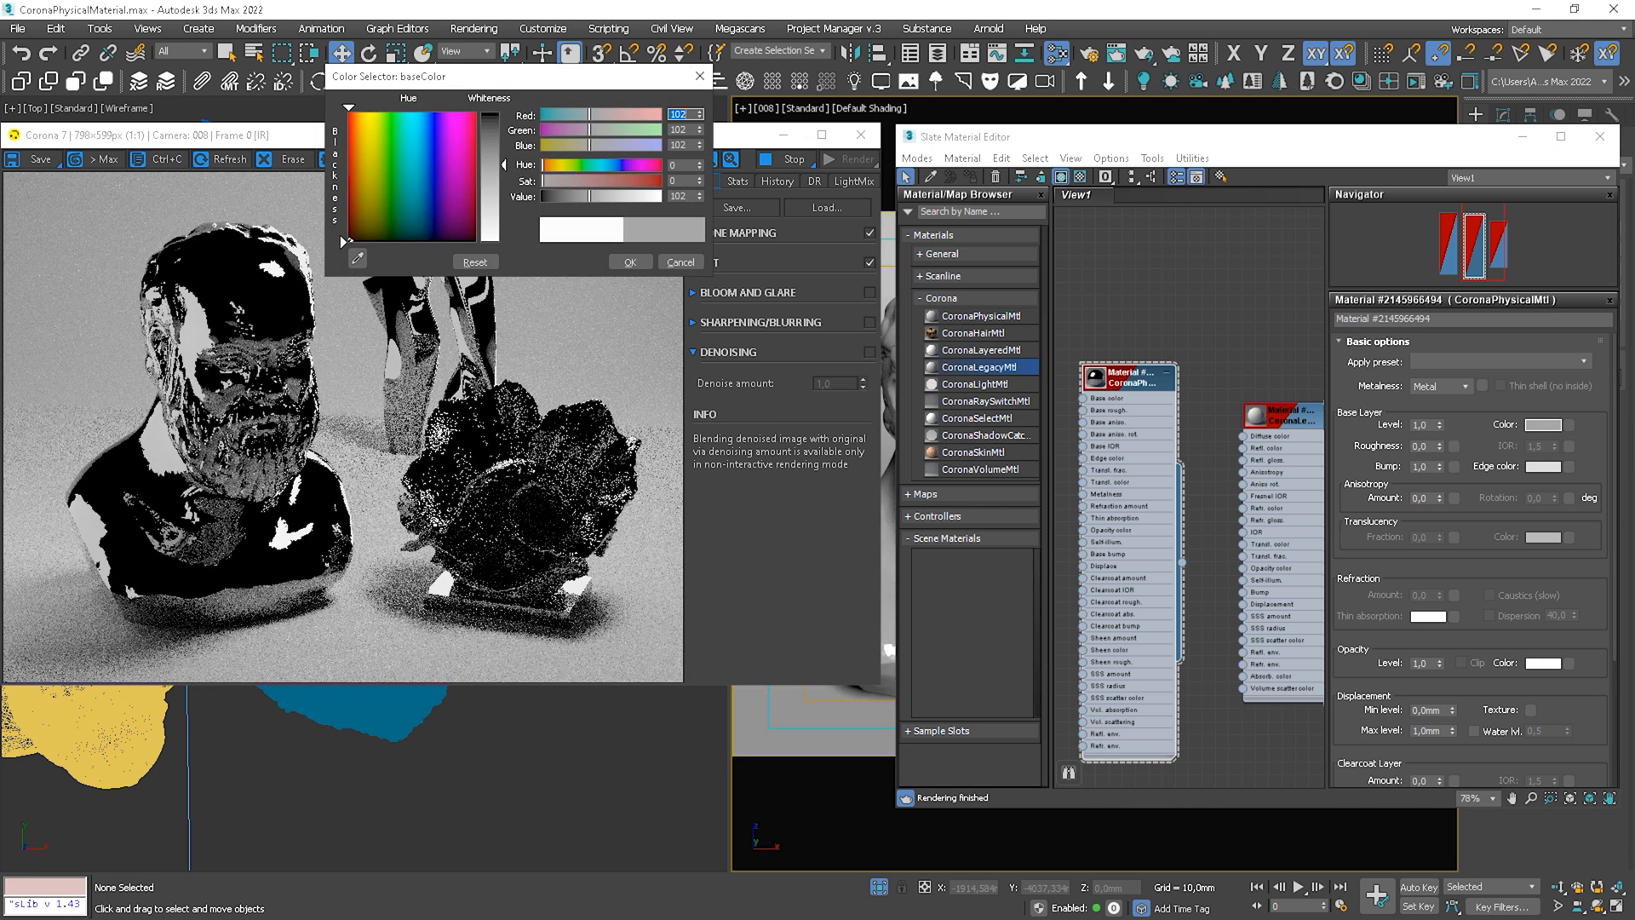
{"action": "left_click_drag", "start_coordinate": [499, 125], "coordinate": [499, 208]}
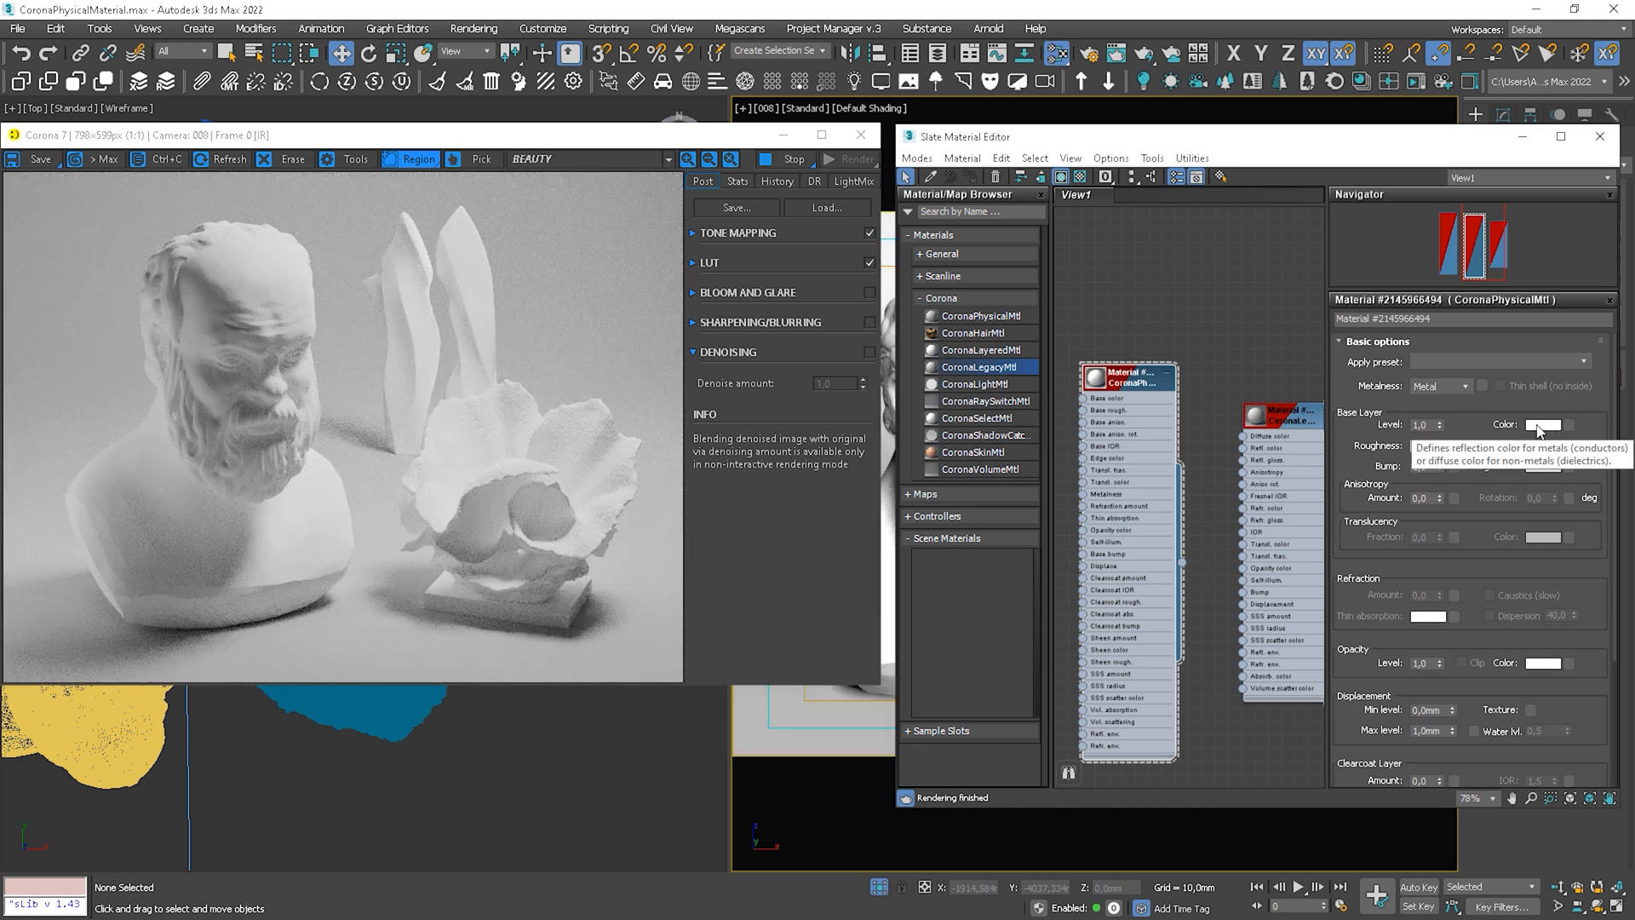
Pick a beige base colour after trying purple and set Roughness to 0.0.
{"action": "left_click", "coordinate": [1544, 424]}
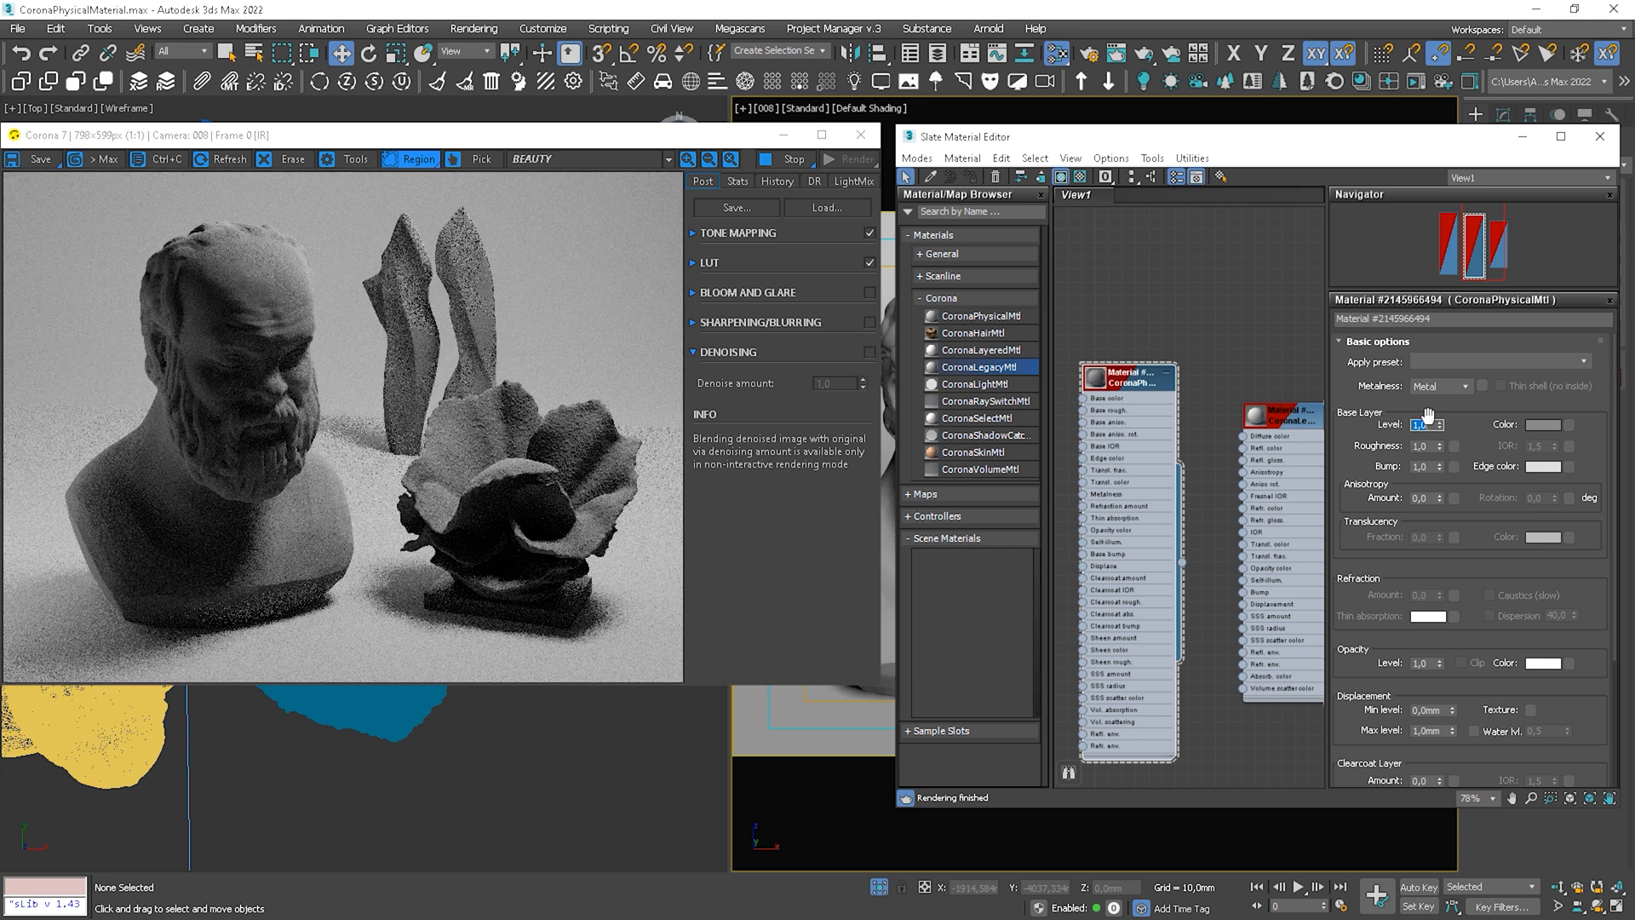
{"action": "left_click", "coordinate": [1544, 424]}
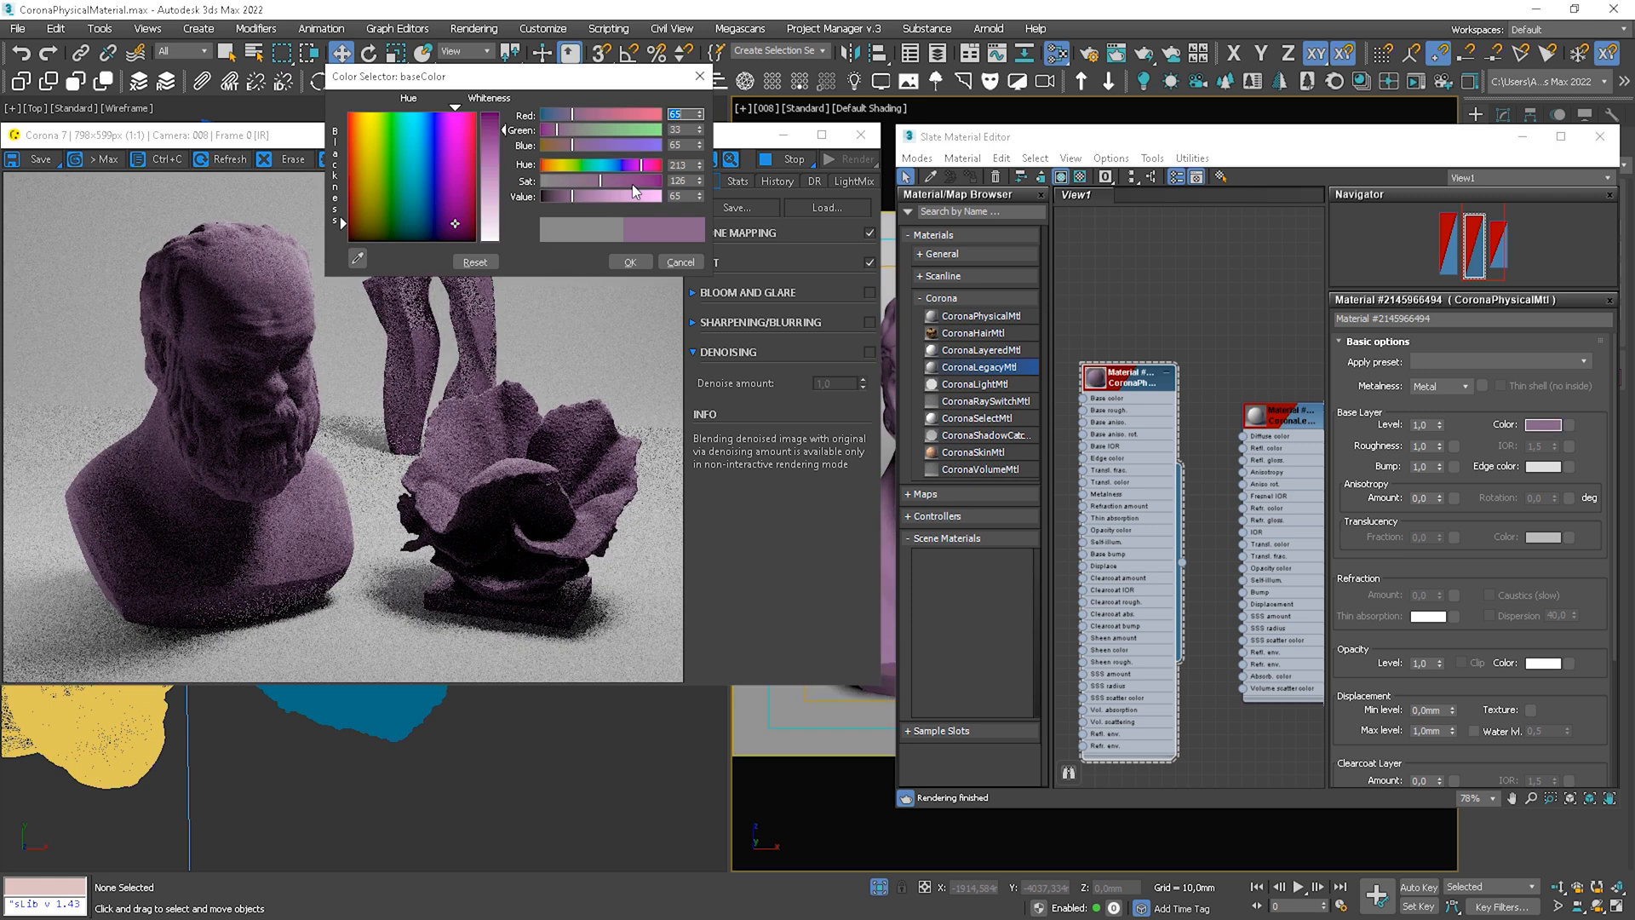
{"action": "left_click", "coordinate": [629, 262]}
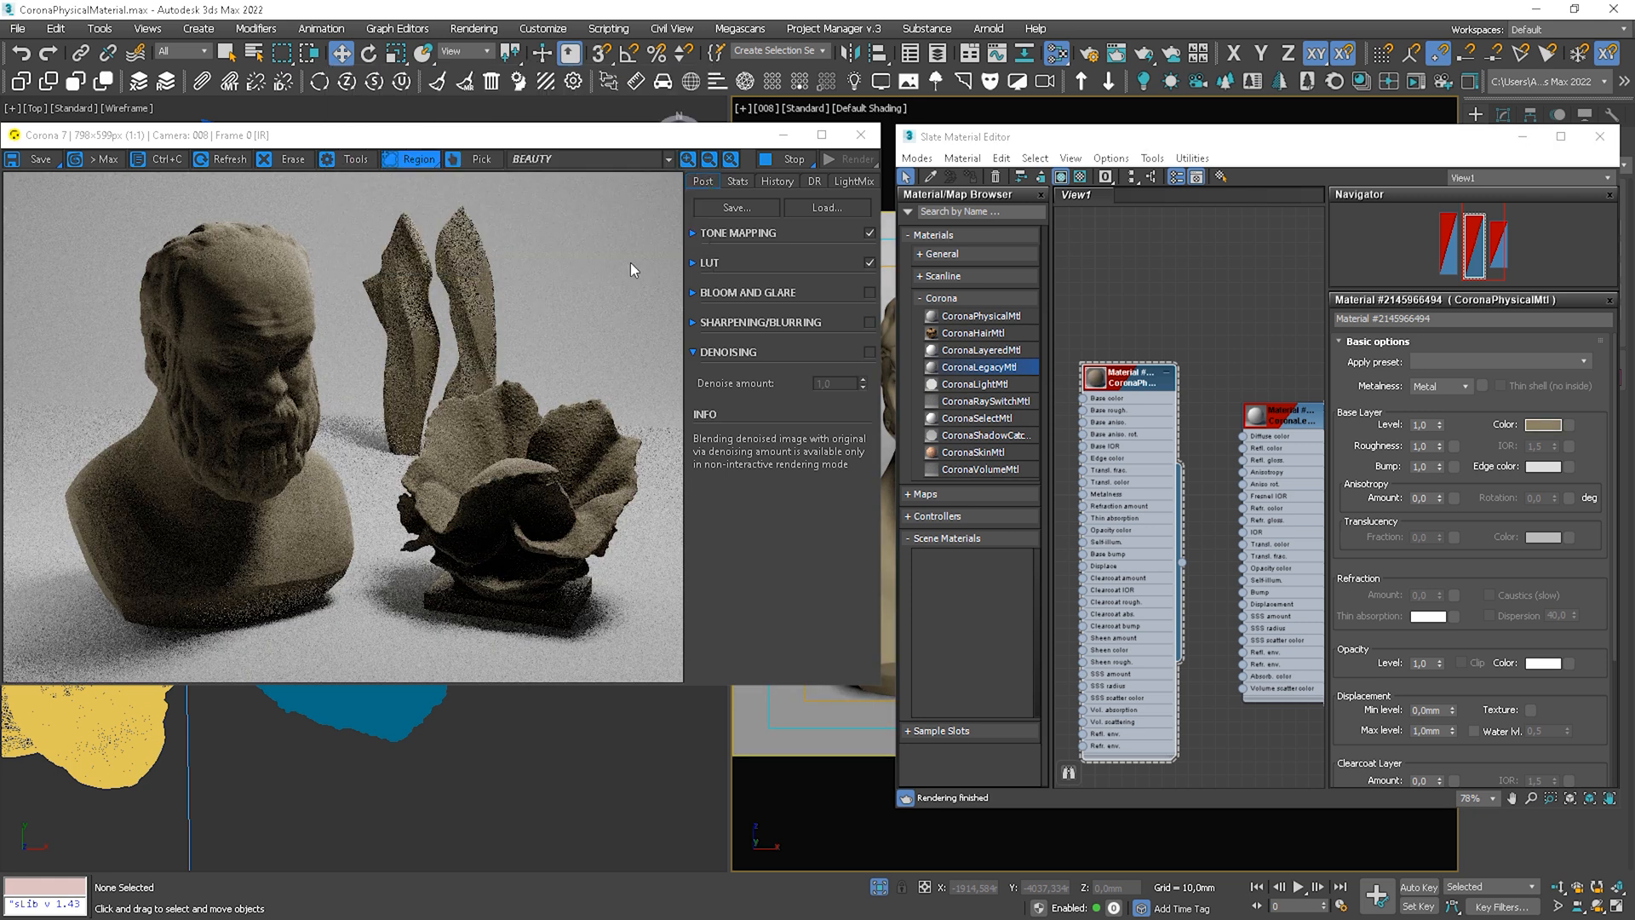
{"action": "type", "text": "0,0"}
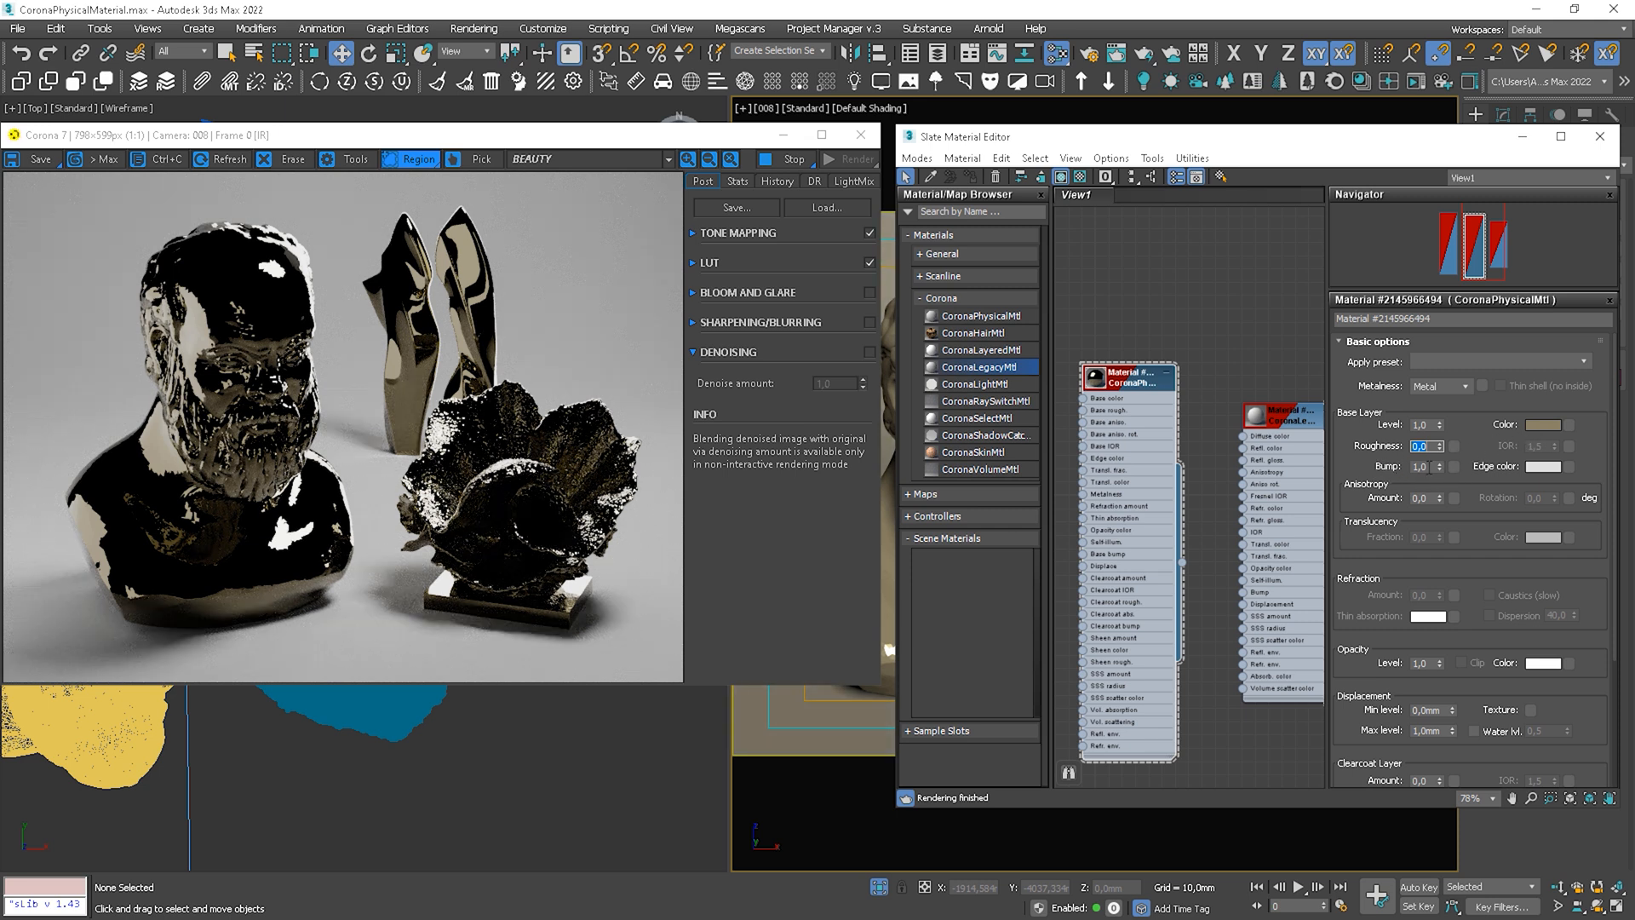
{"action": "mouse_move", "coordinate": [1548, 470]}
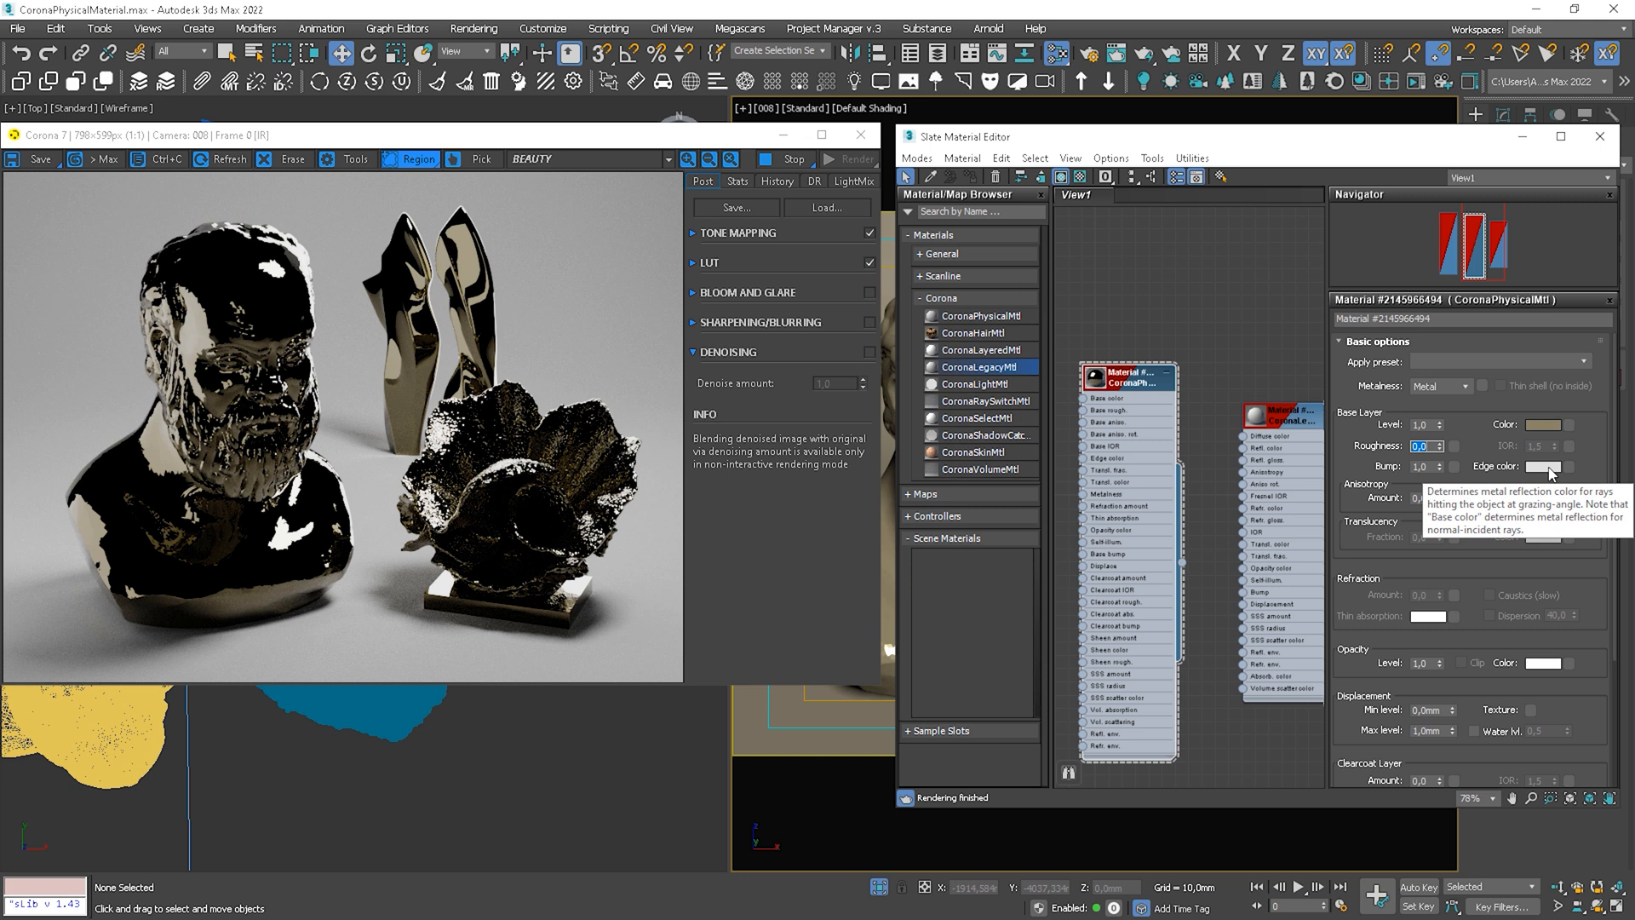
Try a pink Edge color tint in the Color Selector, then close it.
{"action": "left_click", "coordinate": [1545, 467]}
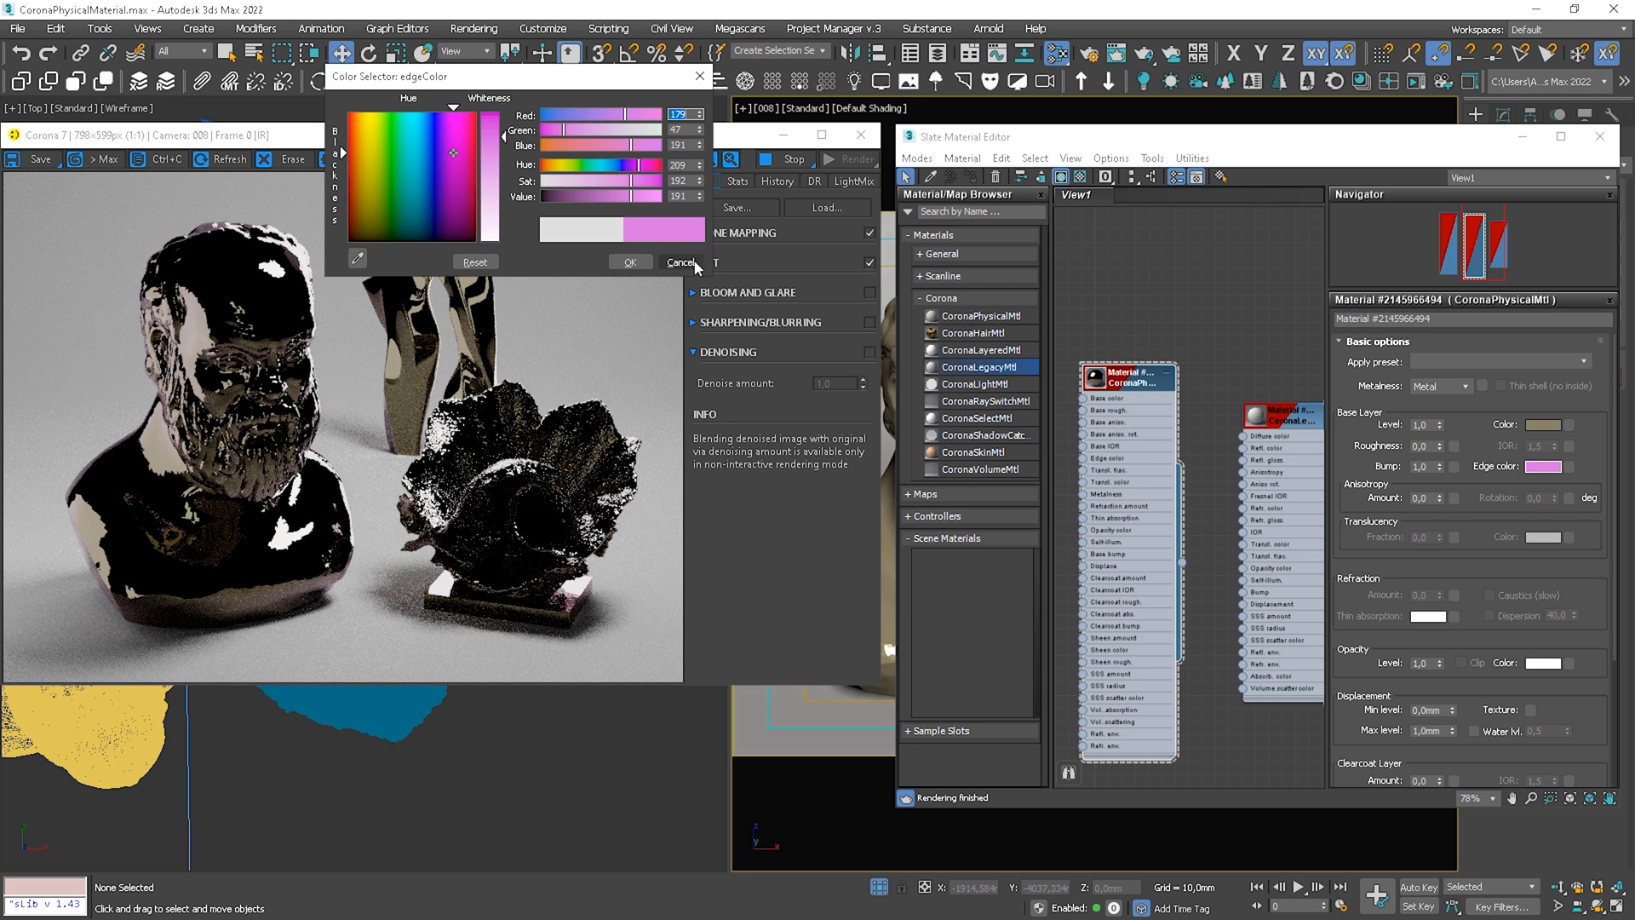
{"action": "left_click", "coordinate": [679, 263]}
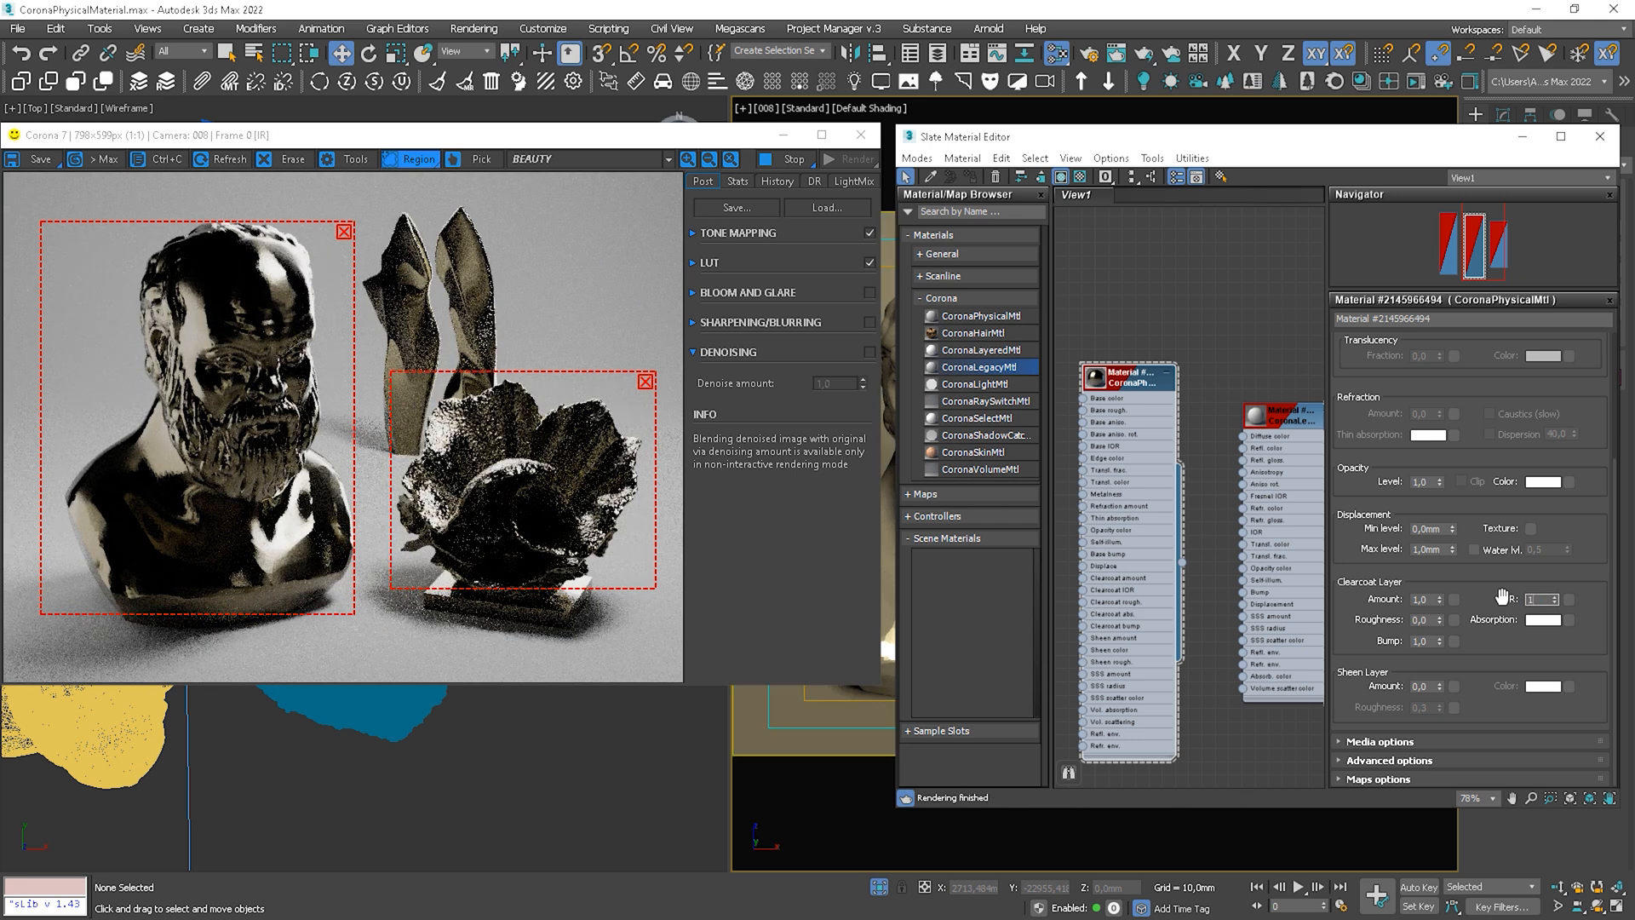
Set clearcoat IOR to 1.5 and tint the clearcoat Absorption towards red.
{"action": "type", "text": "1.5"}
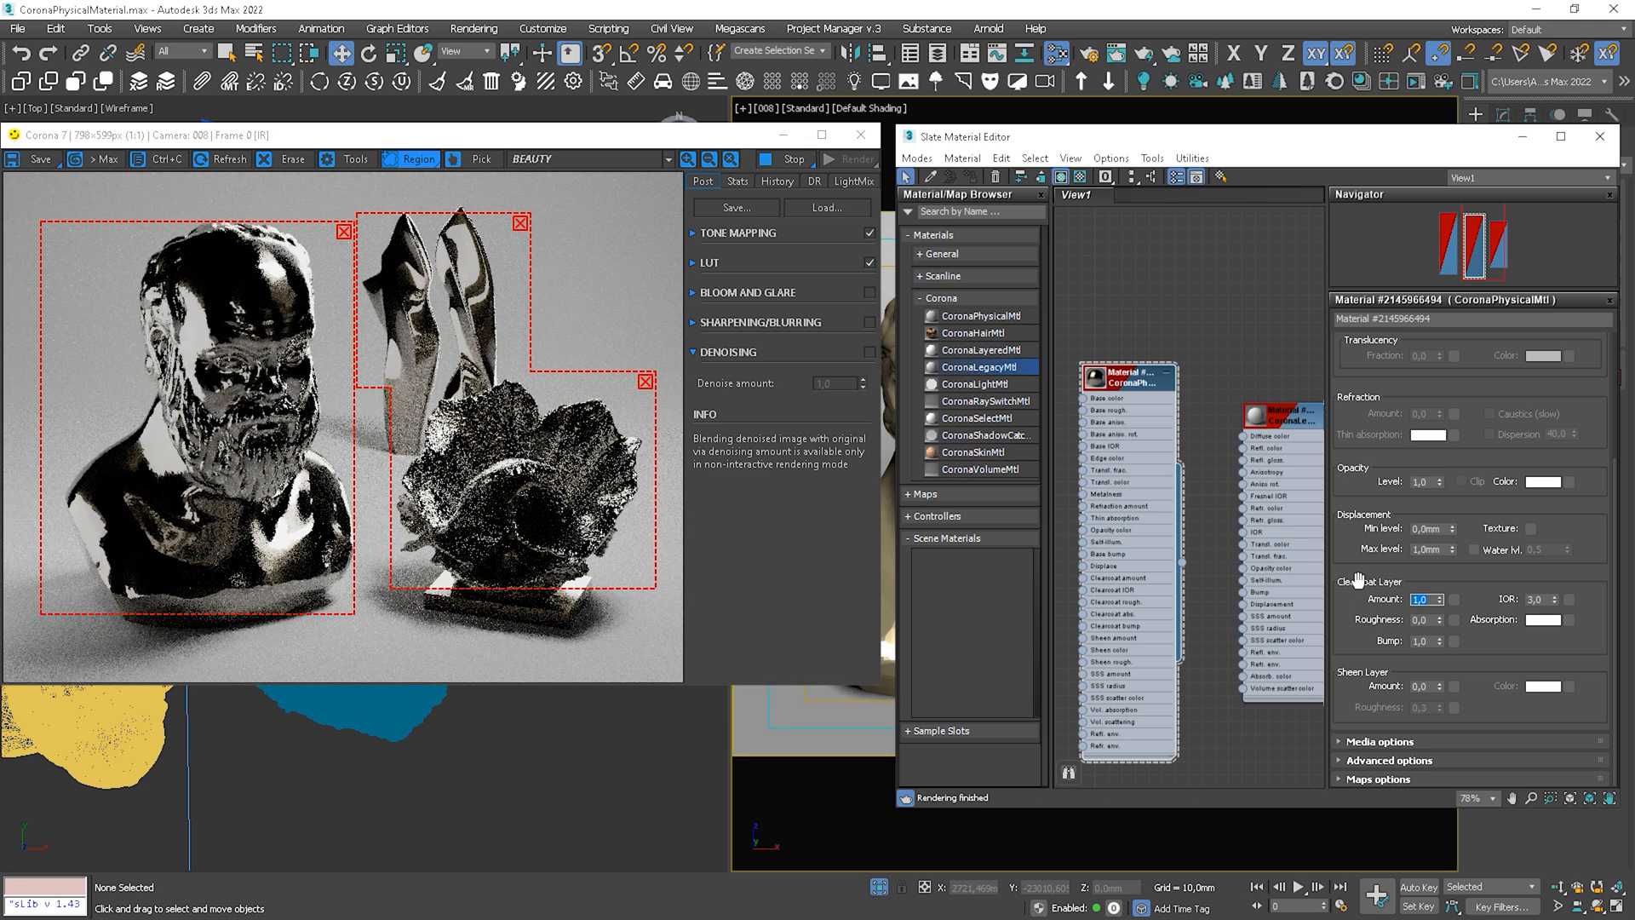
{"action": "left_click", "coordinate": [1546, 619]}
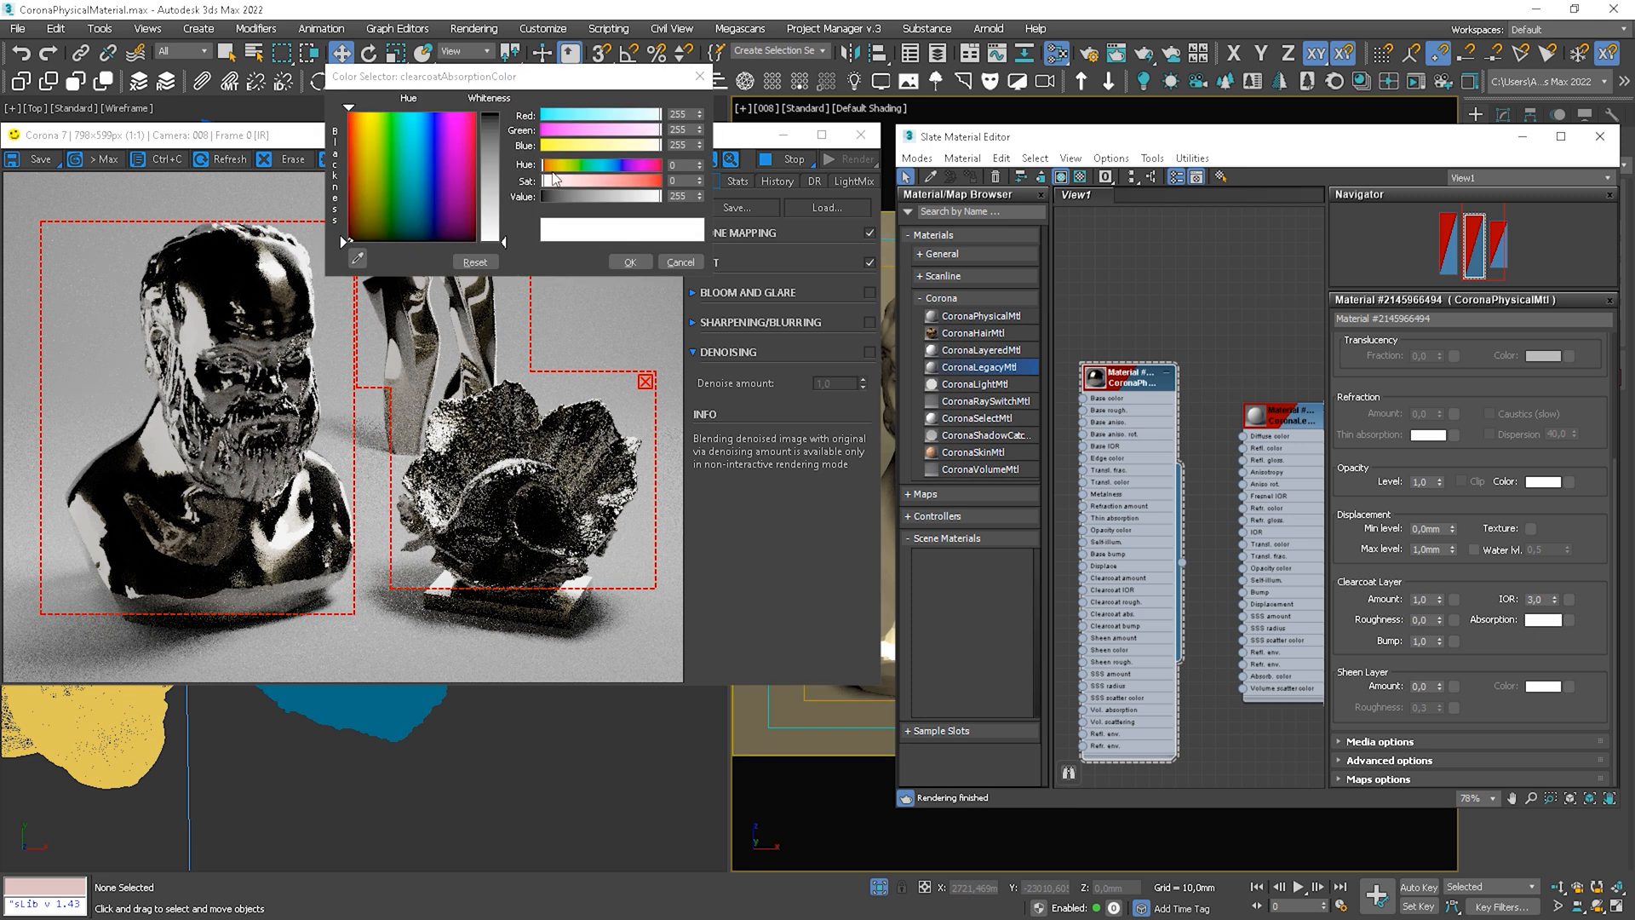
{"action": "left_click_drag", "start_coordinate": [552, 180], "coordinate": [625, 181]}
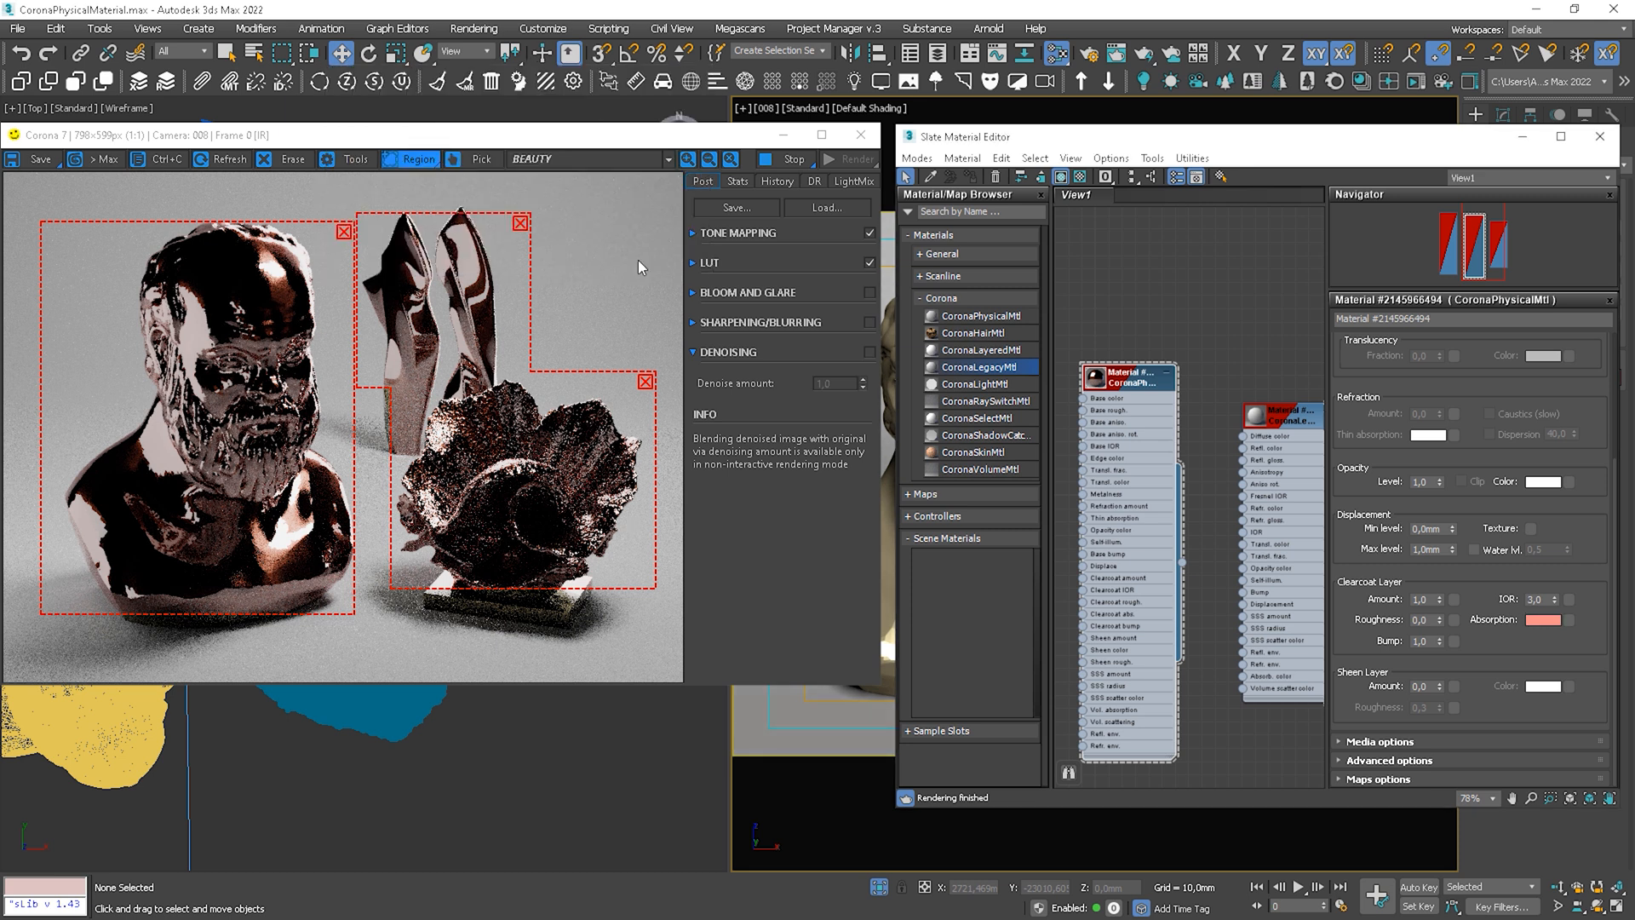
{"action": "left_click", "coordinate": [1439, 387]}
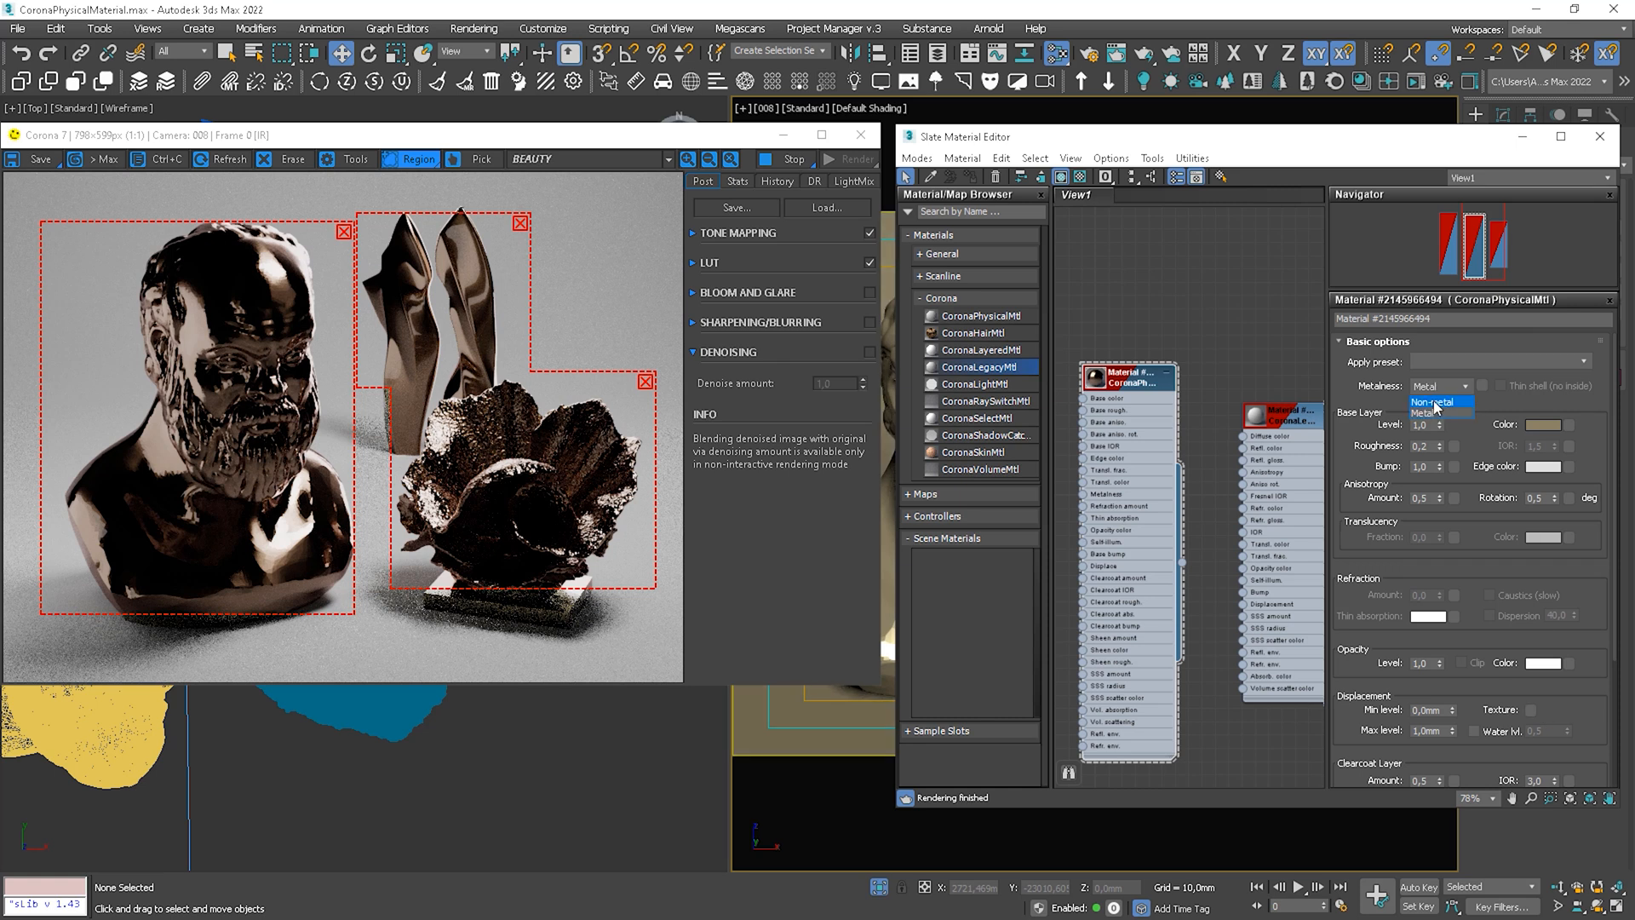
Switch Metalness to Non-metal, set a pale blue base colour and IOR 1.5.
{"action": "left_click", "coordinate": [1439, 402]}
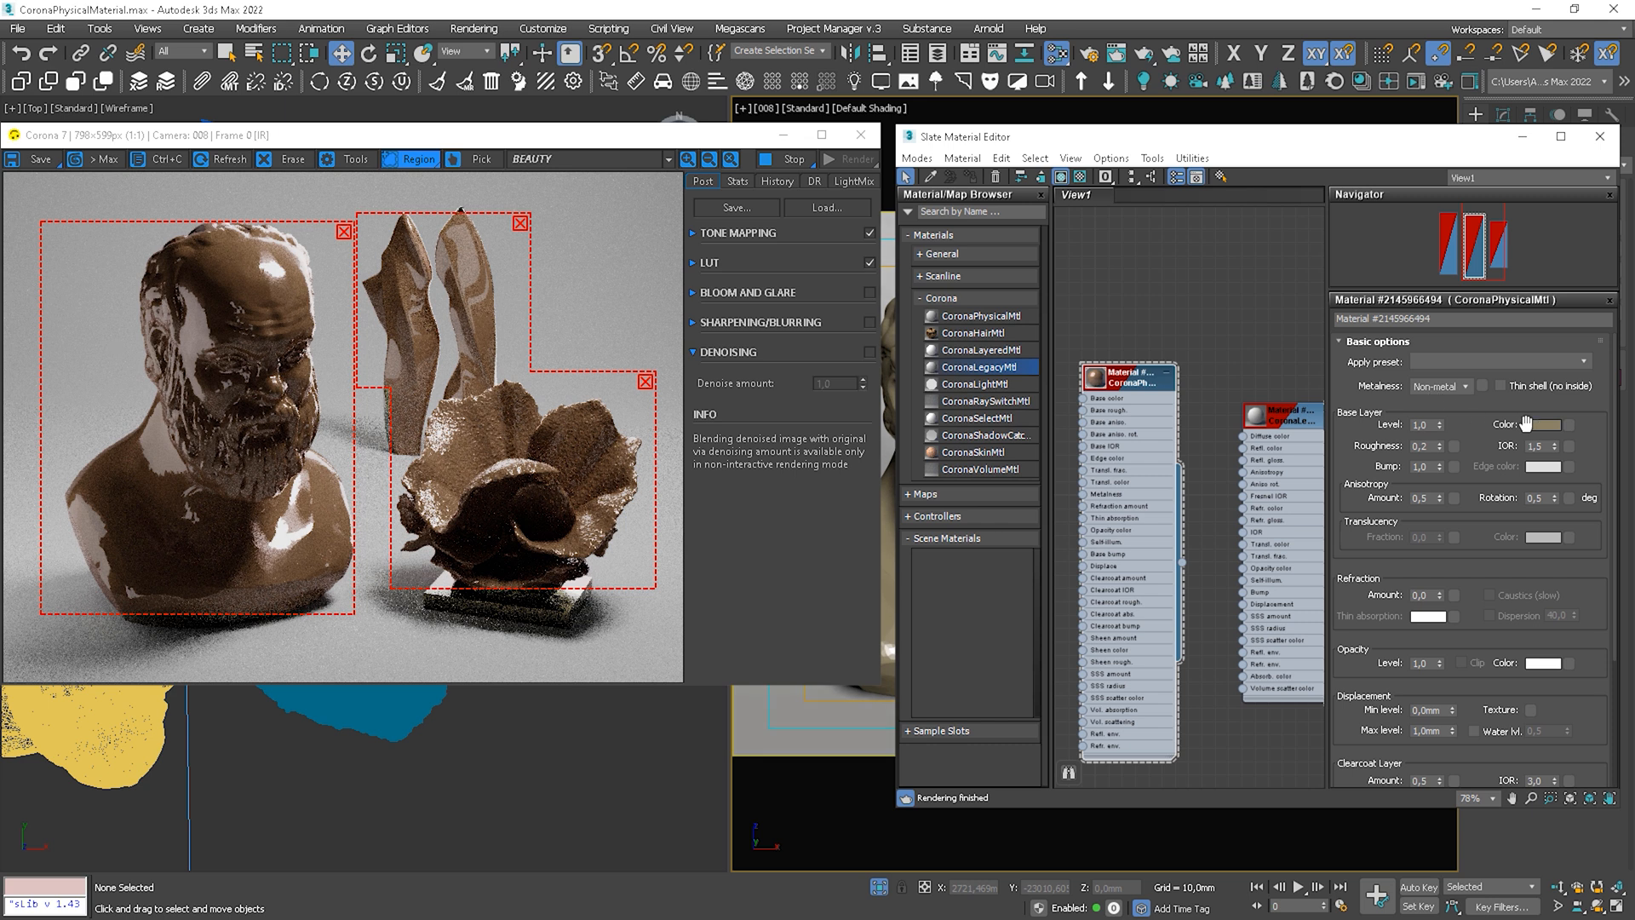
{"action": "left_click", "coordinate": [1550, 424]}
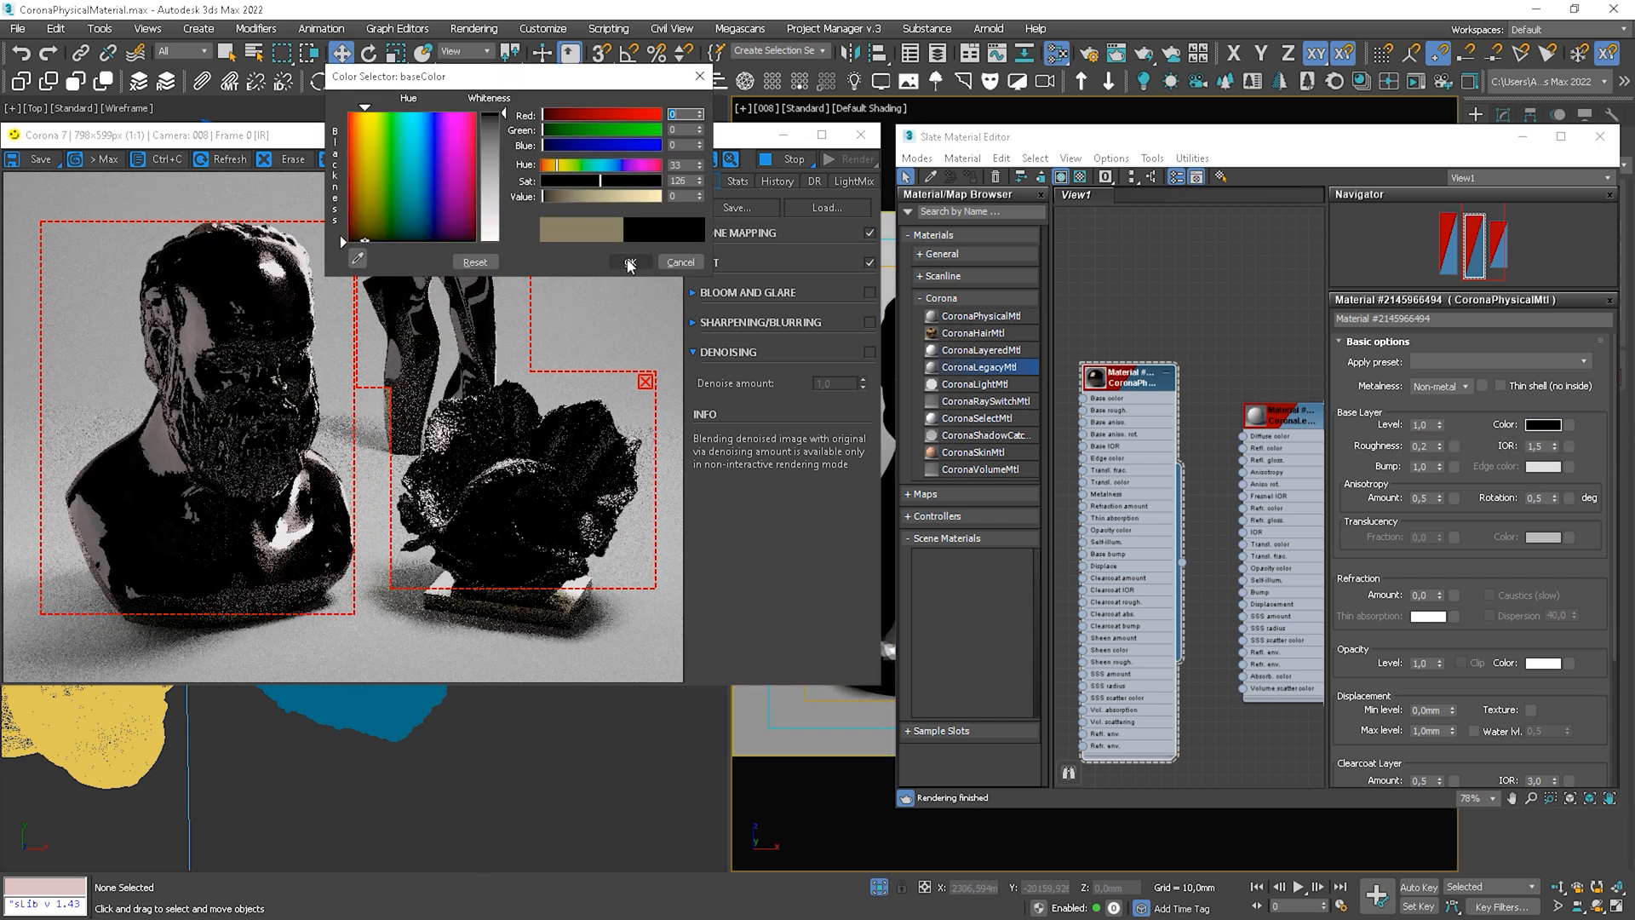
{"action": "left_click", "coordinate": [627, 262]}
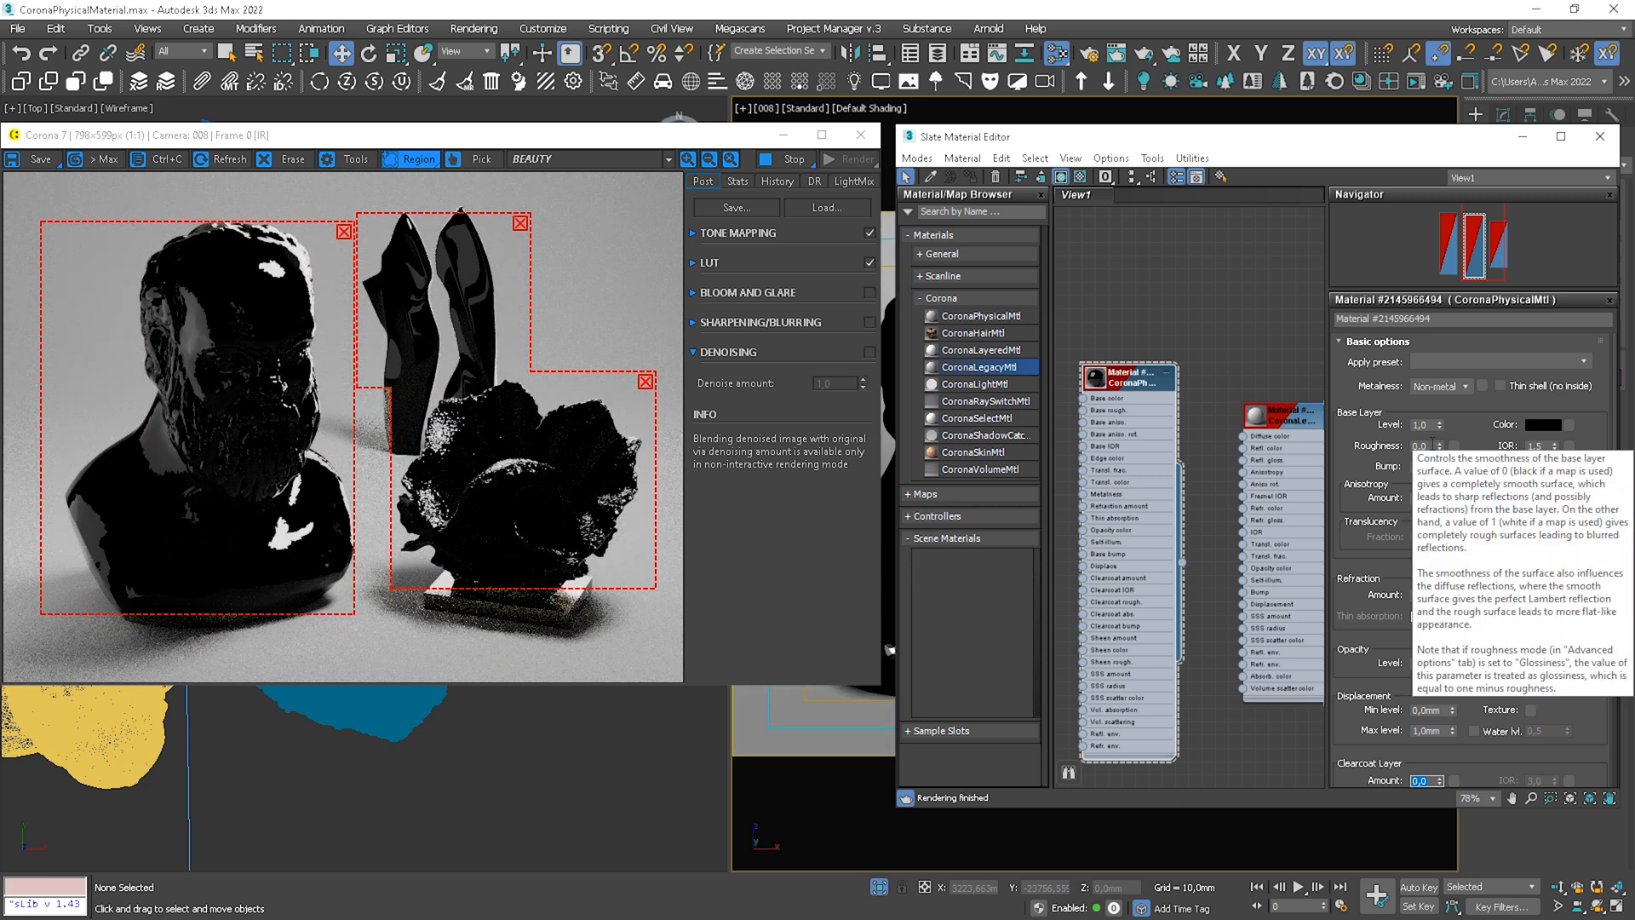
{"action": "left_click", "coordinate": [1545, 424]}
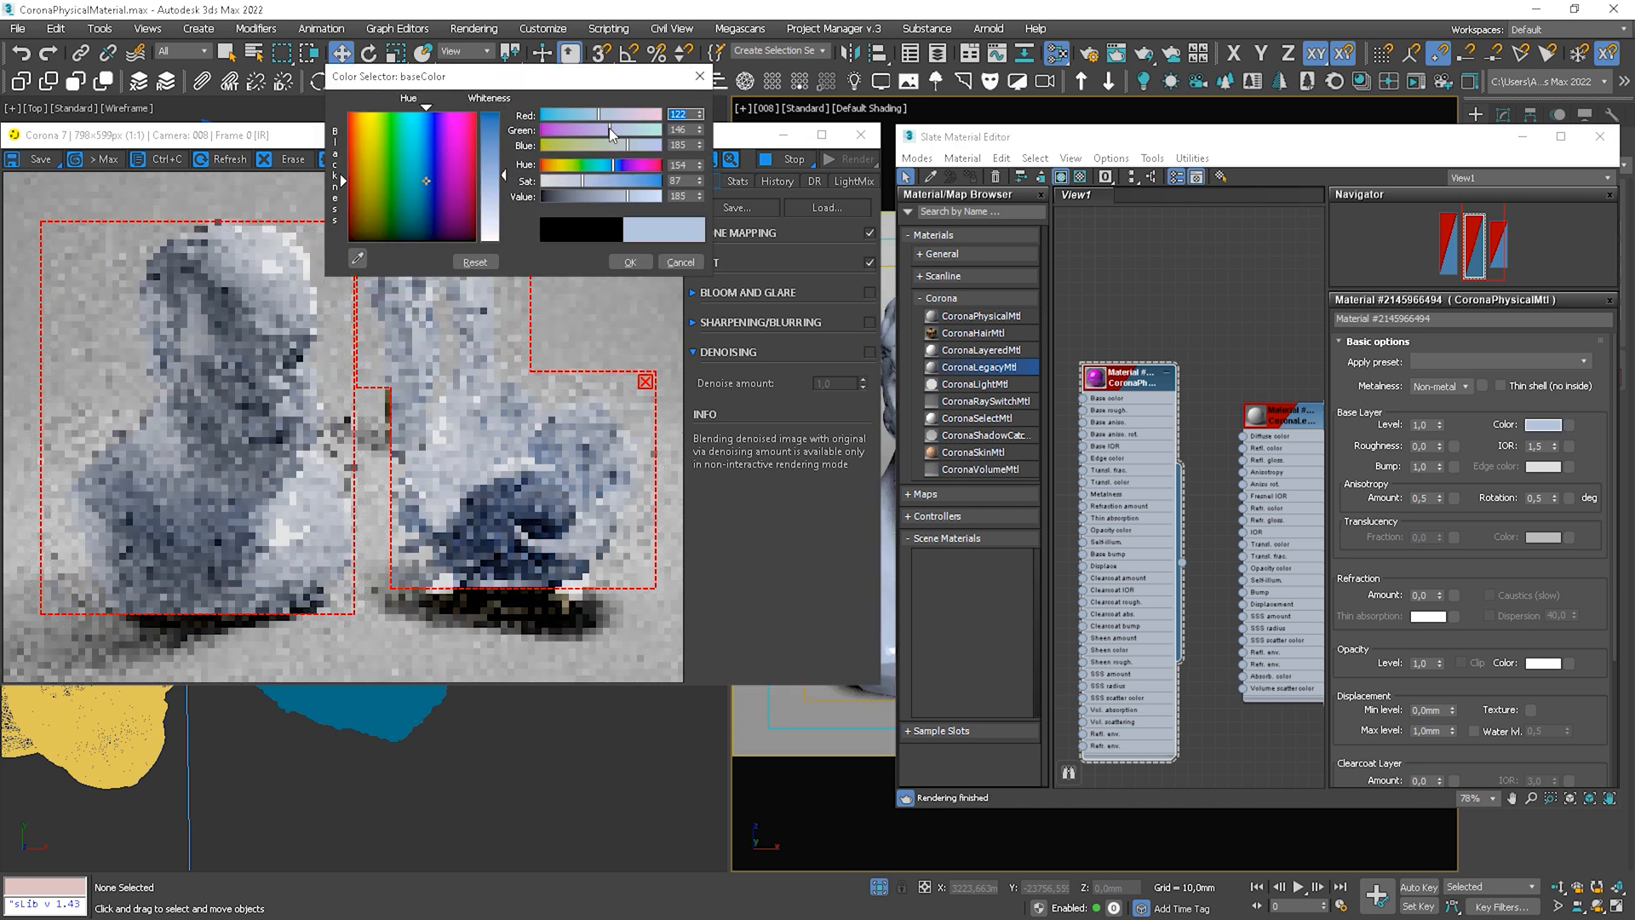
{"action": "left_click", "coordinate": [629, 263]}
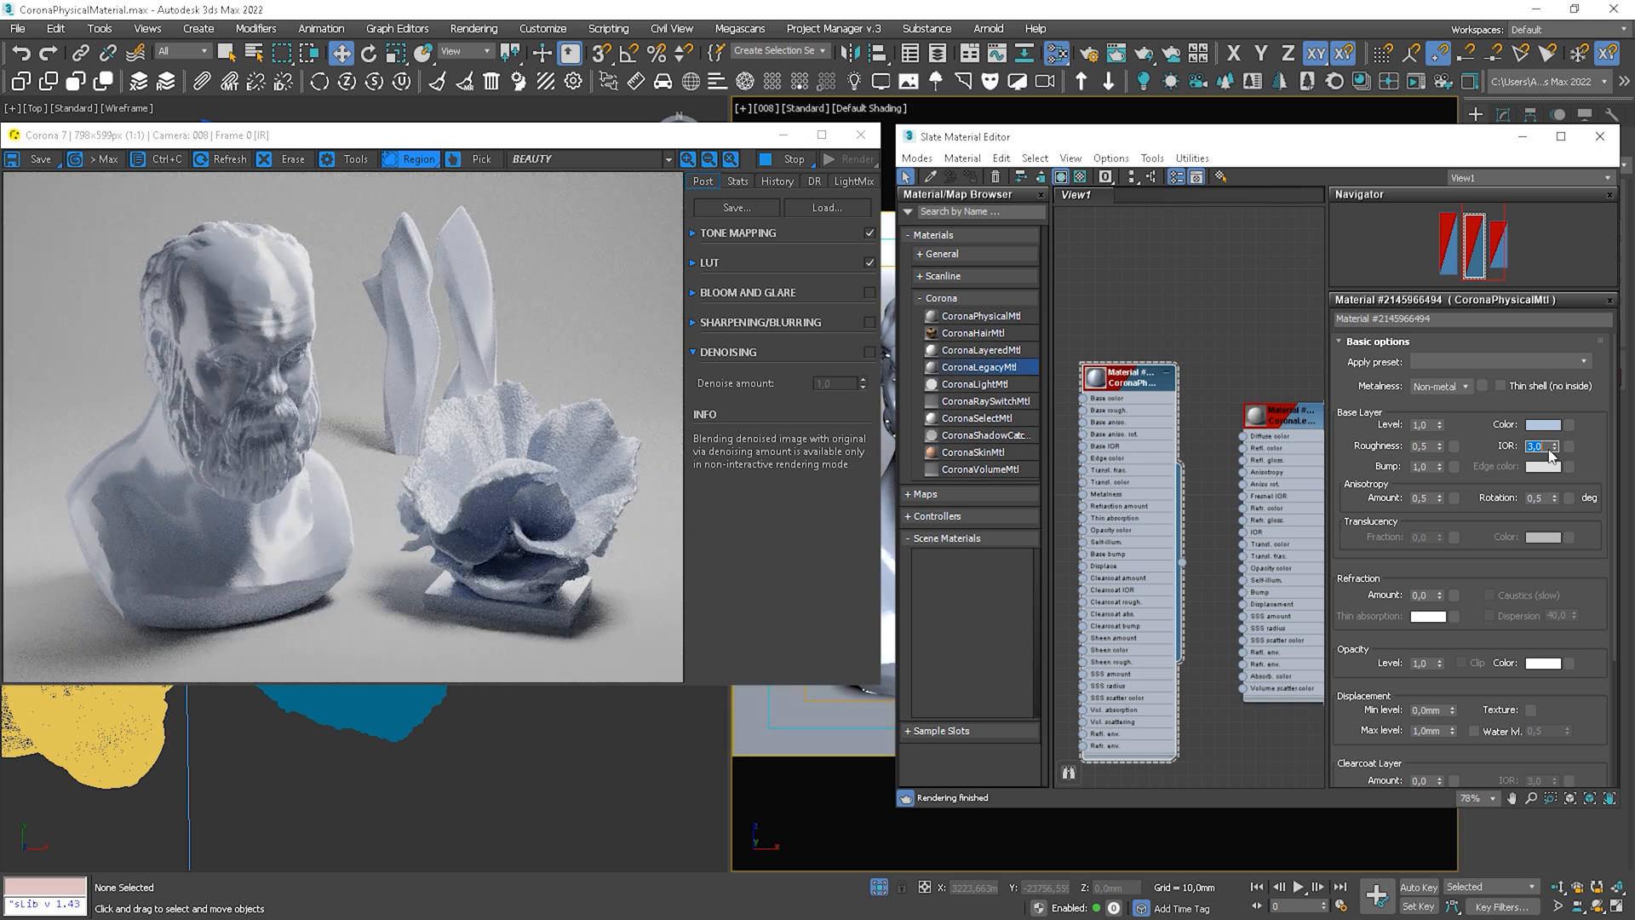
{"action": "type", "text": "1.5"}
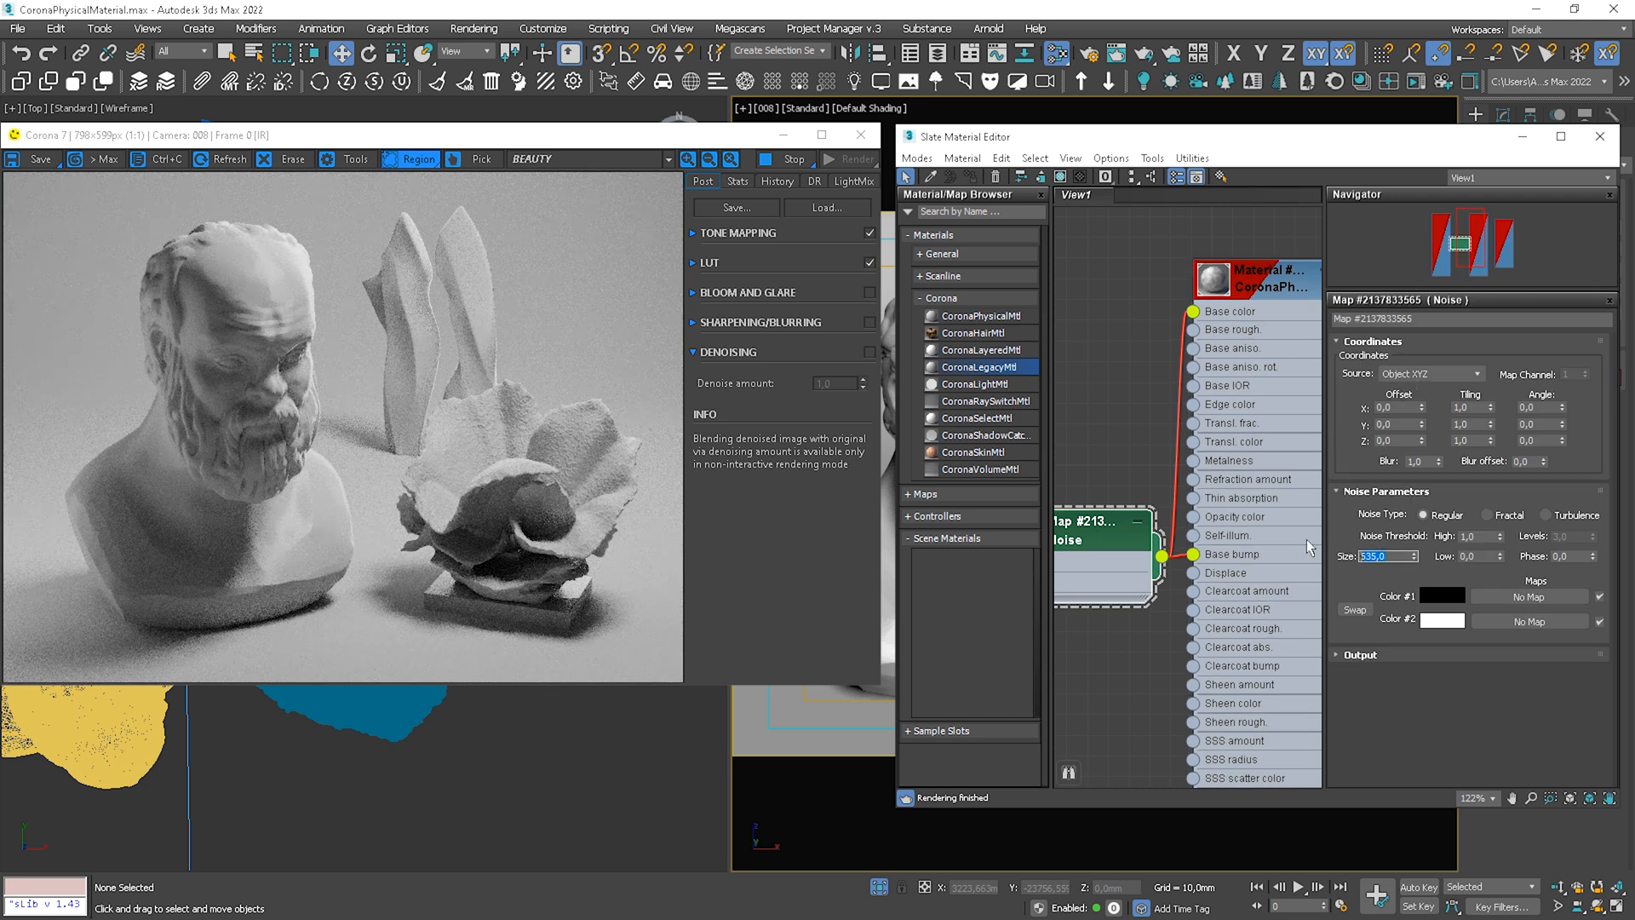
Set the Noise map Size to 6.0 for the Base bump.
{"action": "type", "text": "6,0"}
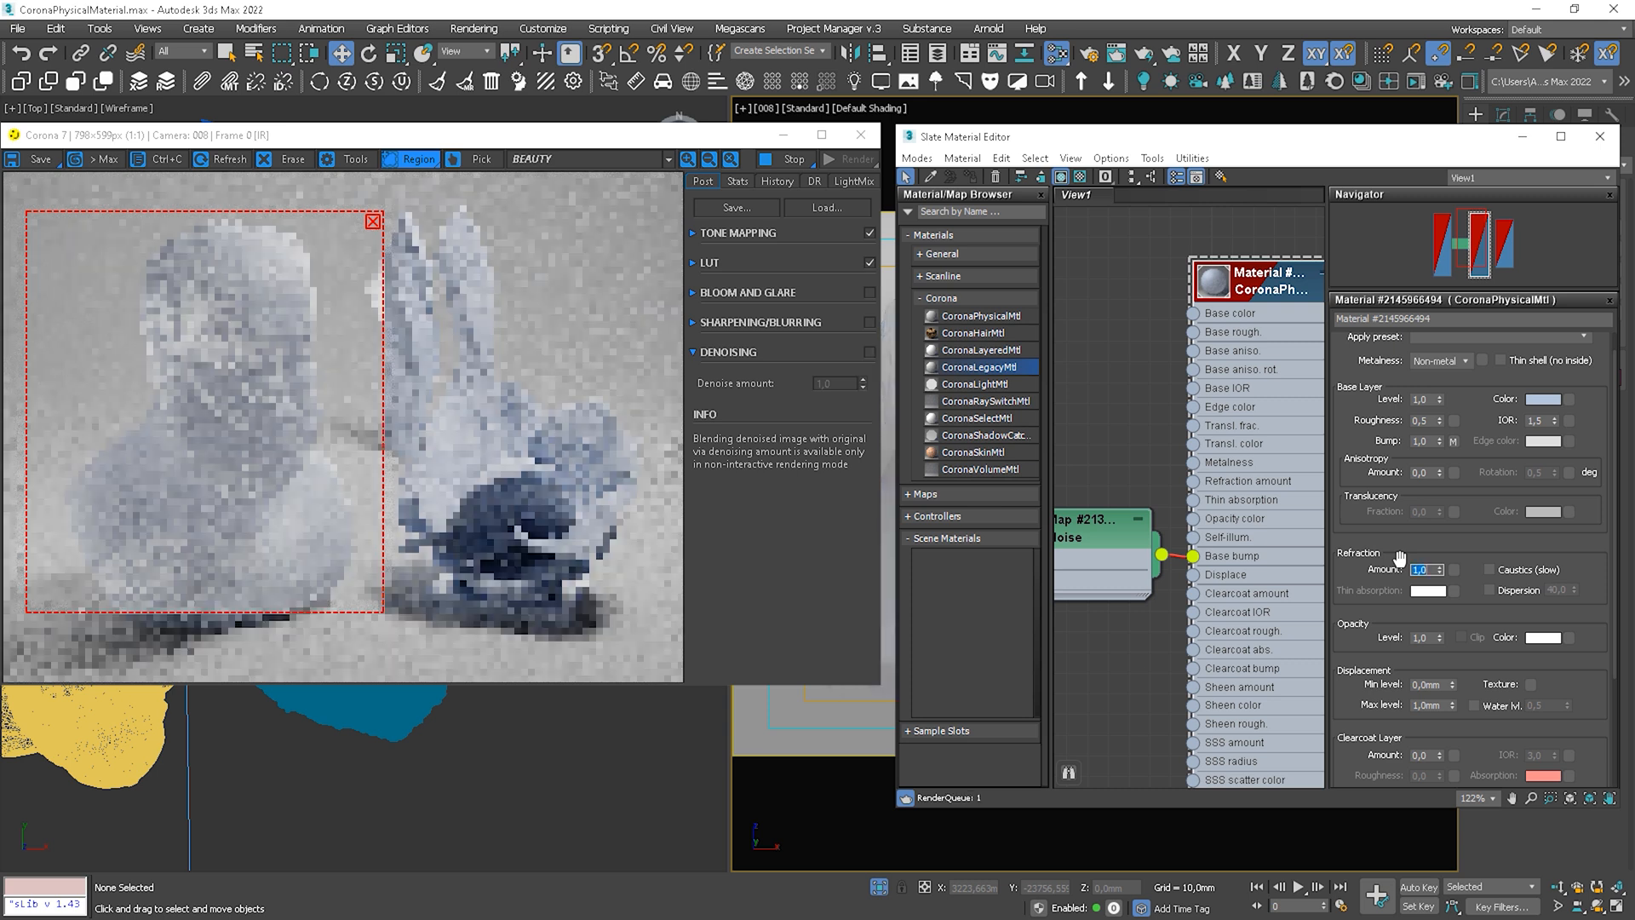
{"action": "type", "text": "0,1"}
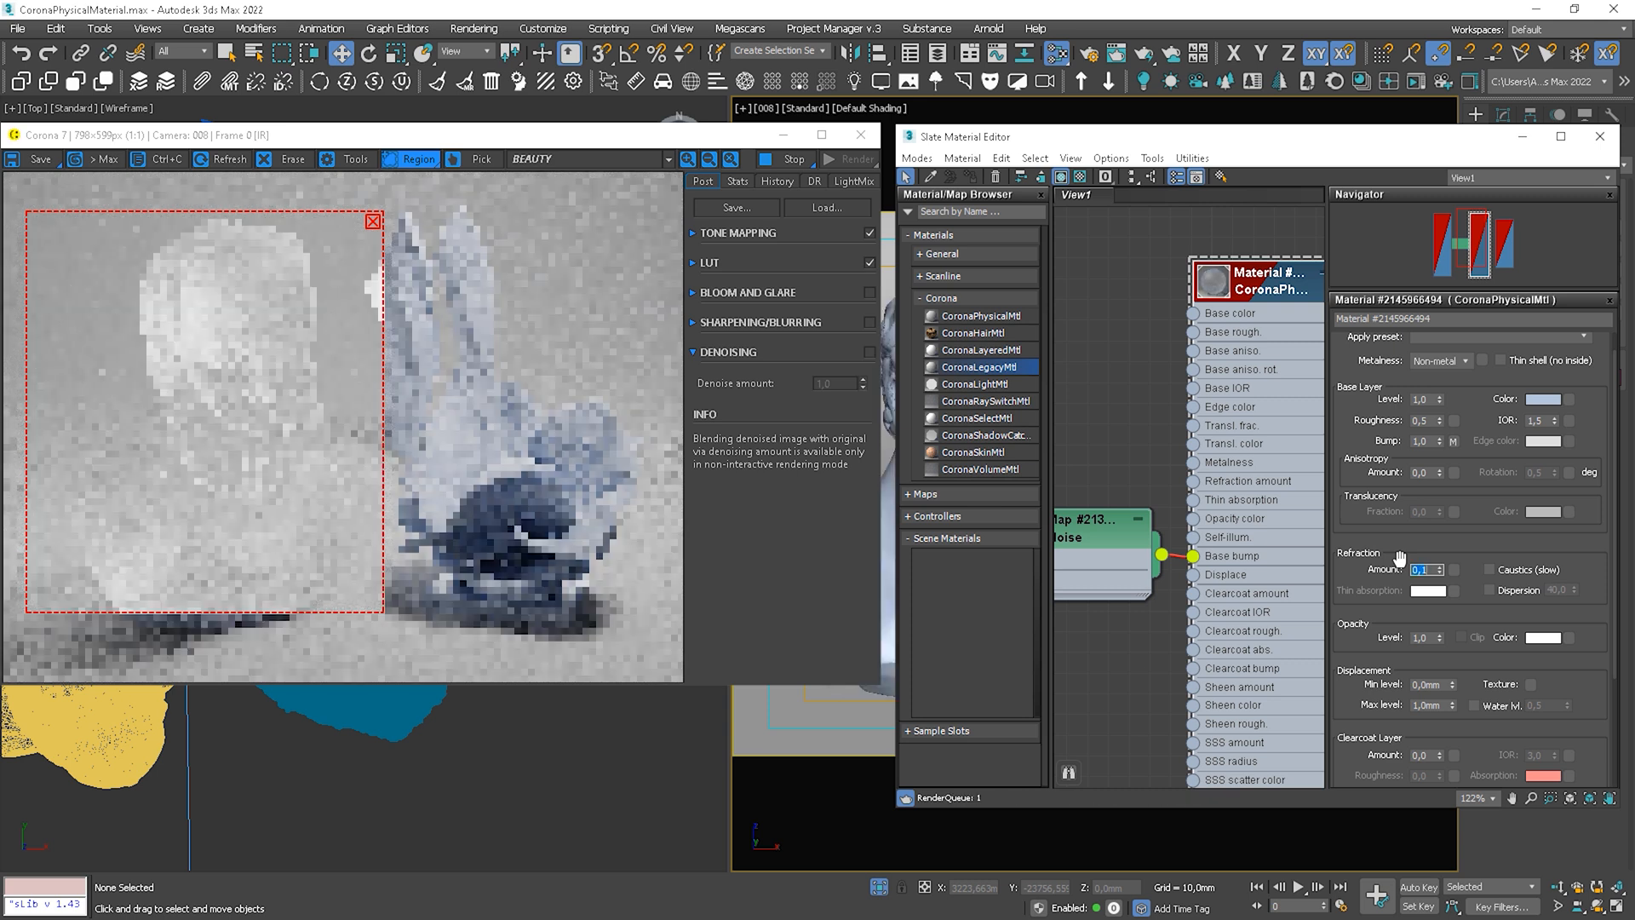
{"action": "type", "text": "0,0"}
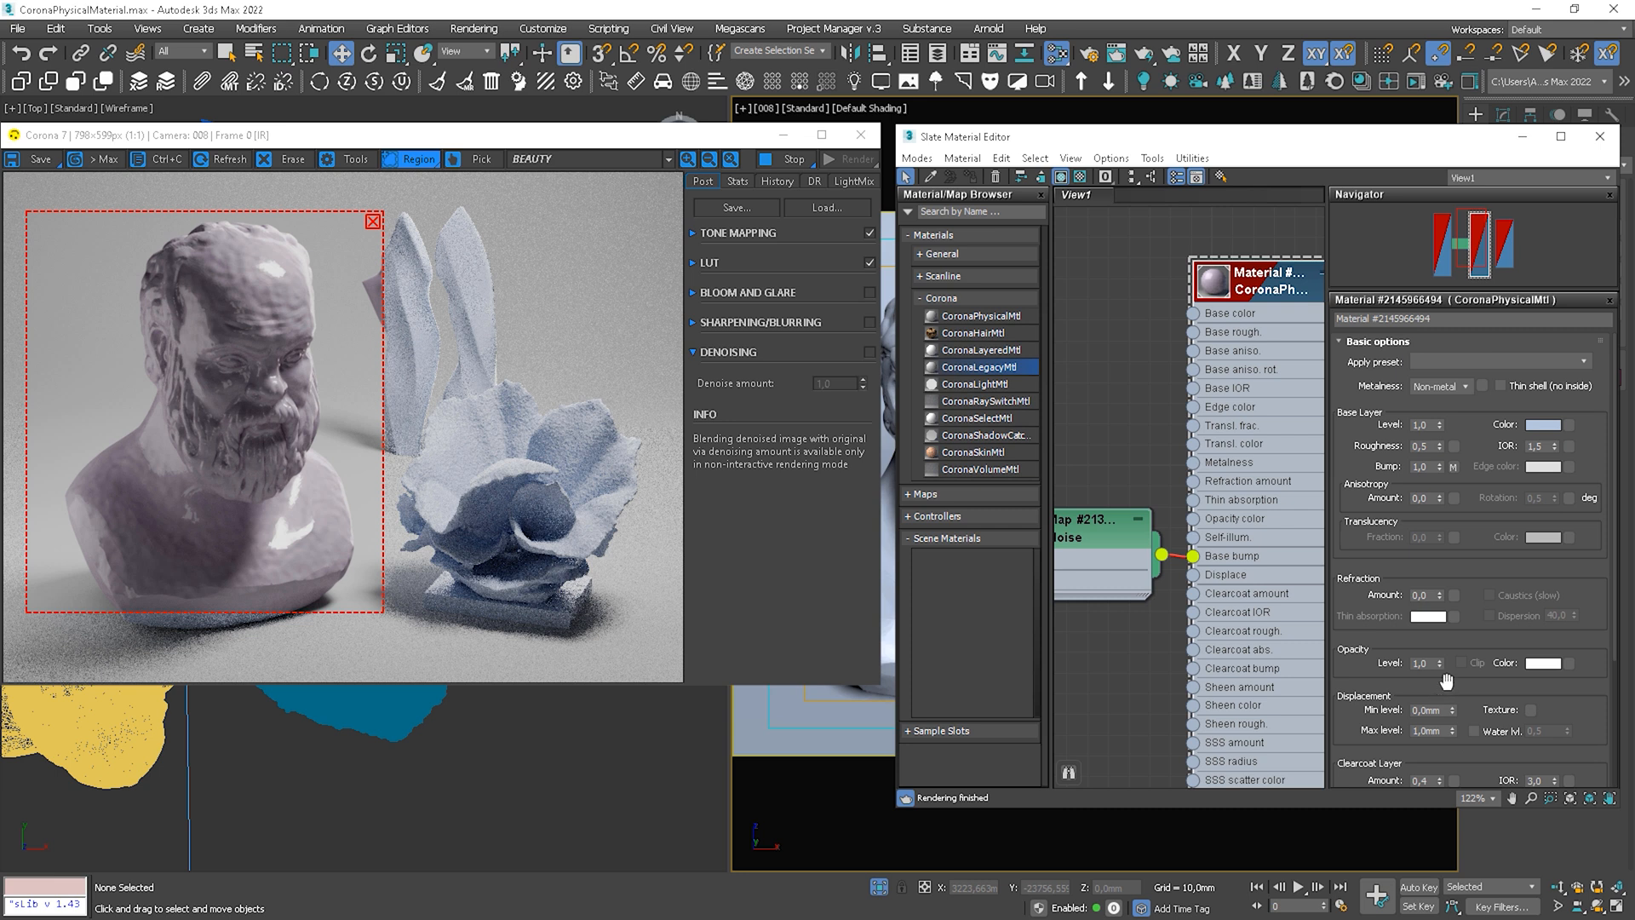
Set a black Base color and Roughness 0.2 for the glass material.
{"action": "left_click", "coordinate": [1546, 424]}
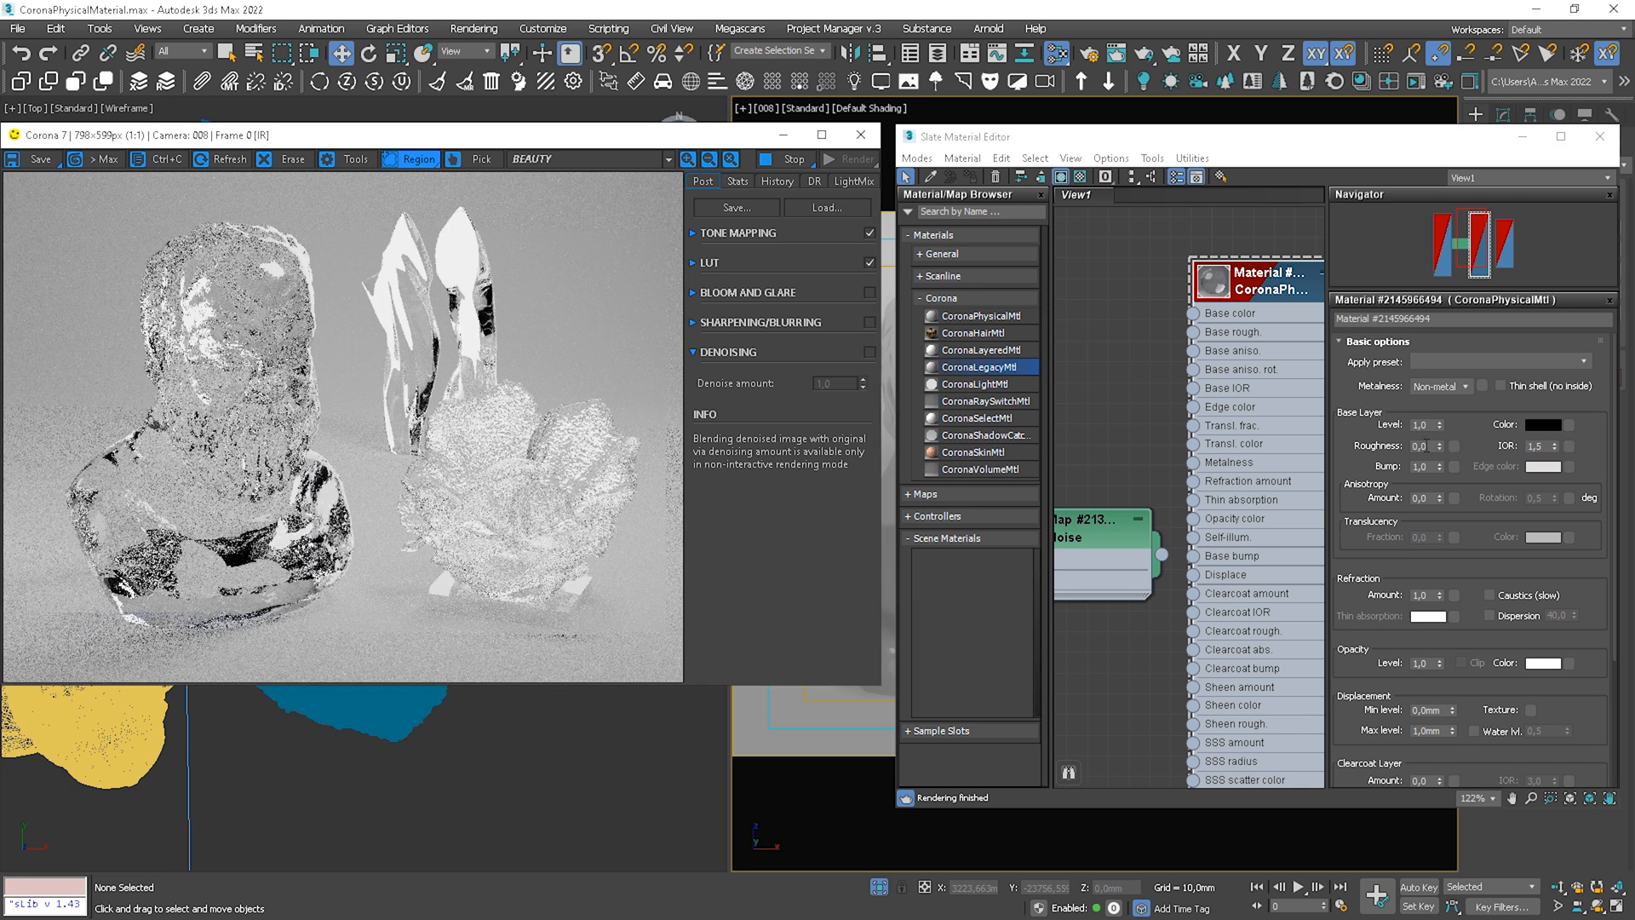
{"action": "type", "text": "0,2"}
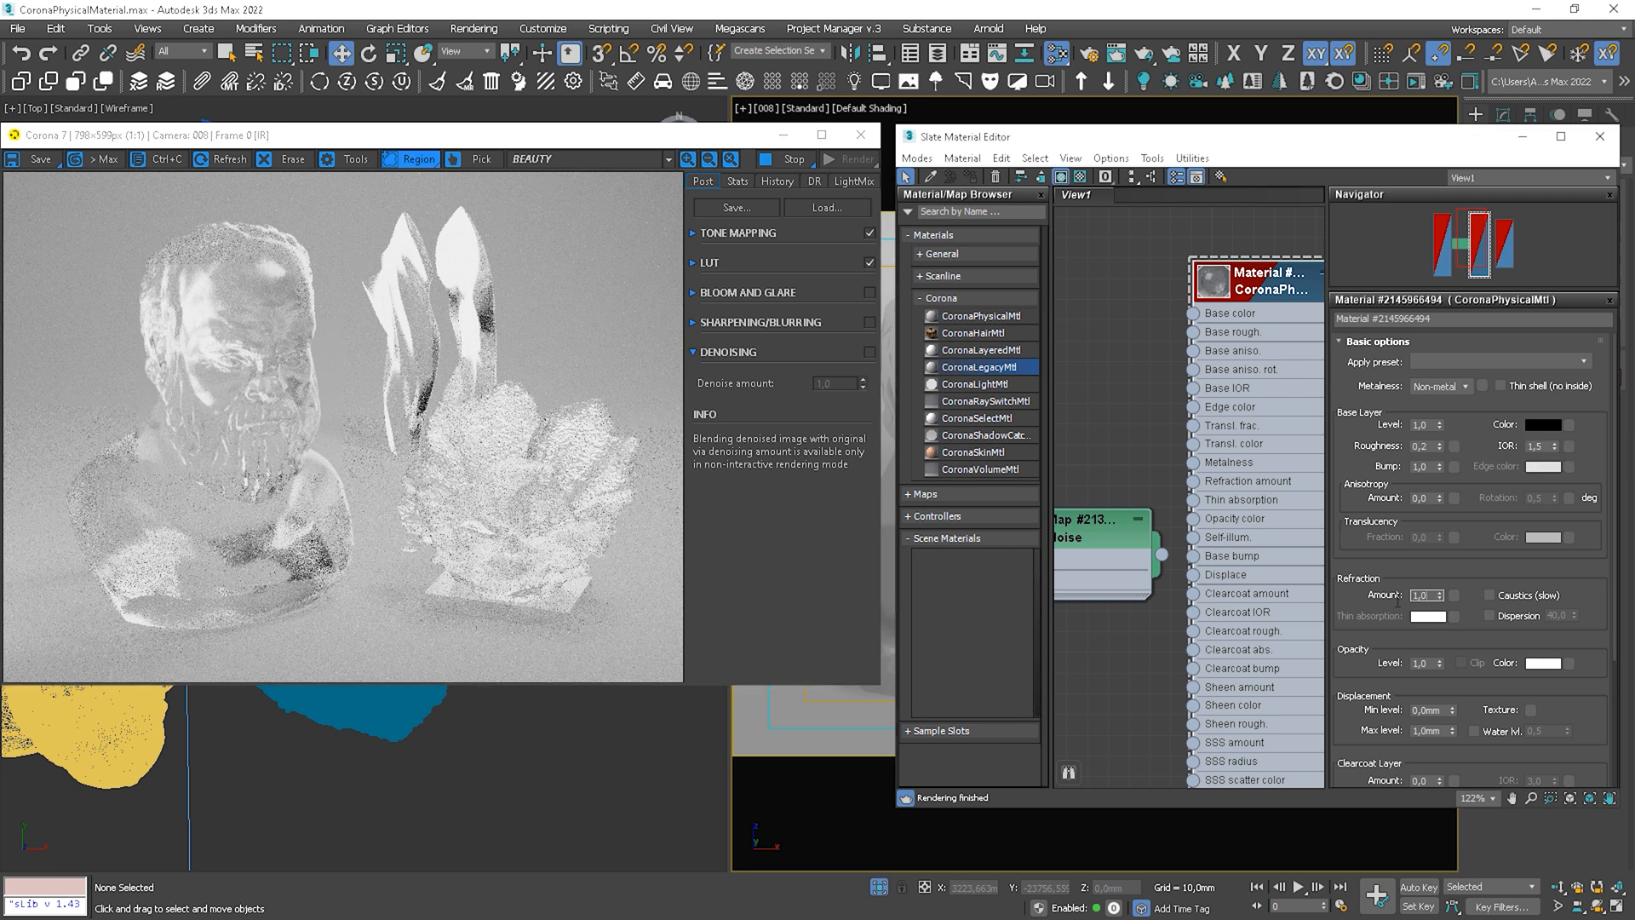
Shift the sculpture base colour toward cyan and set the sheen layer amount to 1.
{"action": "left_click", "coordinate": [1545, 424]}
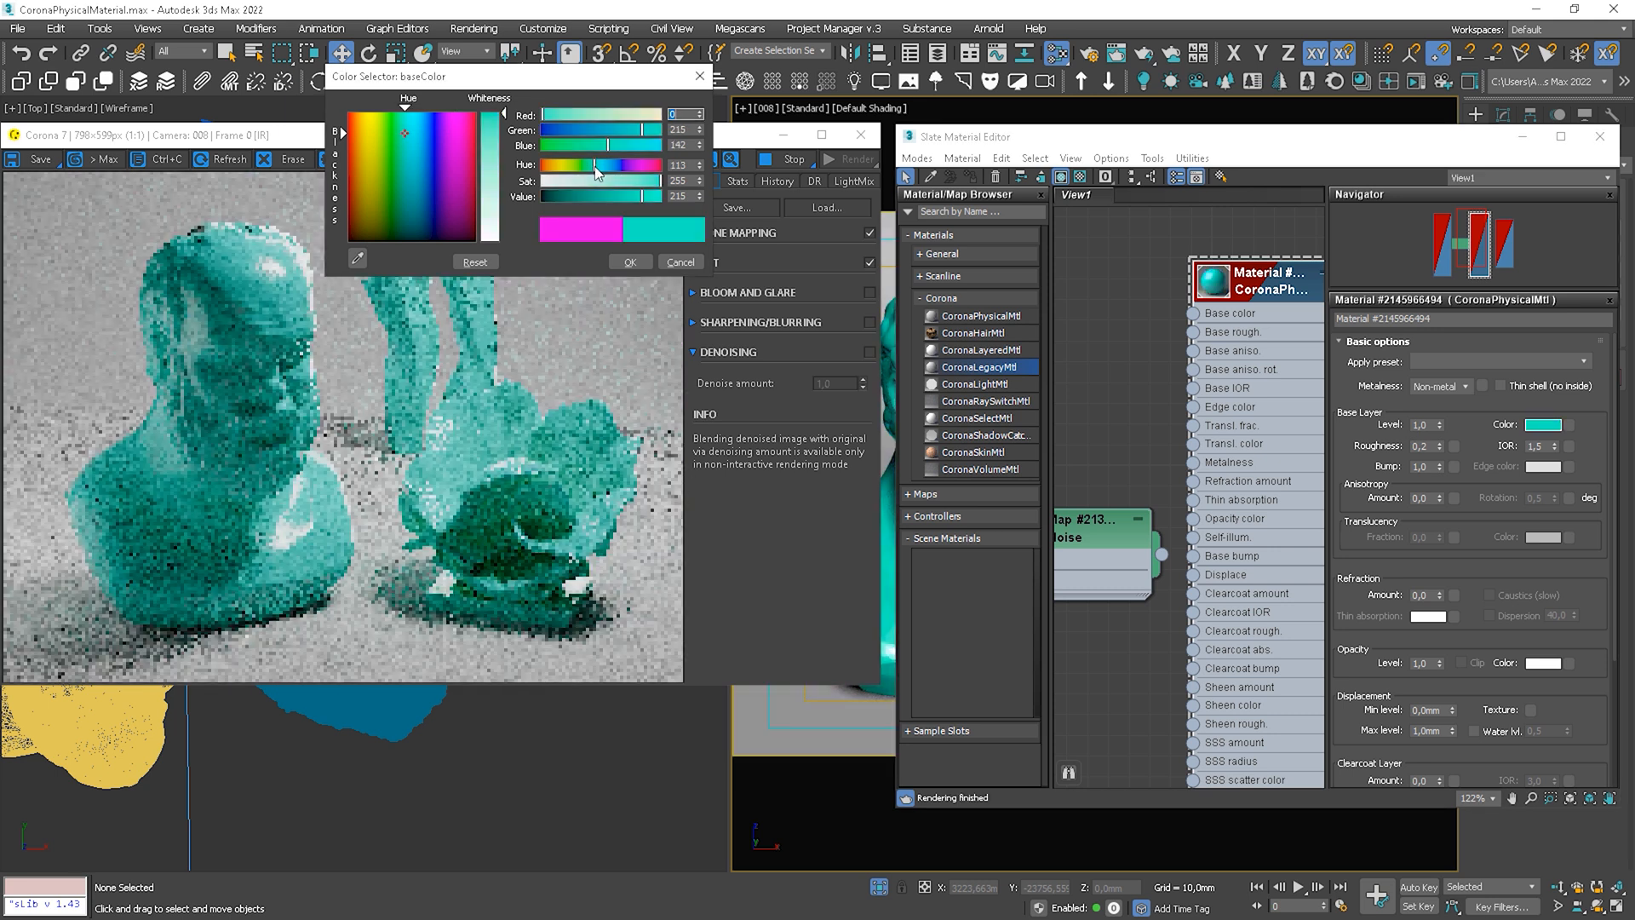
{"action": "left_click", "coordinate": [629, 262]}
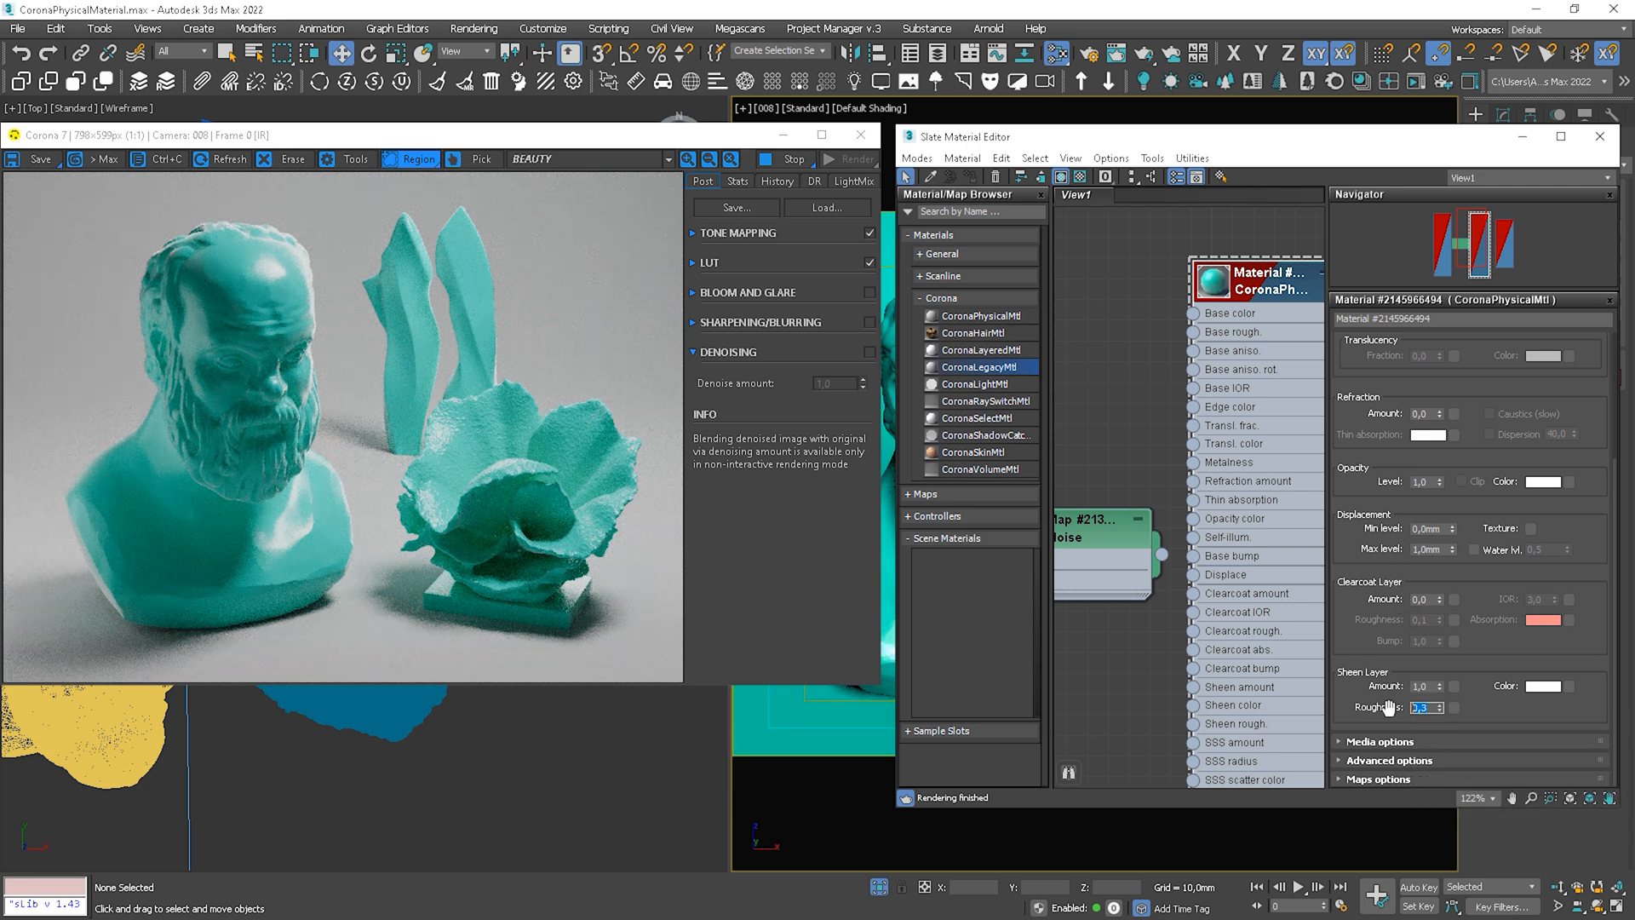
{"action": "type", "text": "1"}
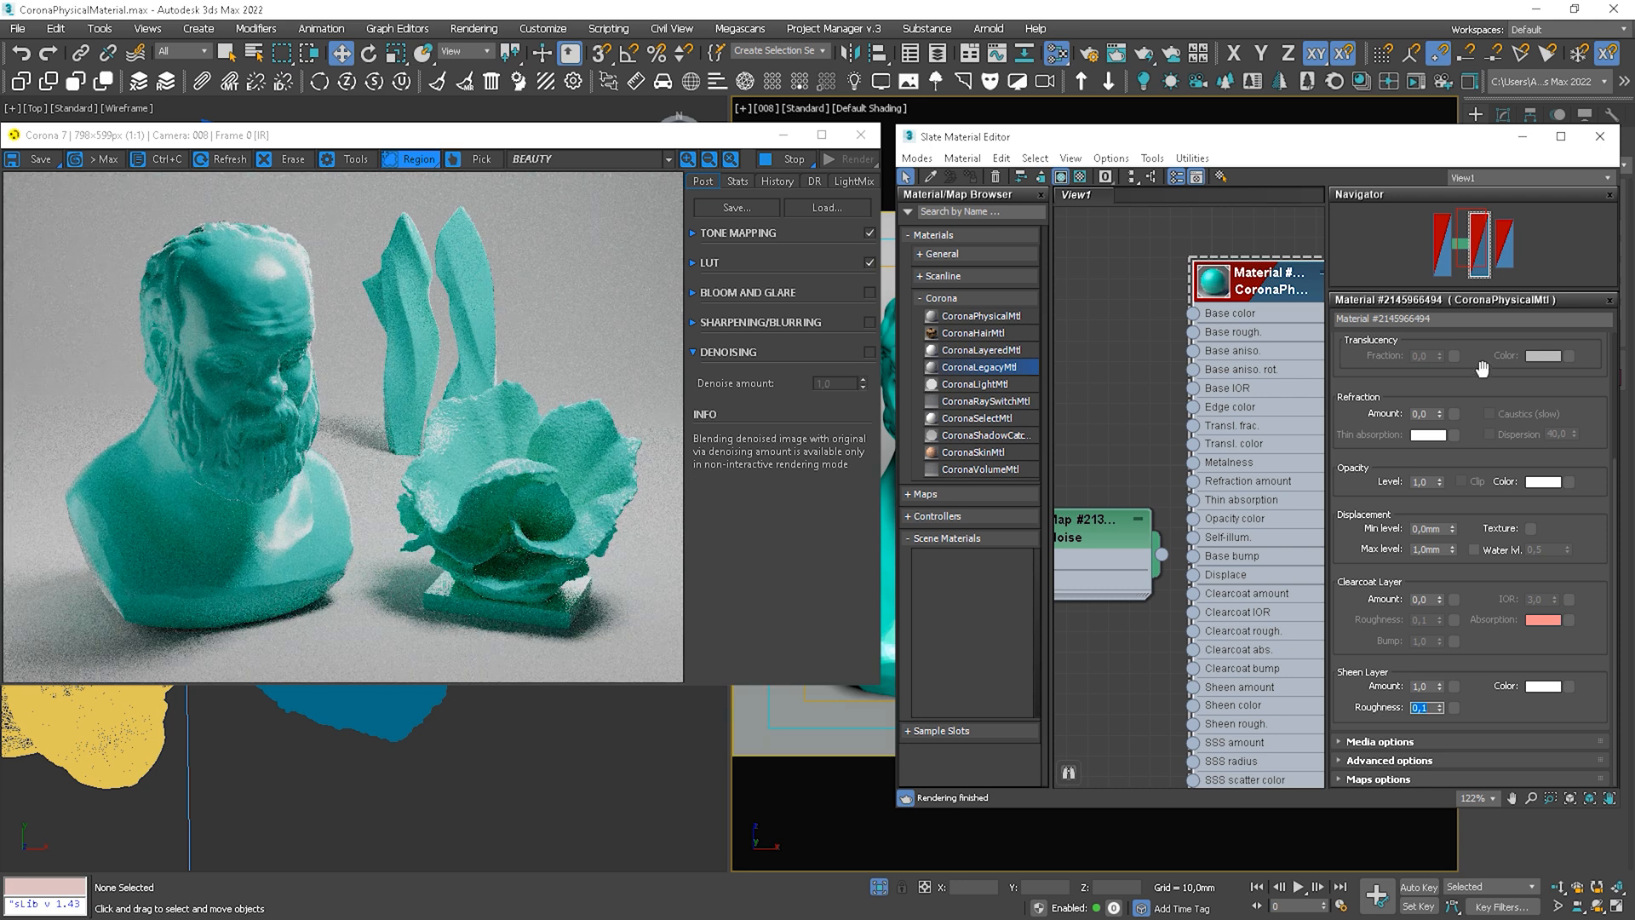
Apply the Velvet preset to the material, confirming the reset warning.
{"action": "left_click", "coordinate": [1493, 361]}
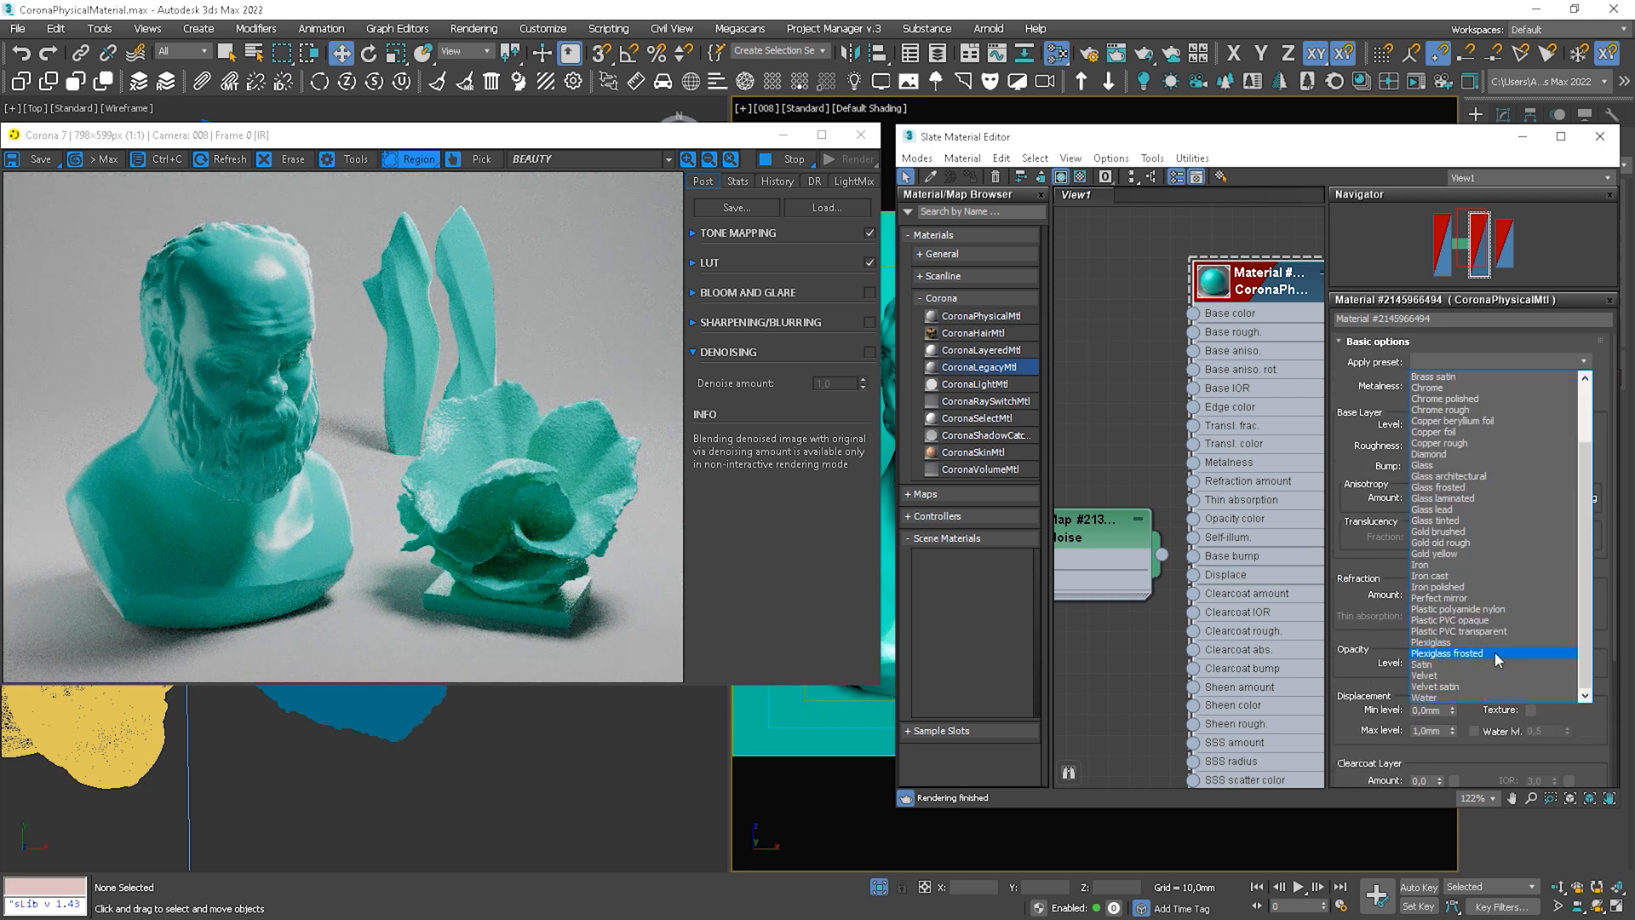
{"action": "left_click", "coordinate": [1447, 652]}
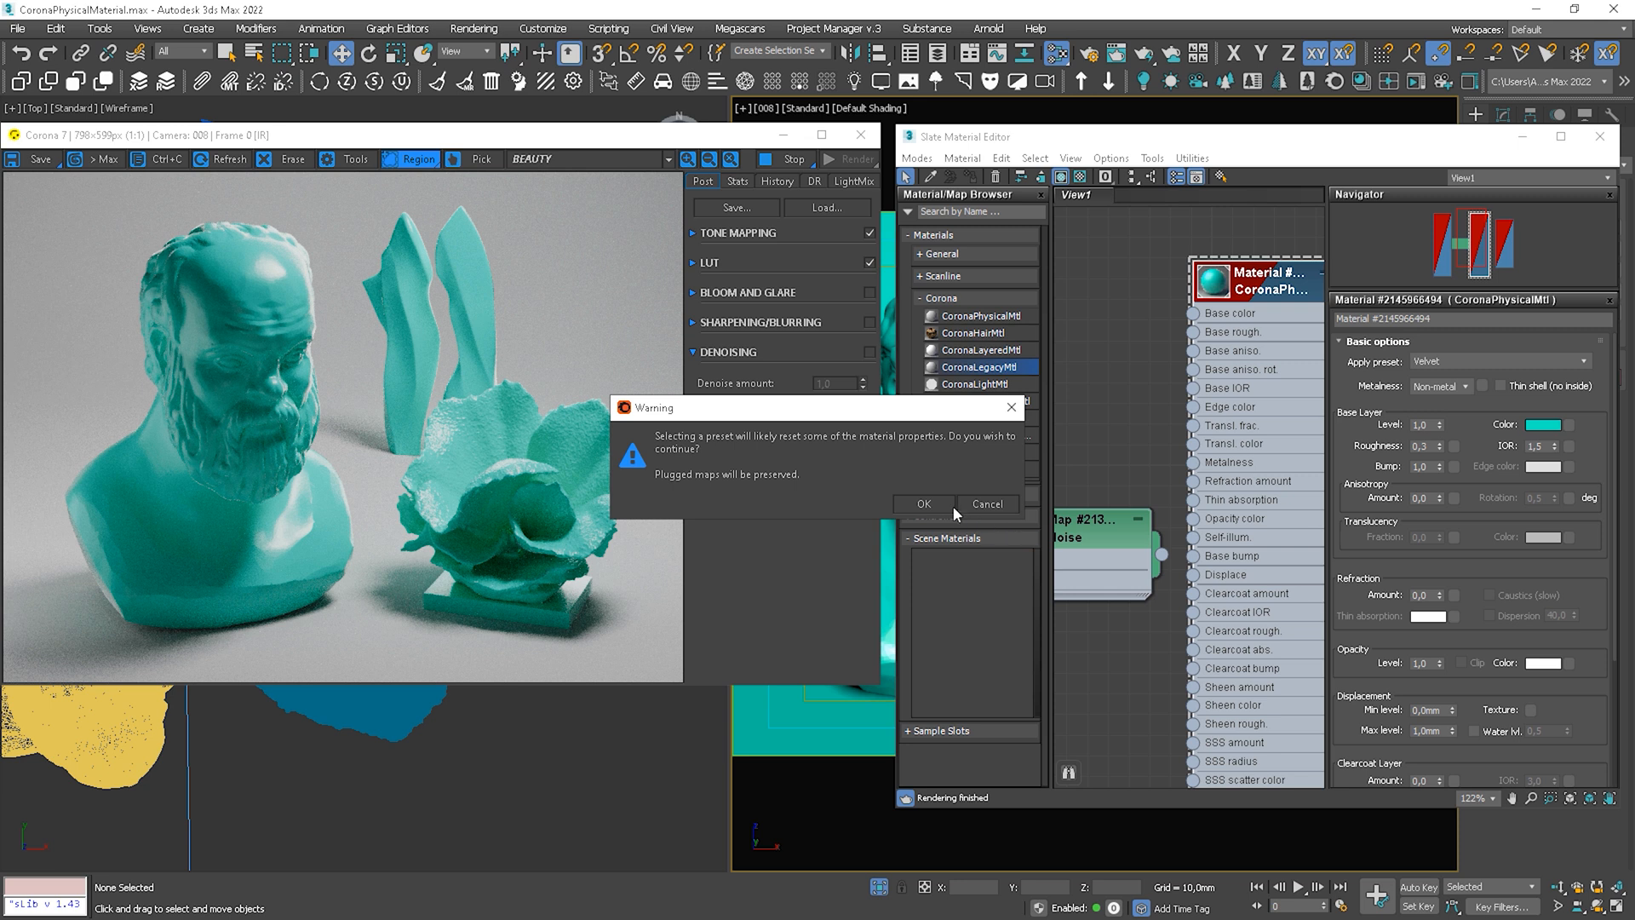
{"action": "left_click", "coordinate": [921, 504]}
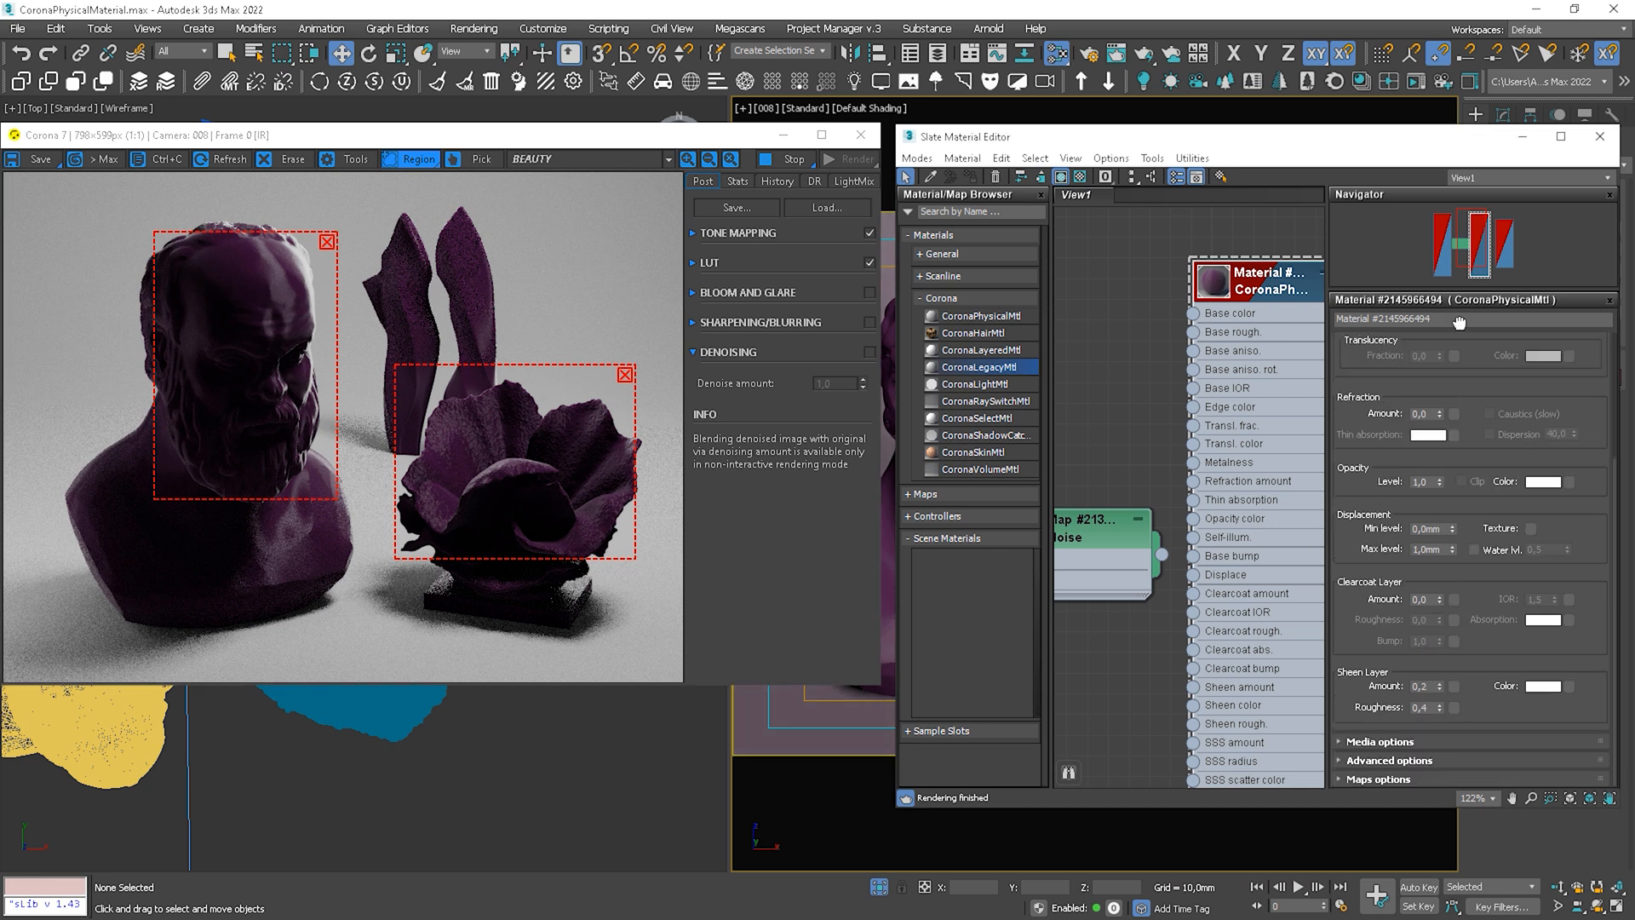
Set the velvet material's sheen layer amount to 0.5.
{"action": "left_click", "coordinate": [1542, 687]}
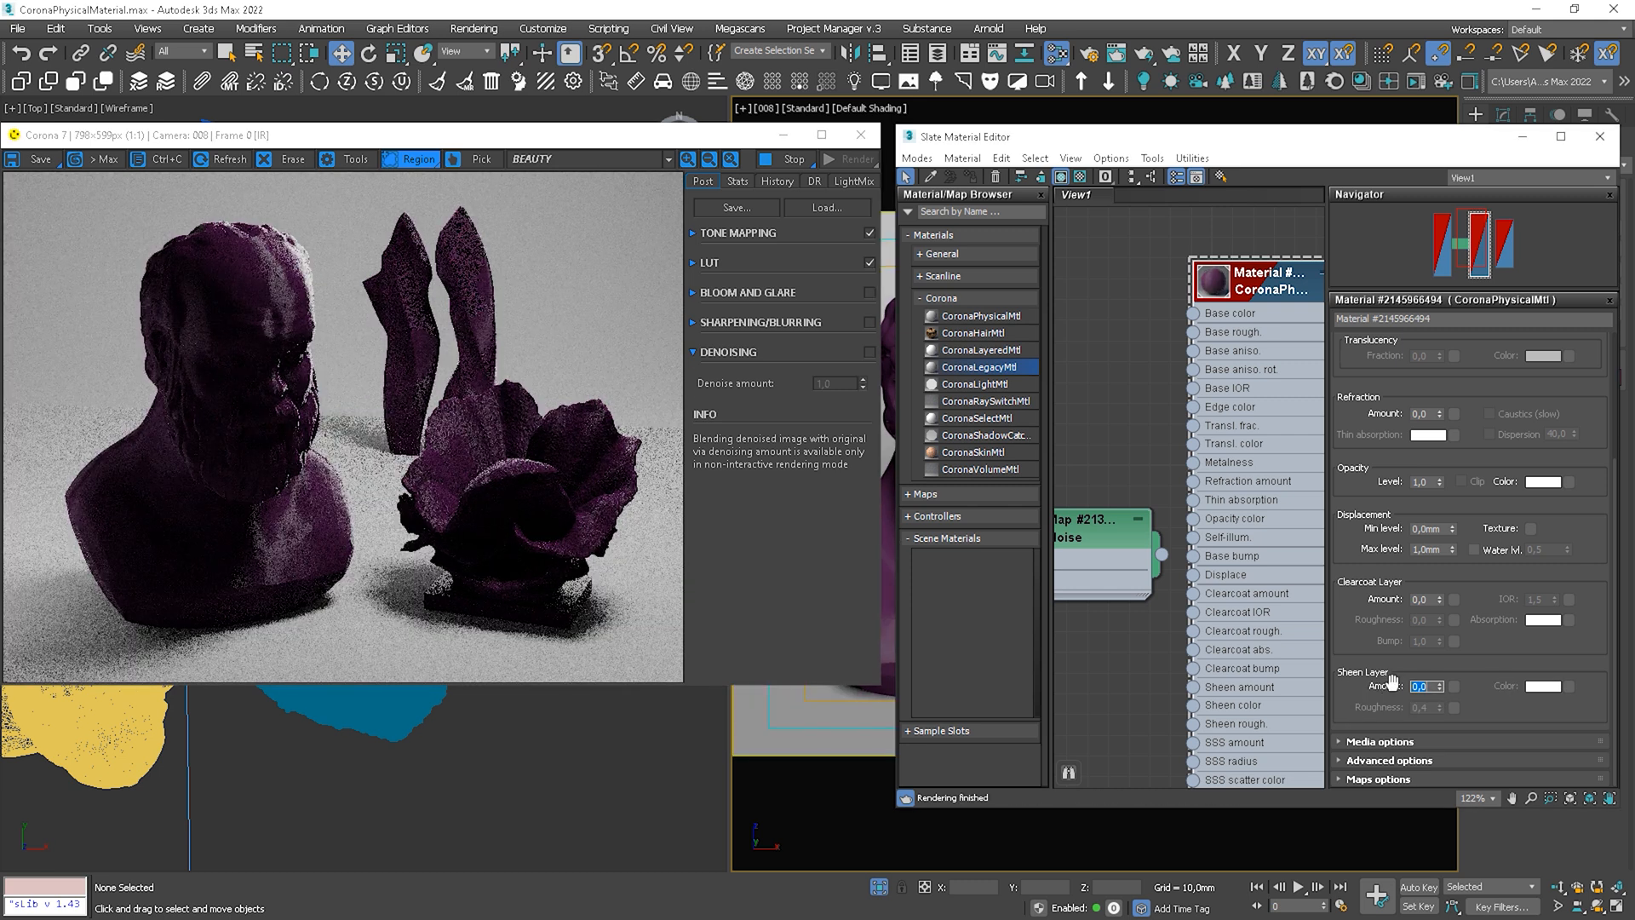
{"action": "type", "text": "0.5"}
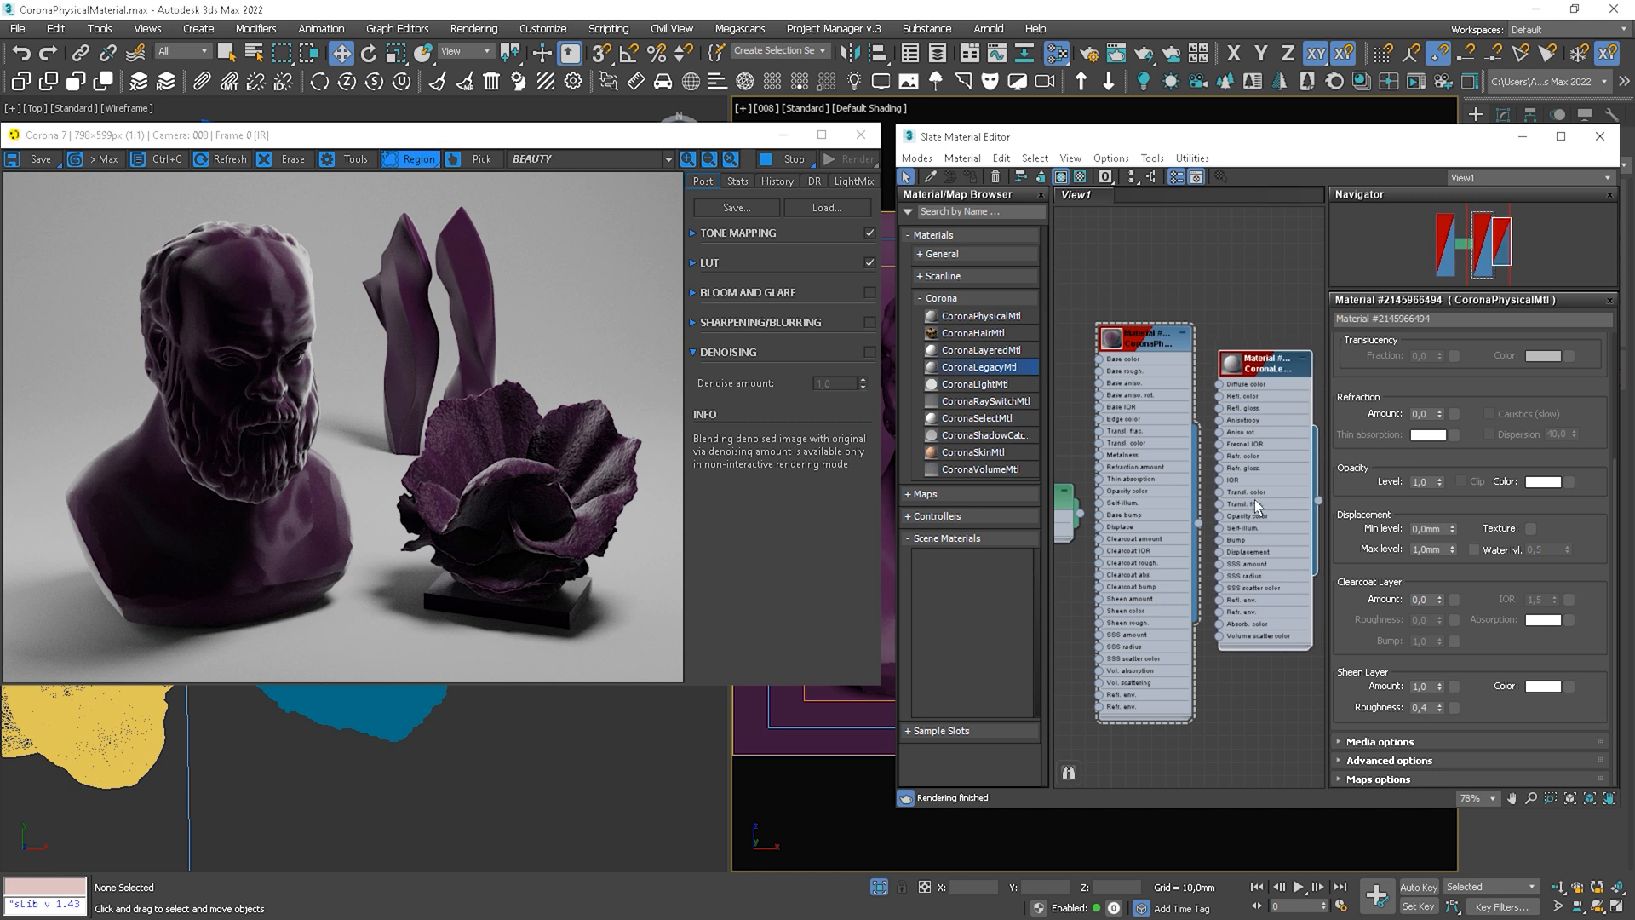
{"action": "mouse_move", "coordinate": [1290, 299]}
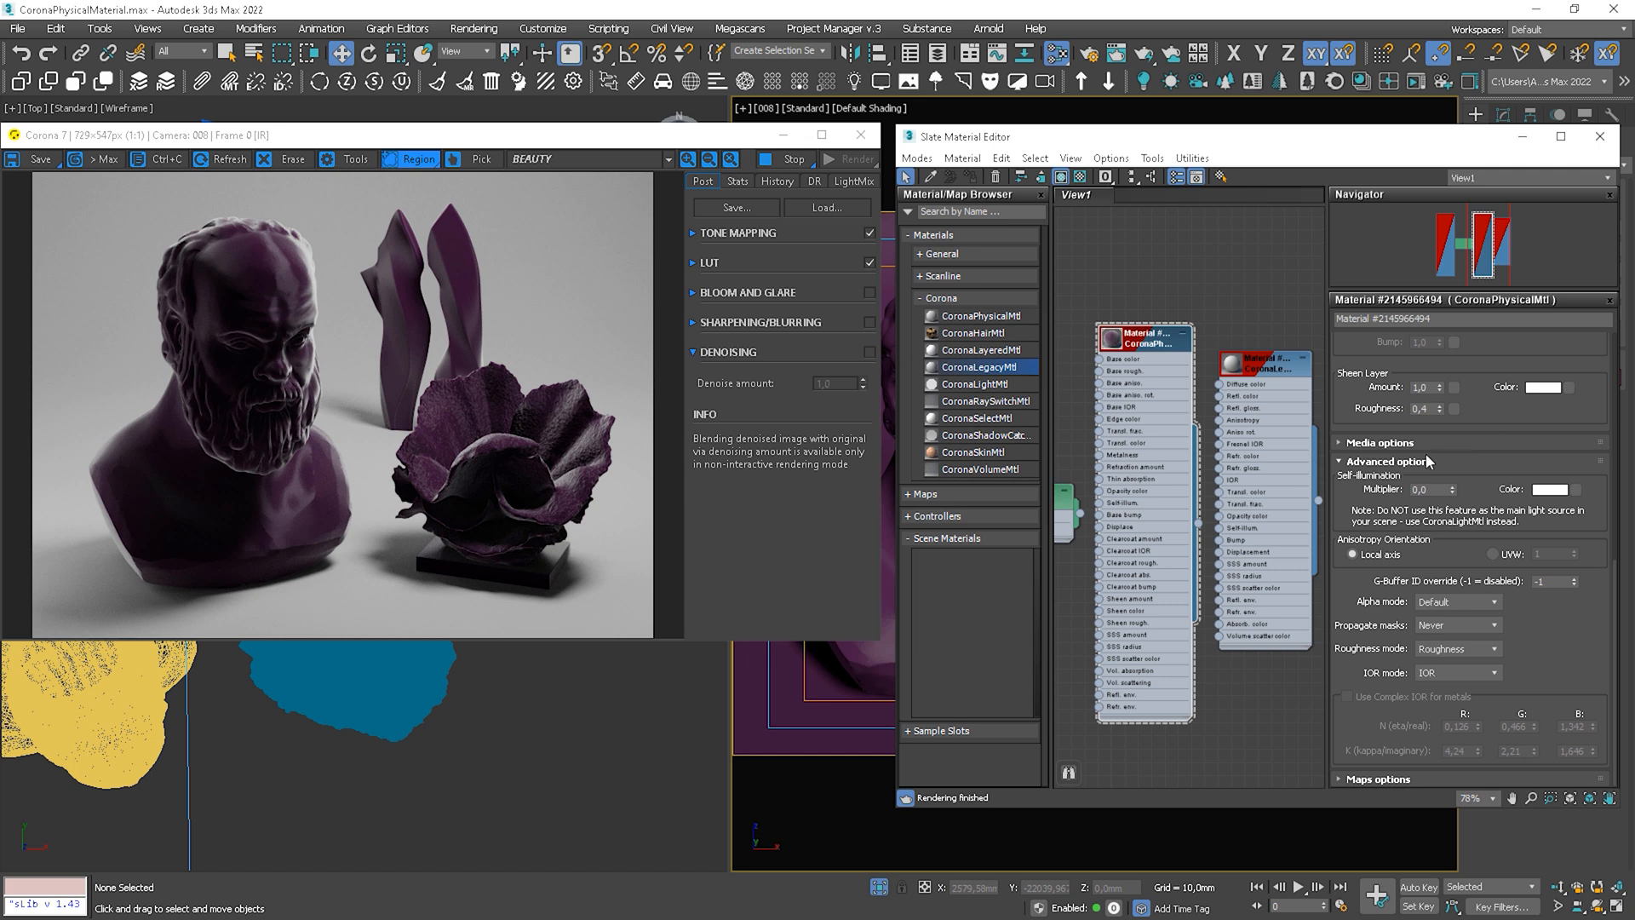
{"action": "mouse_move", "coordinate": [1396, 598]}
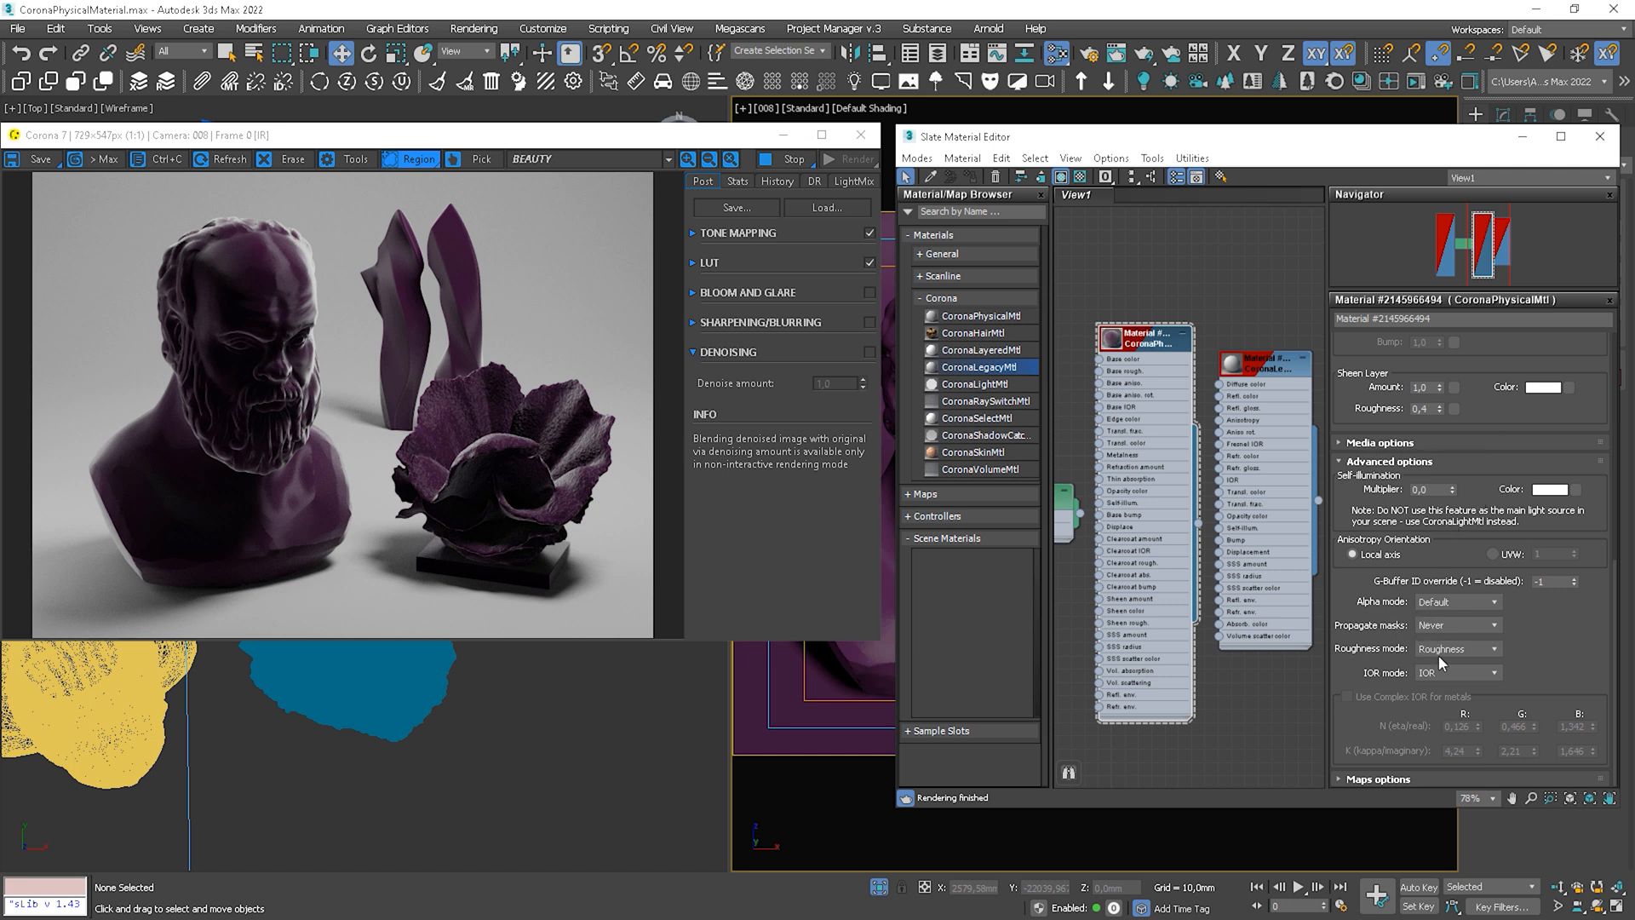
Set the material's roughness mode to Glossiness in Advanced options.
{"action": "left_click", "coordinate": [1456, 647]}
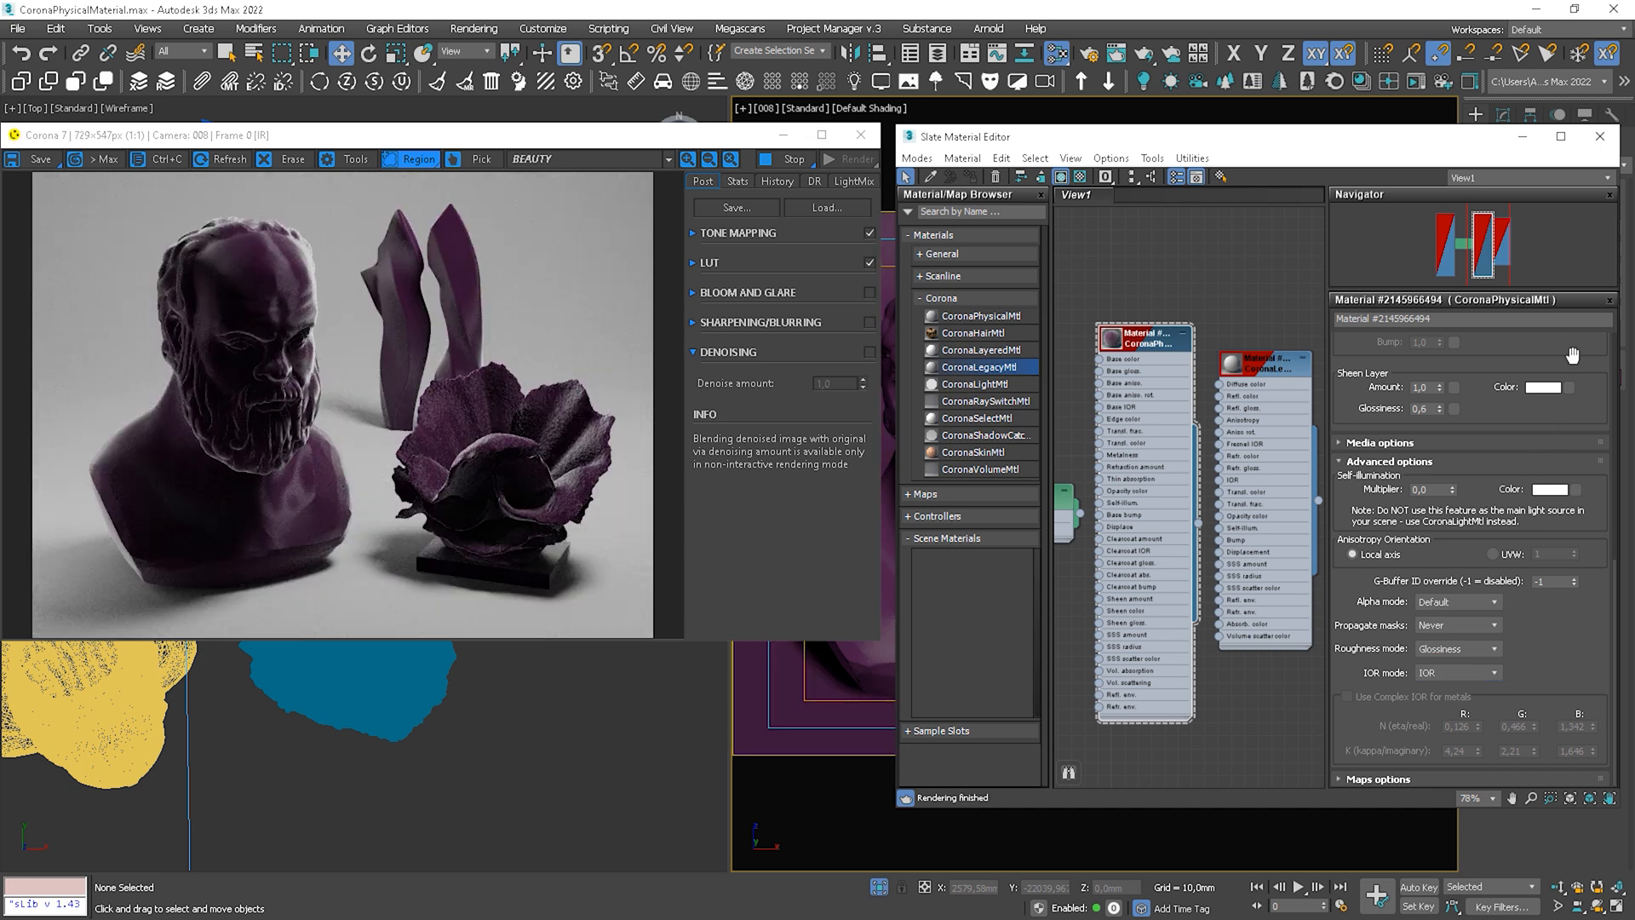
{"action": "left_click", "coordinate": [1378, 341]}
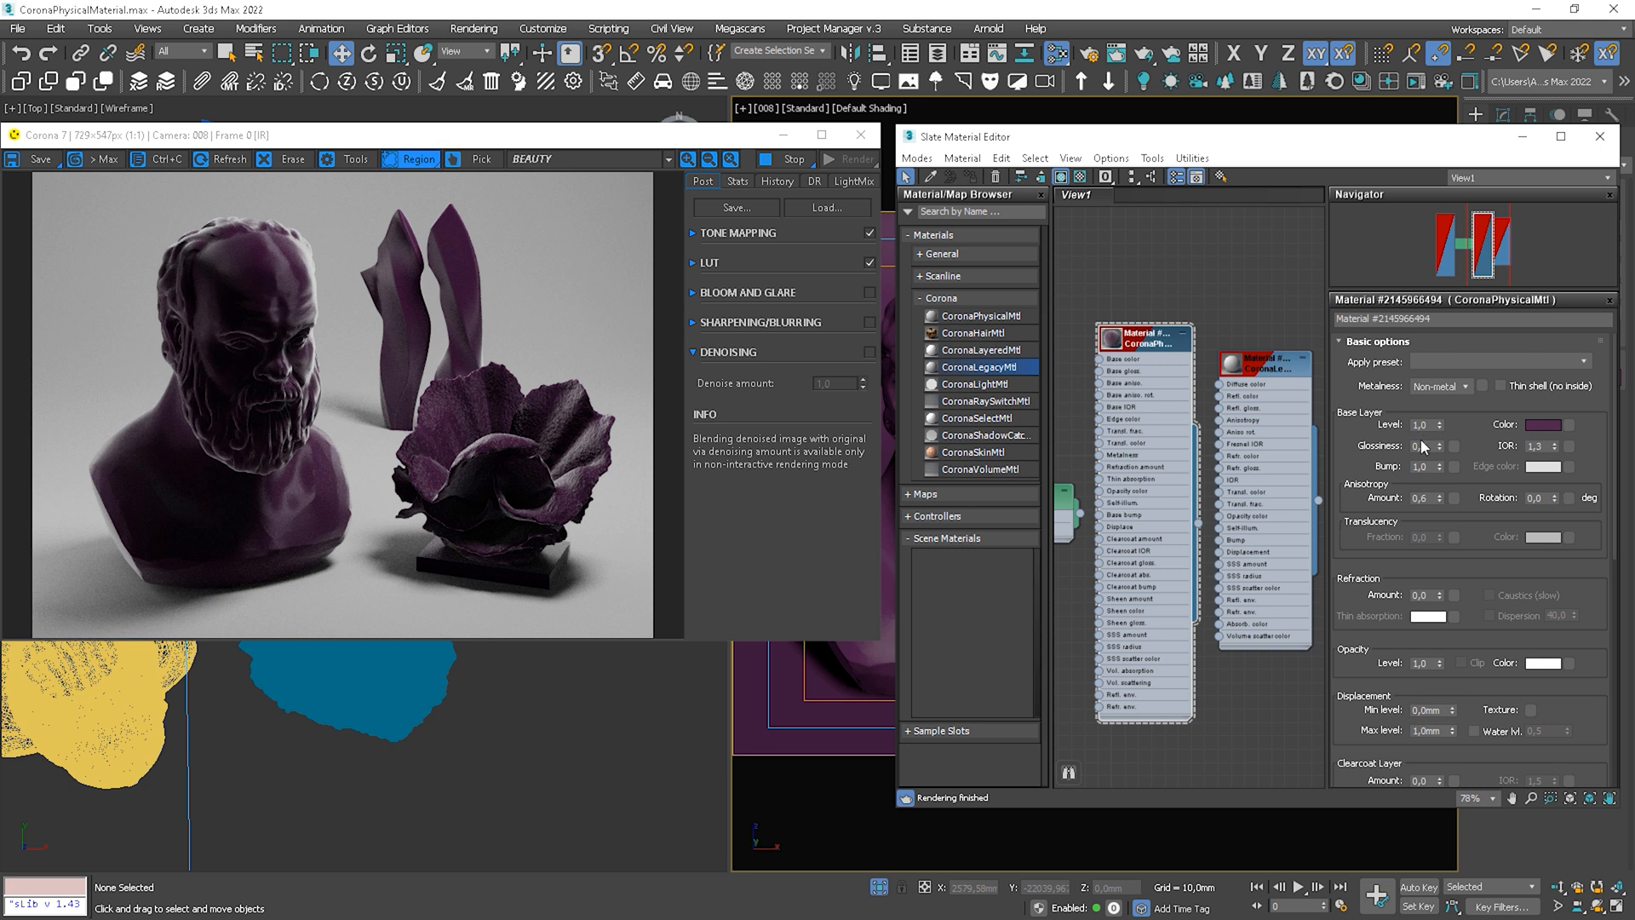